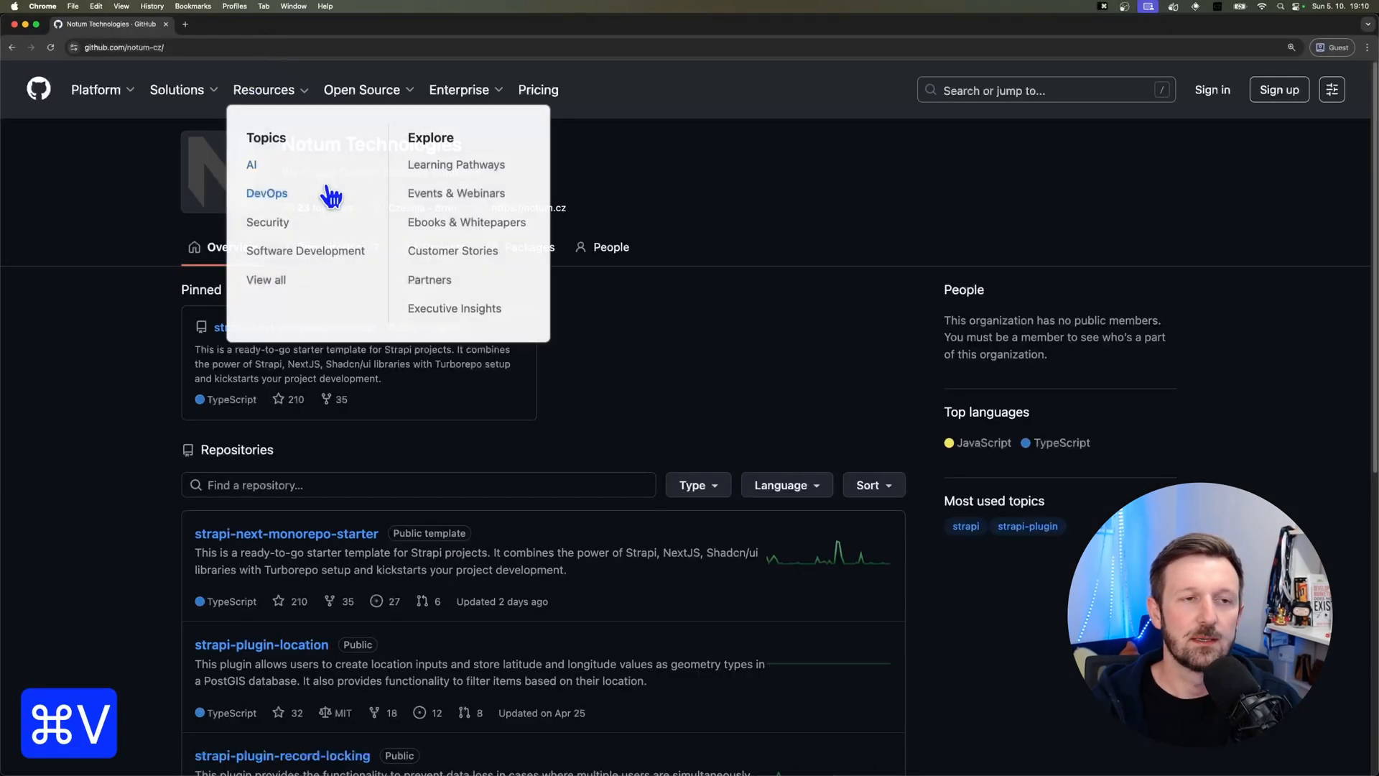
pyautogui.moveTo(296, 334)
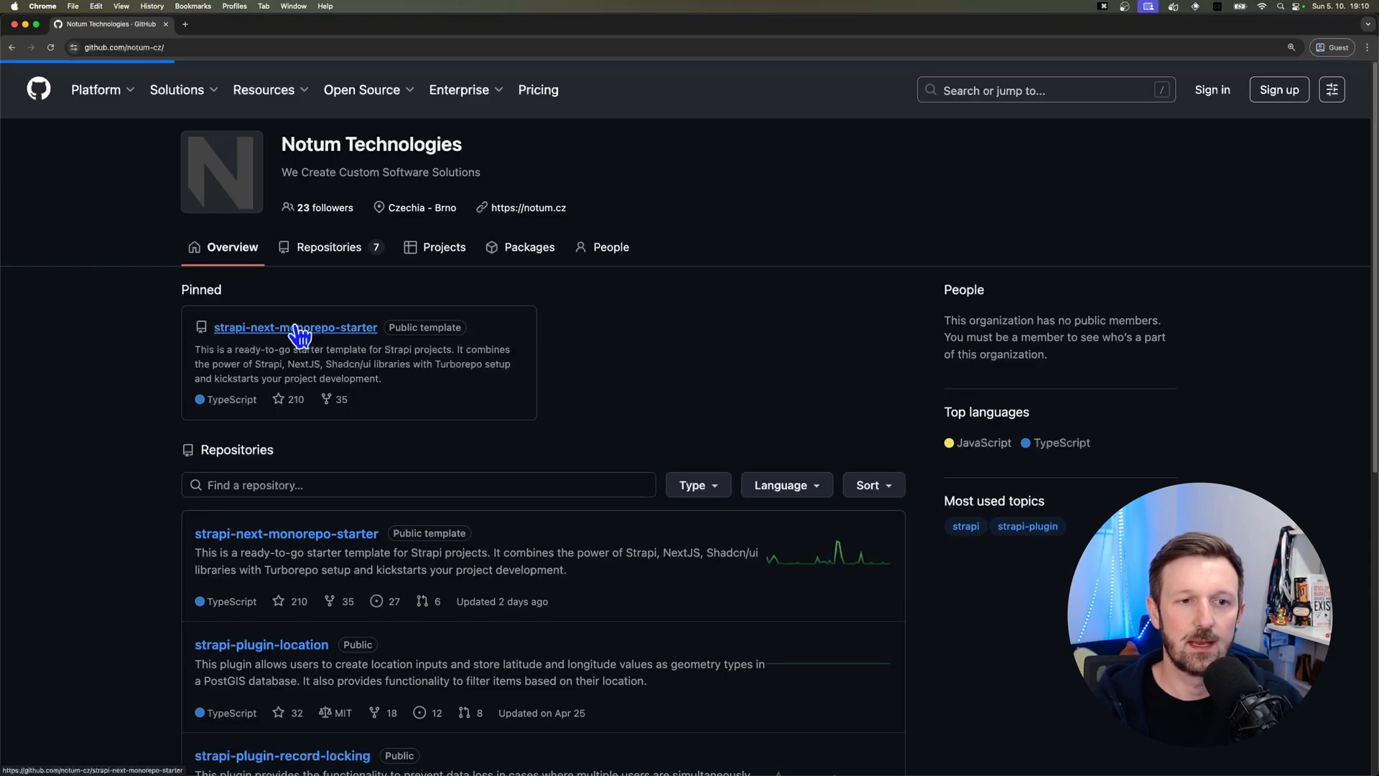
# Copy the strapi-next-monorepo-starter repository's HTTPS clone URL from its Code menu on GitHub
pyautogui.click(295, 327)
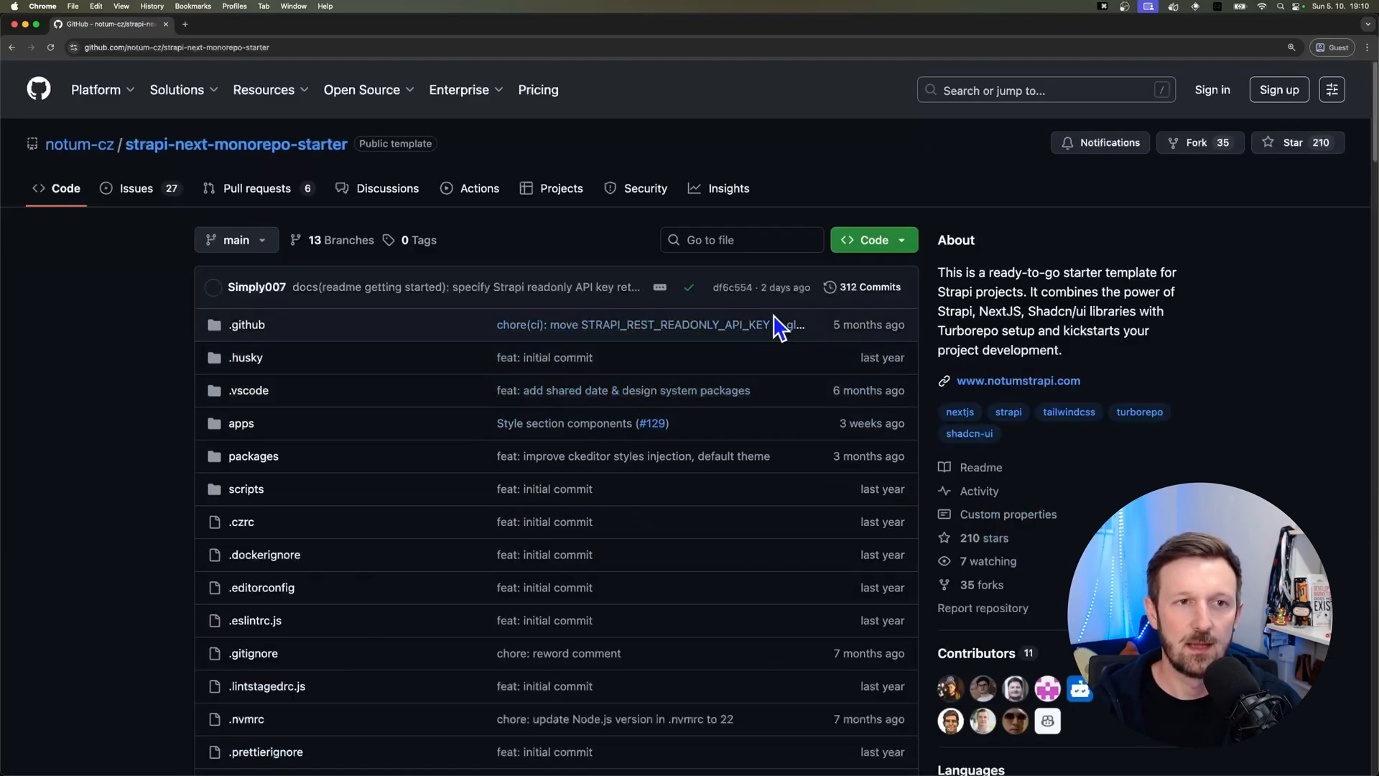
pyautogui.click(874, 240)
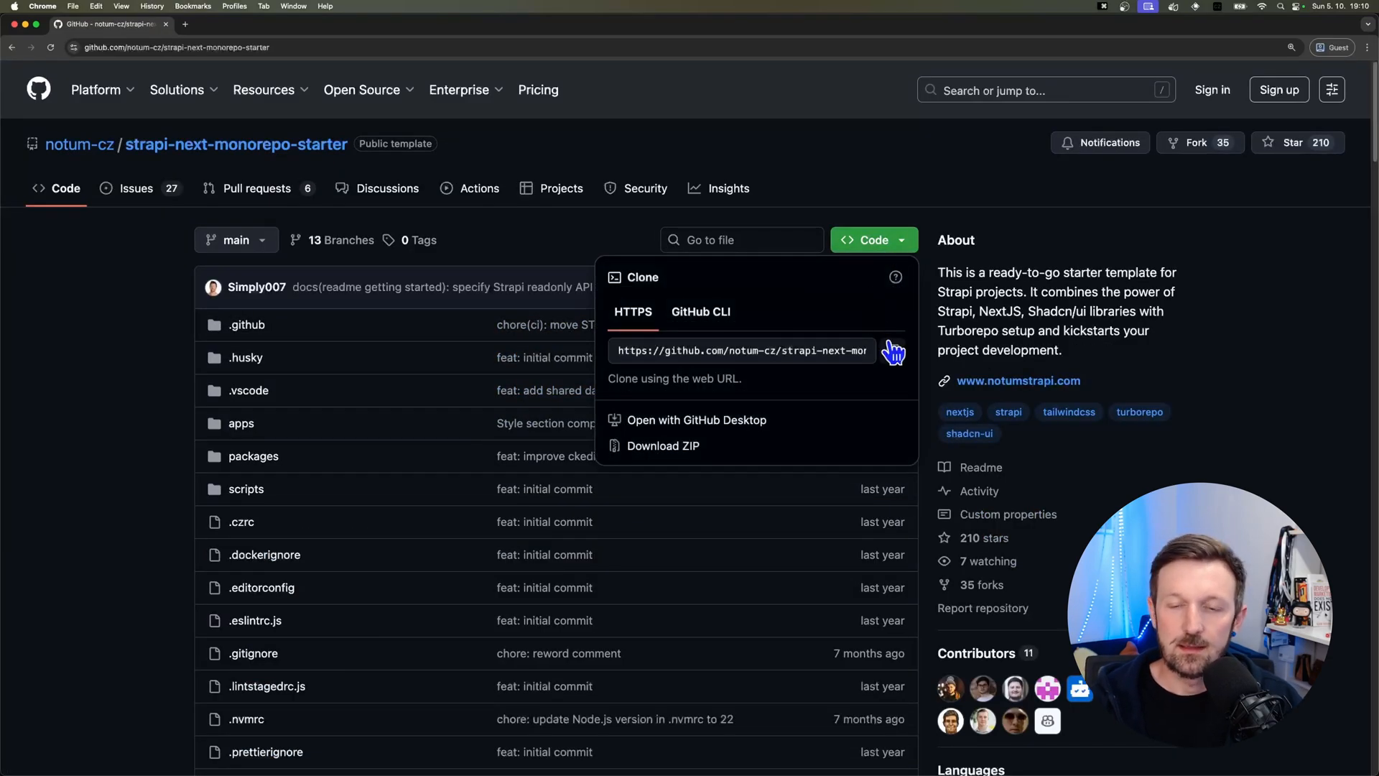
pyautogui.click(892, 350)
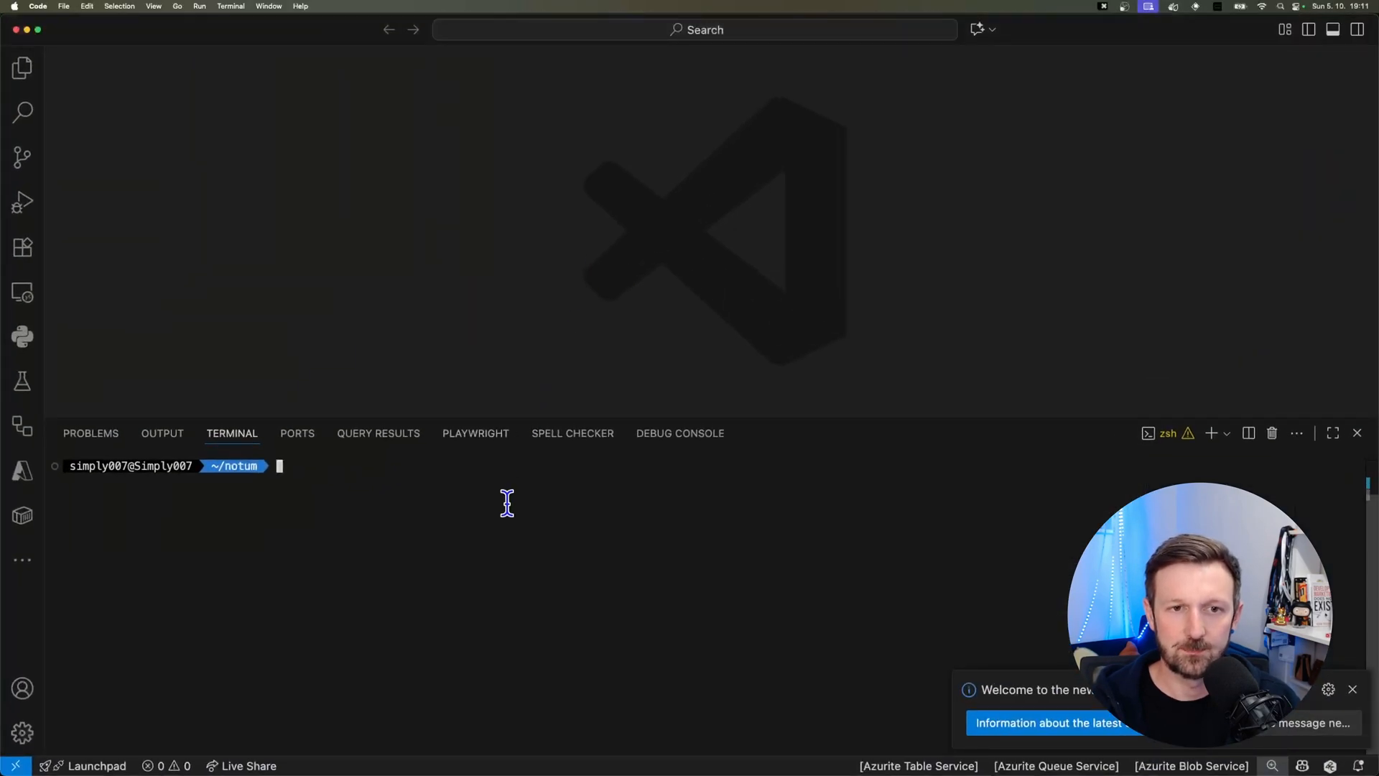
# Git clone strapi-next-monorepo-starter, cd into it, and reopen VS Code there with code . -r
pyautogui.write('git clone https://github.com/notum-cz/strapi-next-monorepo-starter.git')
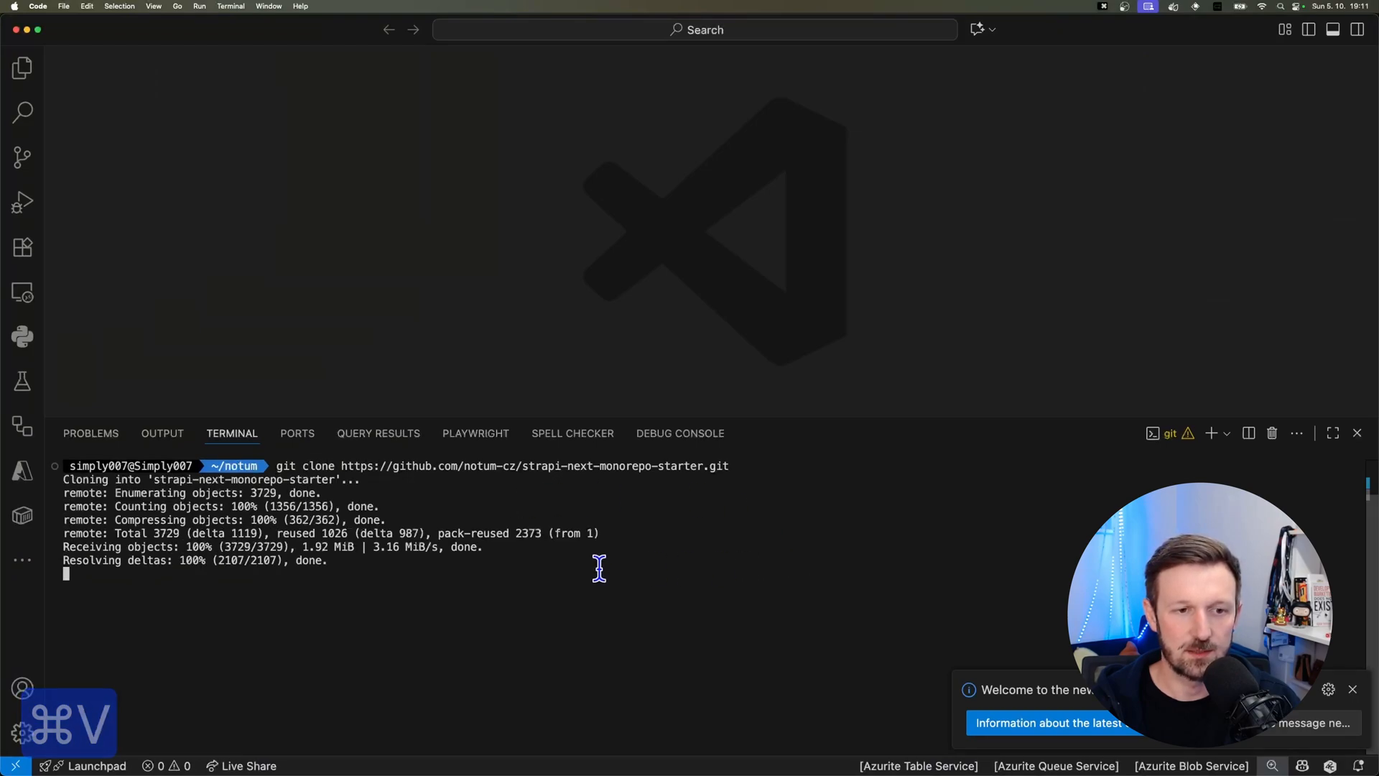
pyautogui.write('cd s')
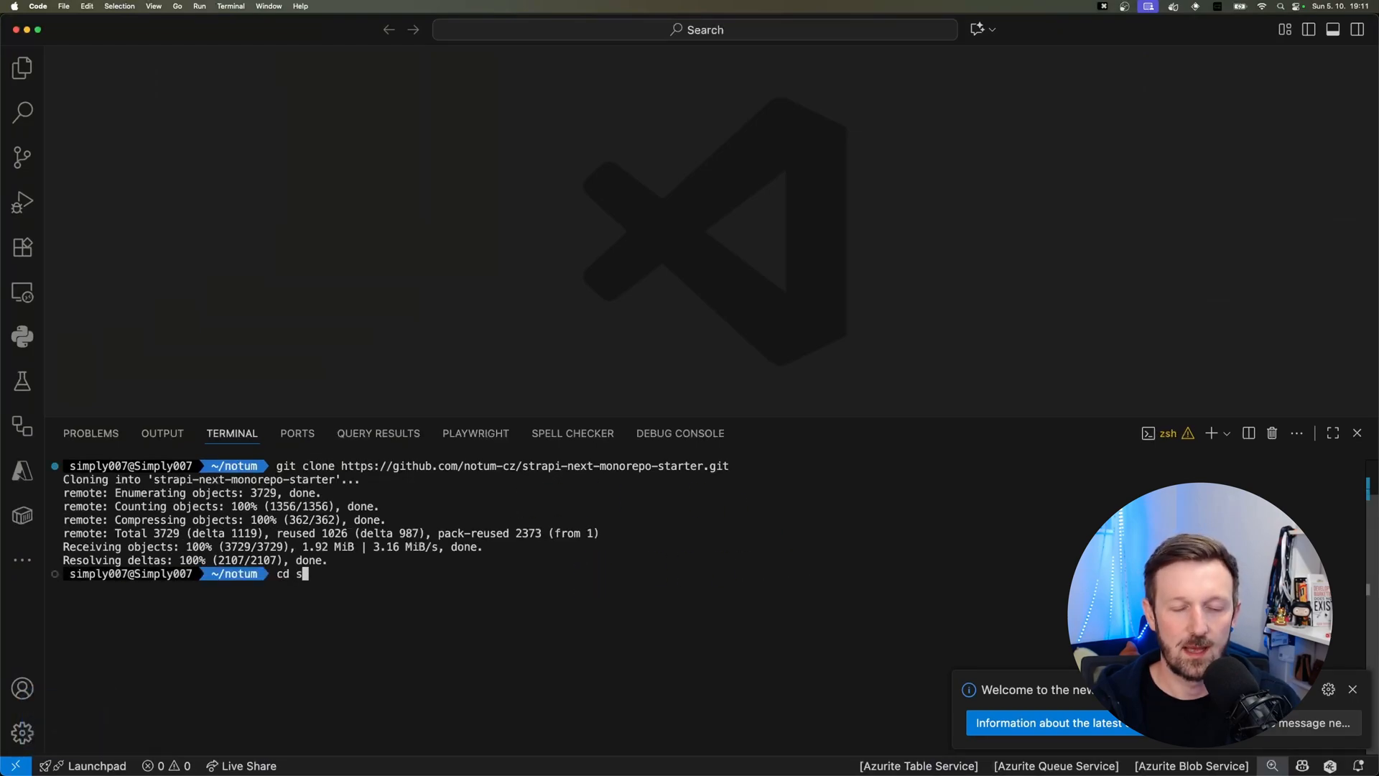
pyautogui.press('Enter')
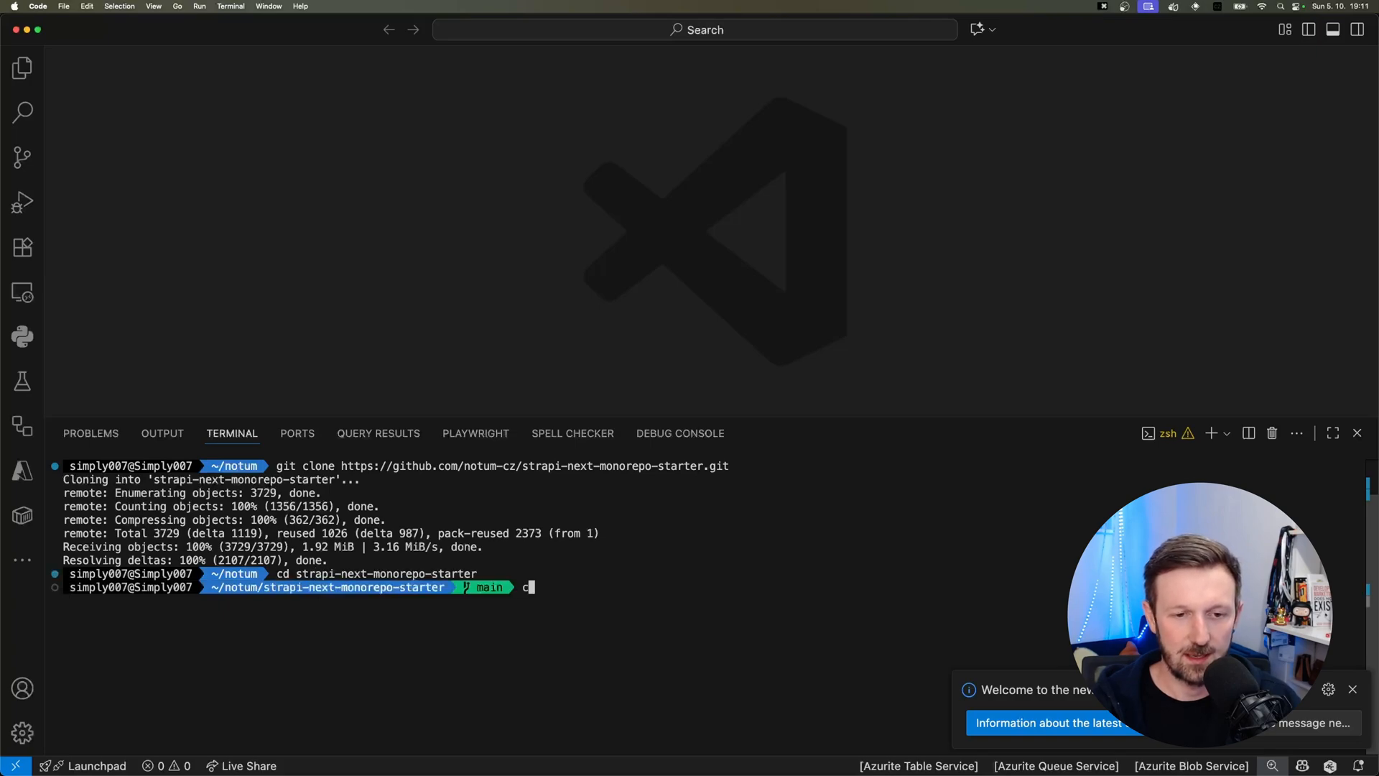
pyautogui.write('ode . -r')
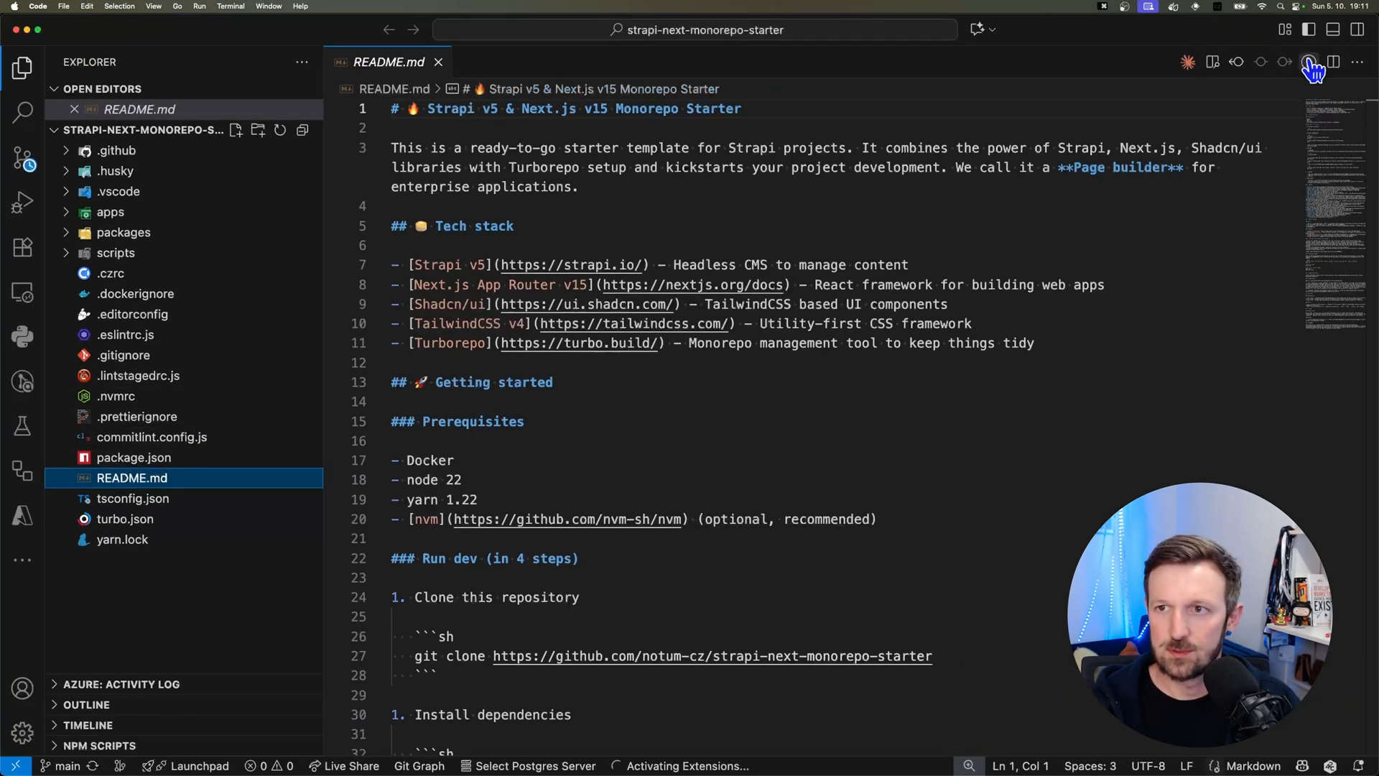
# Open the rendered README.md preview beside its source and start typing nvm use in the terminal
pyautogui.click(1311, 62)
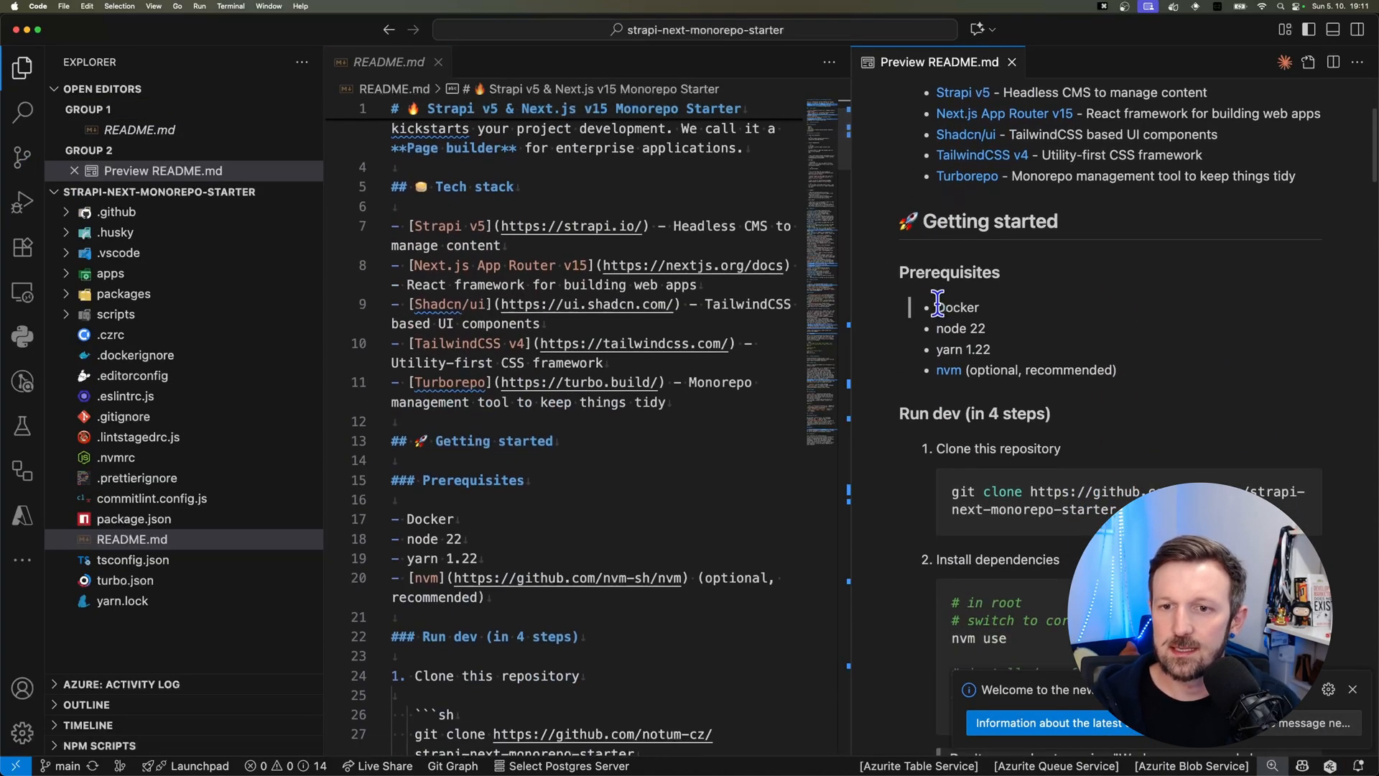
pyautogui.doubleClick(960, 328)
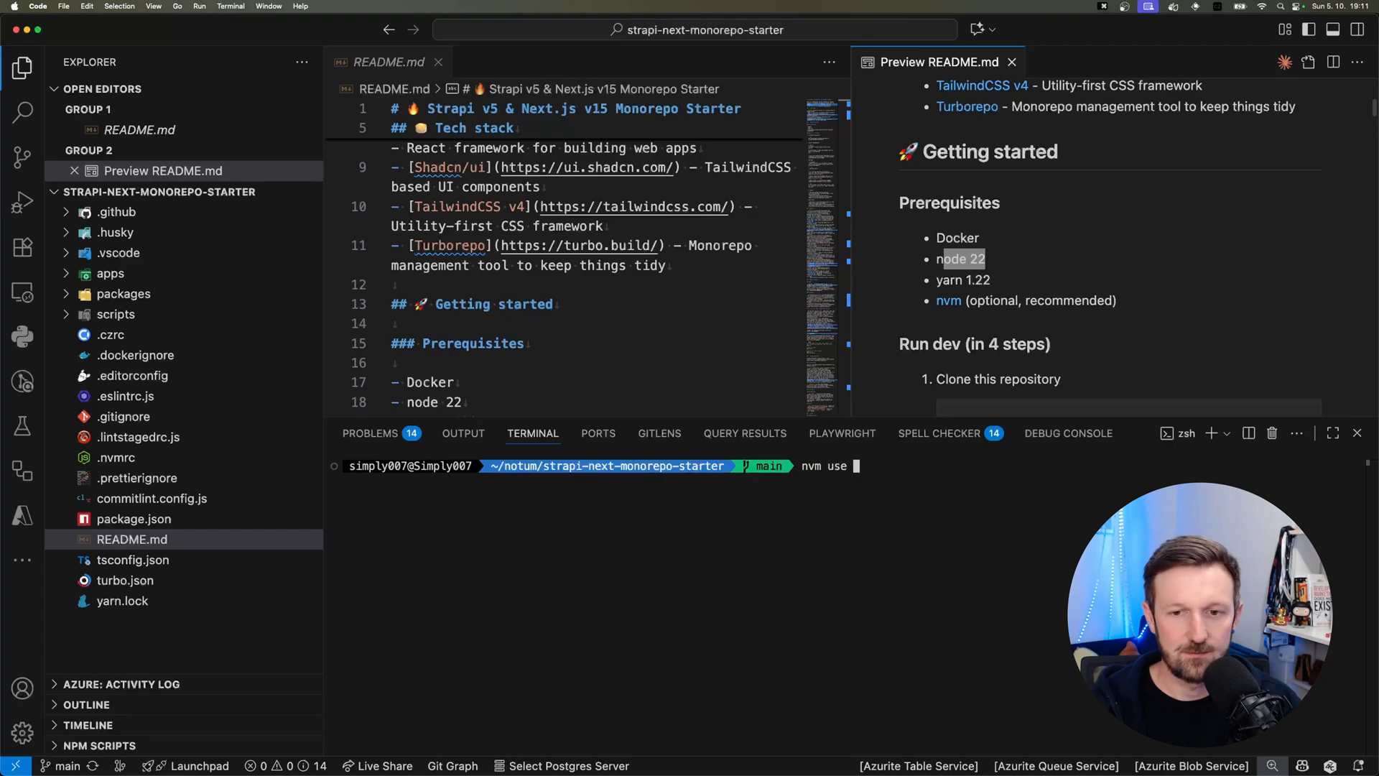
# Activate Node 22.14.0 with nvm use and confirm yarn --version reports 1.22.22
pyautogui.press('Enter')
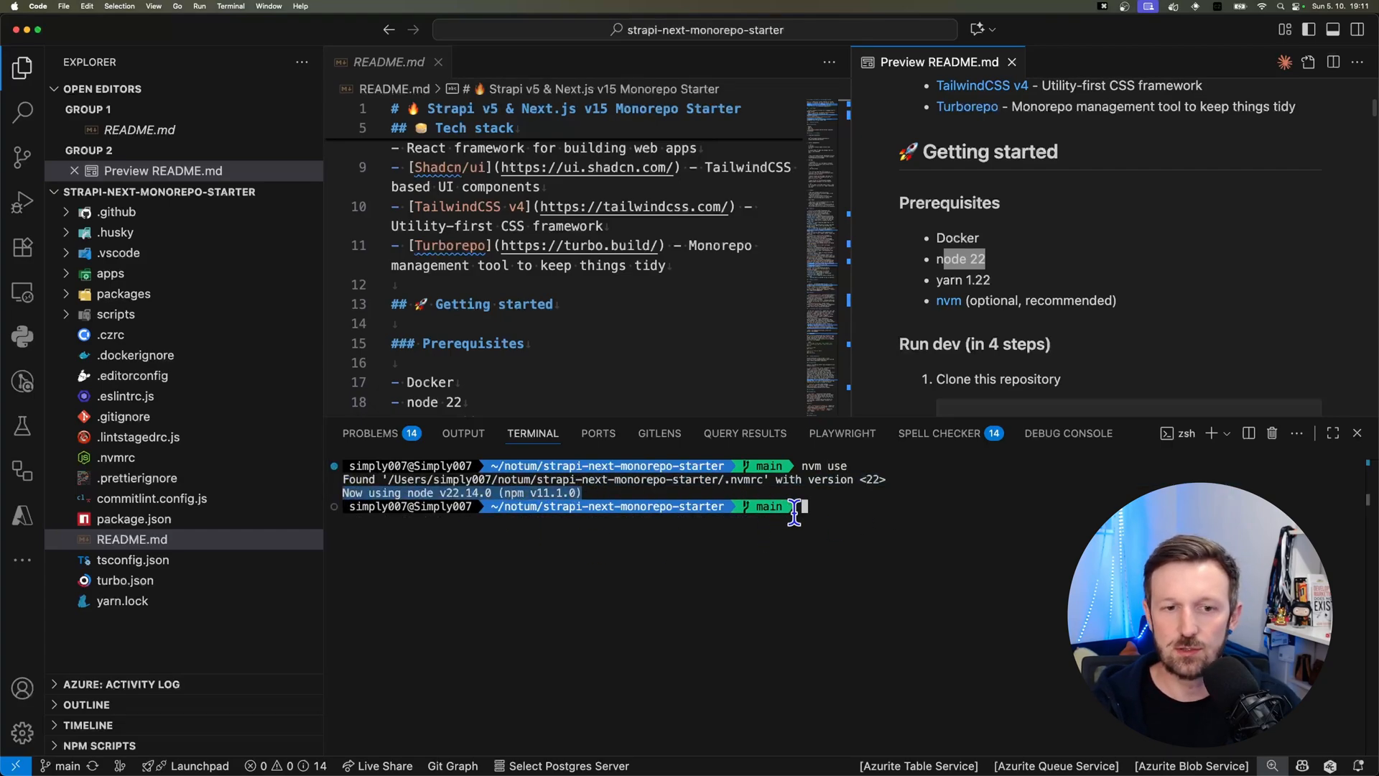
pyautogui.write('yarn --ver')
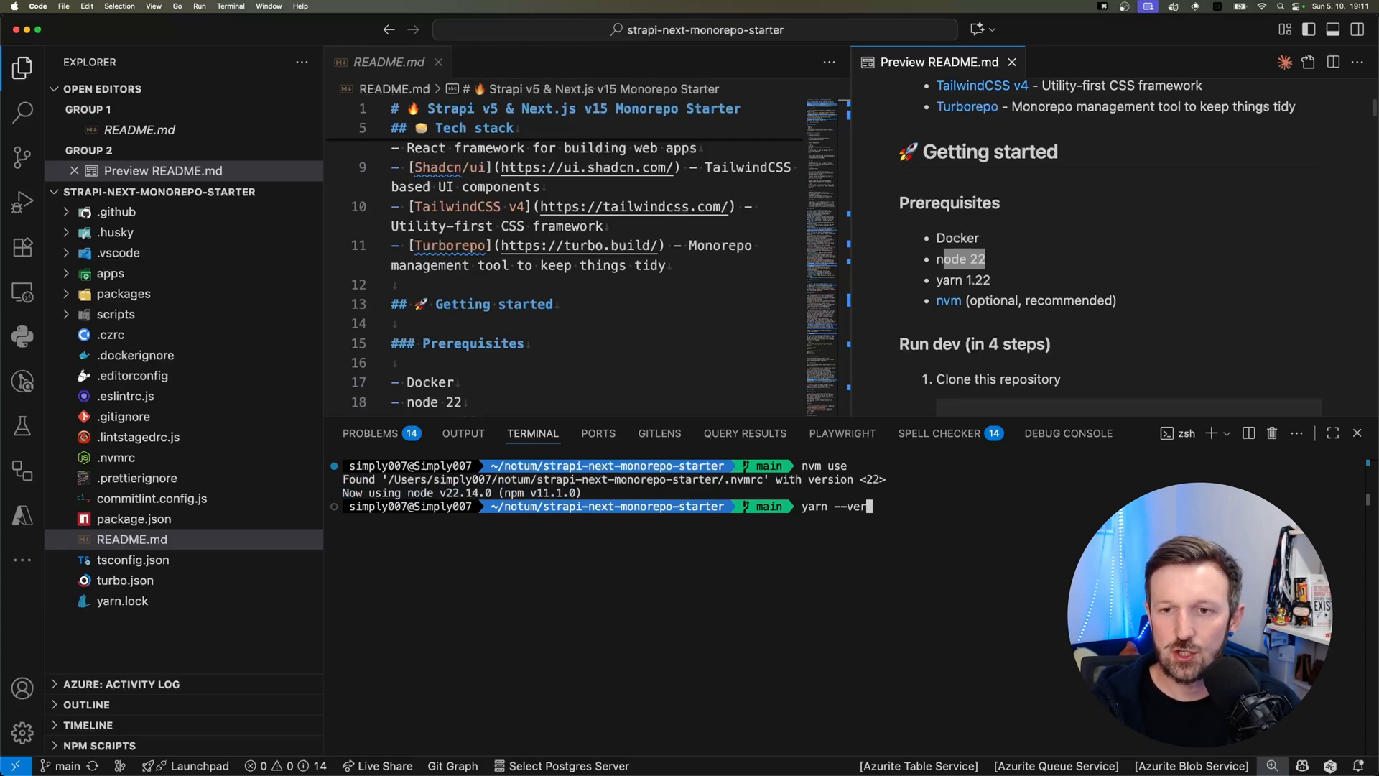
pyautogui.write('sion')
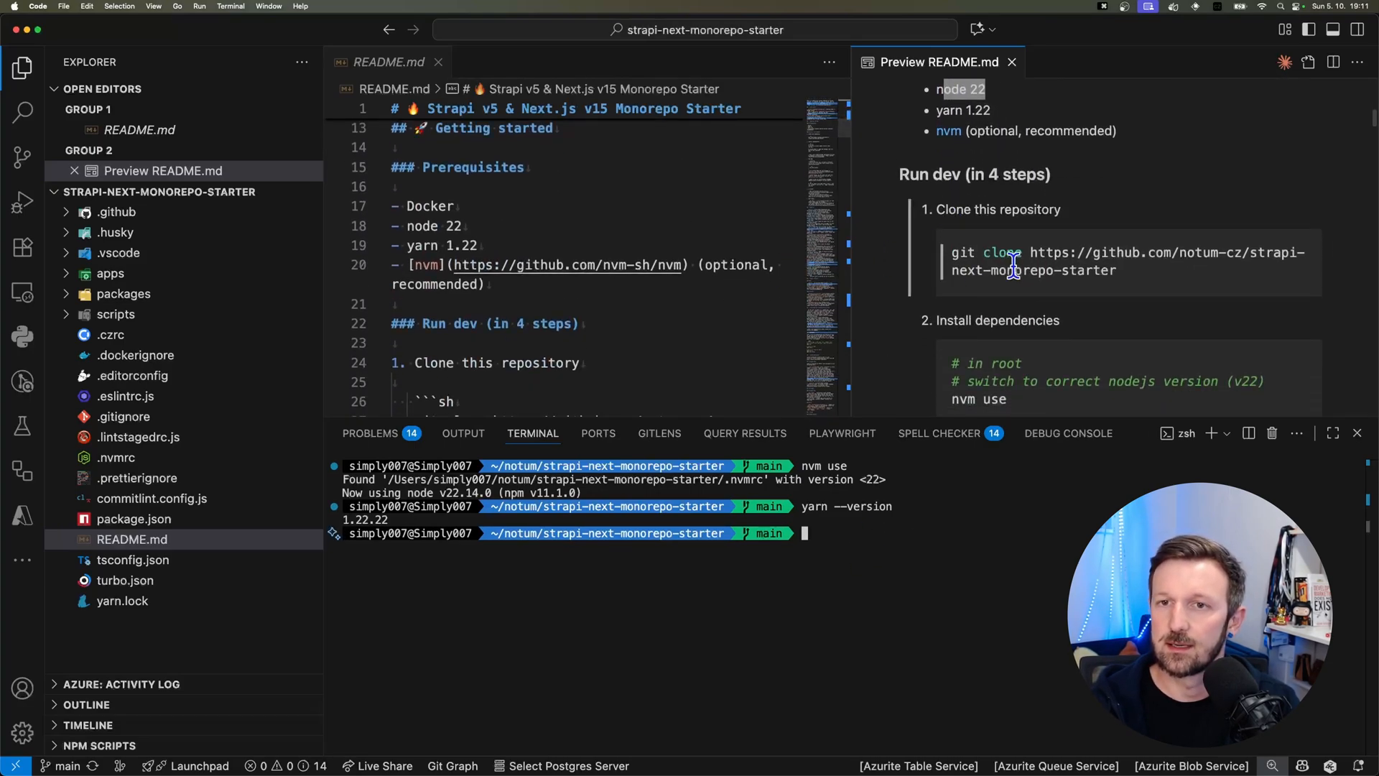
pyautogui.scroll(-3)
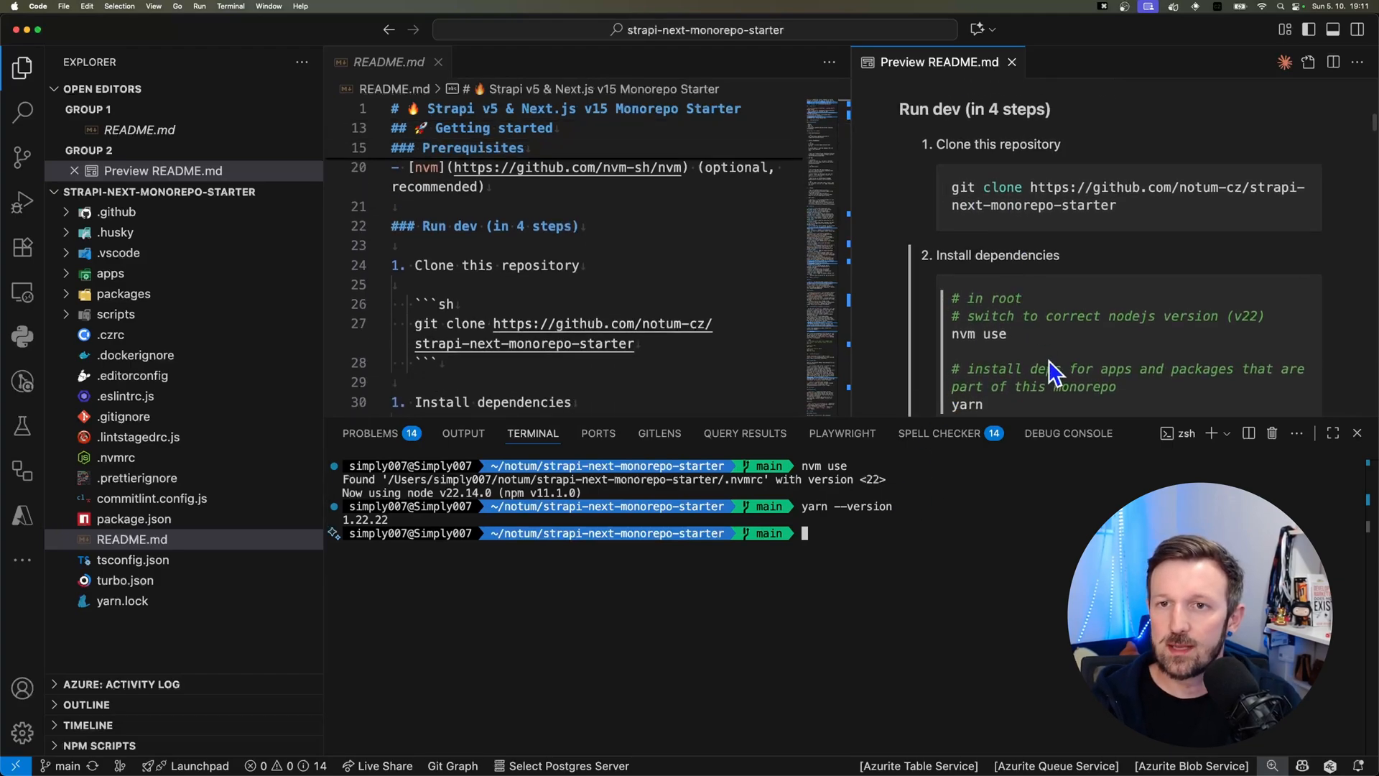
pyautogui.write('yarn')
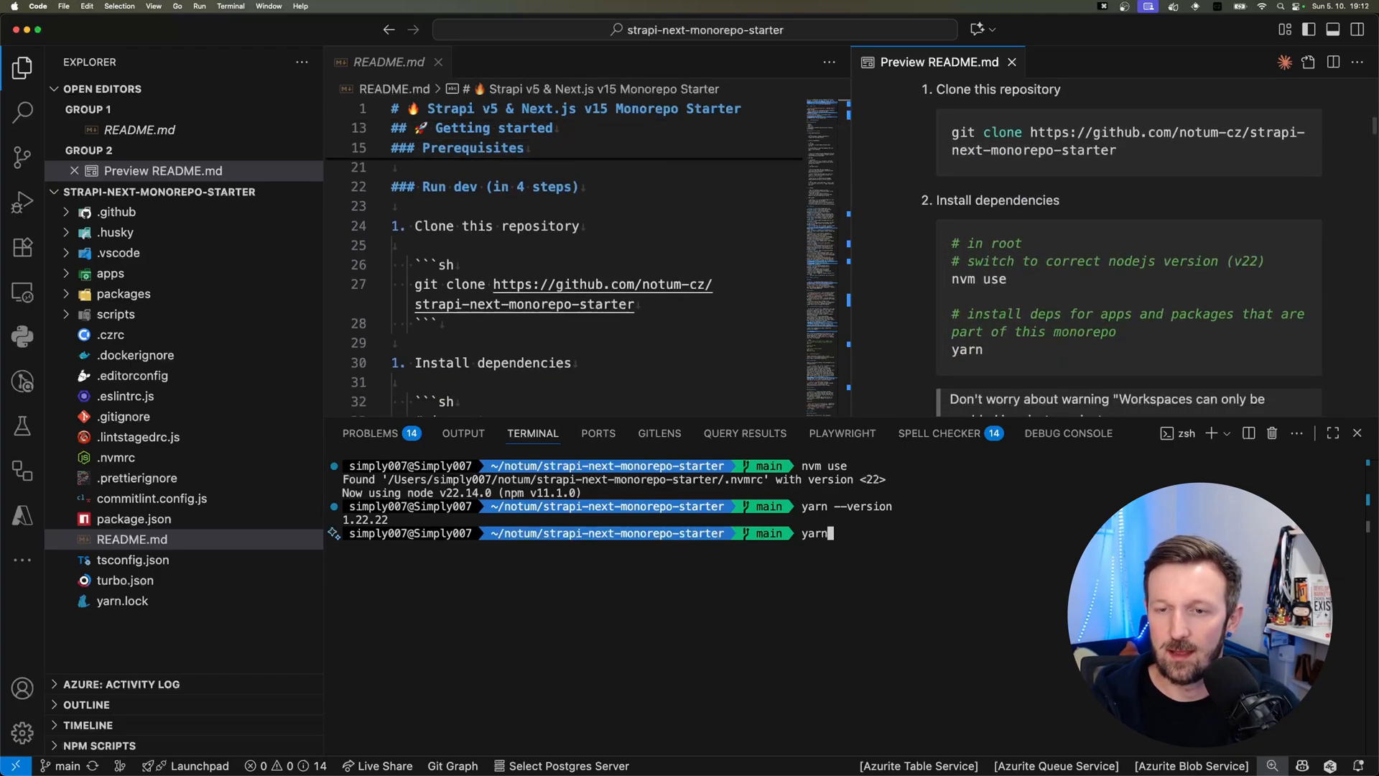
# Run yarn in the project root and let the install finish in about 37 seconds
pyautogui.press('Enter')
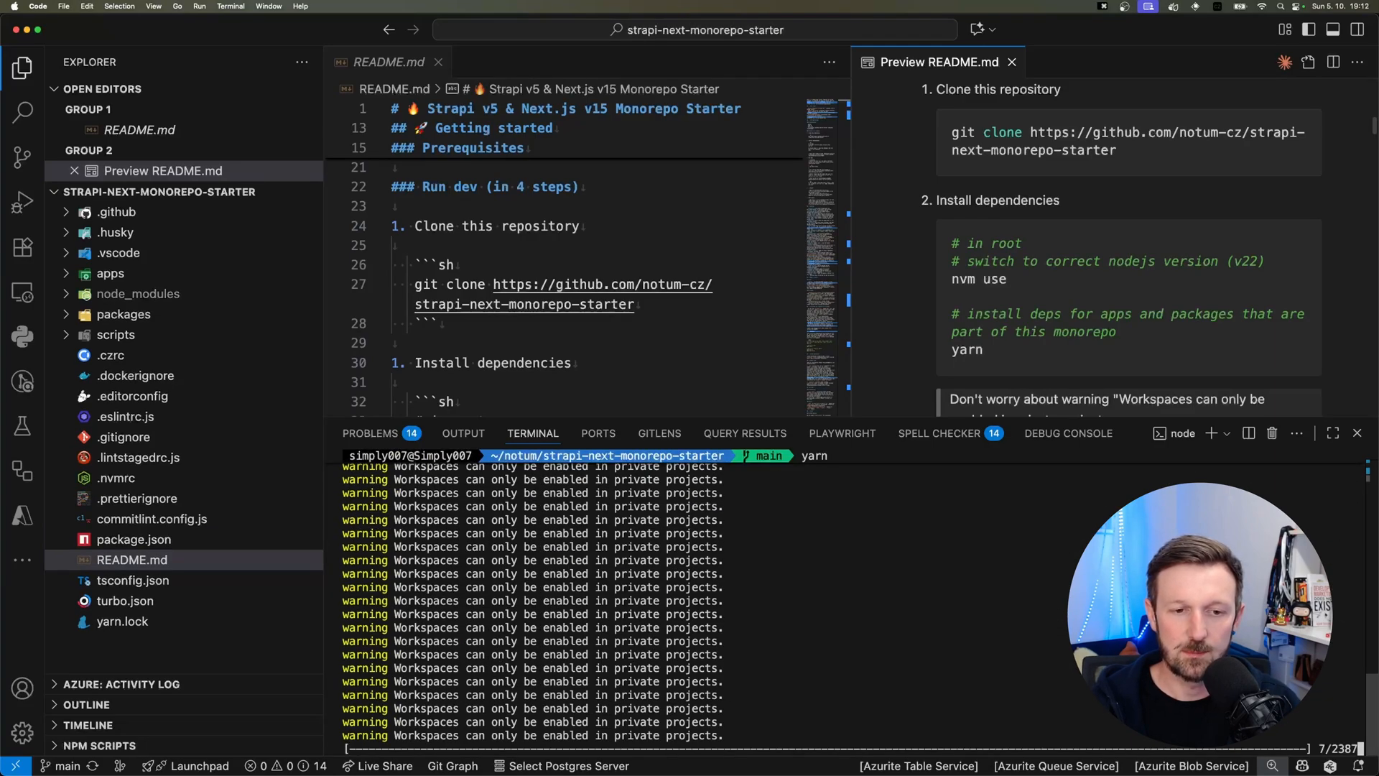
pyautogui.scroll(-3)
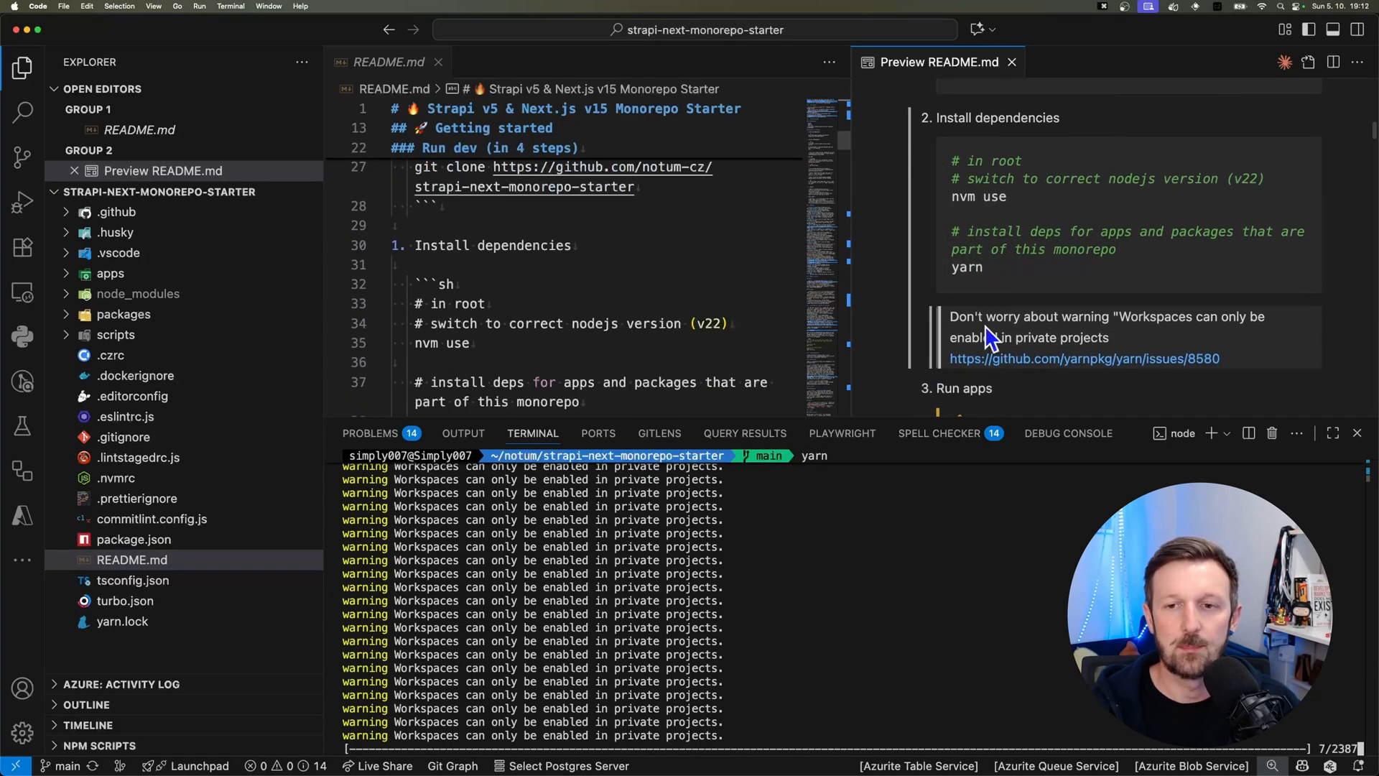
pyautogui.moveTo(997, 365)
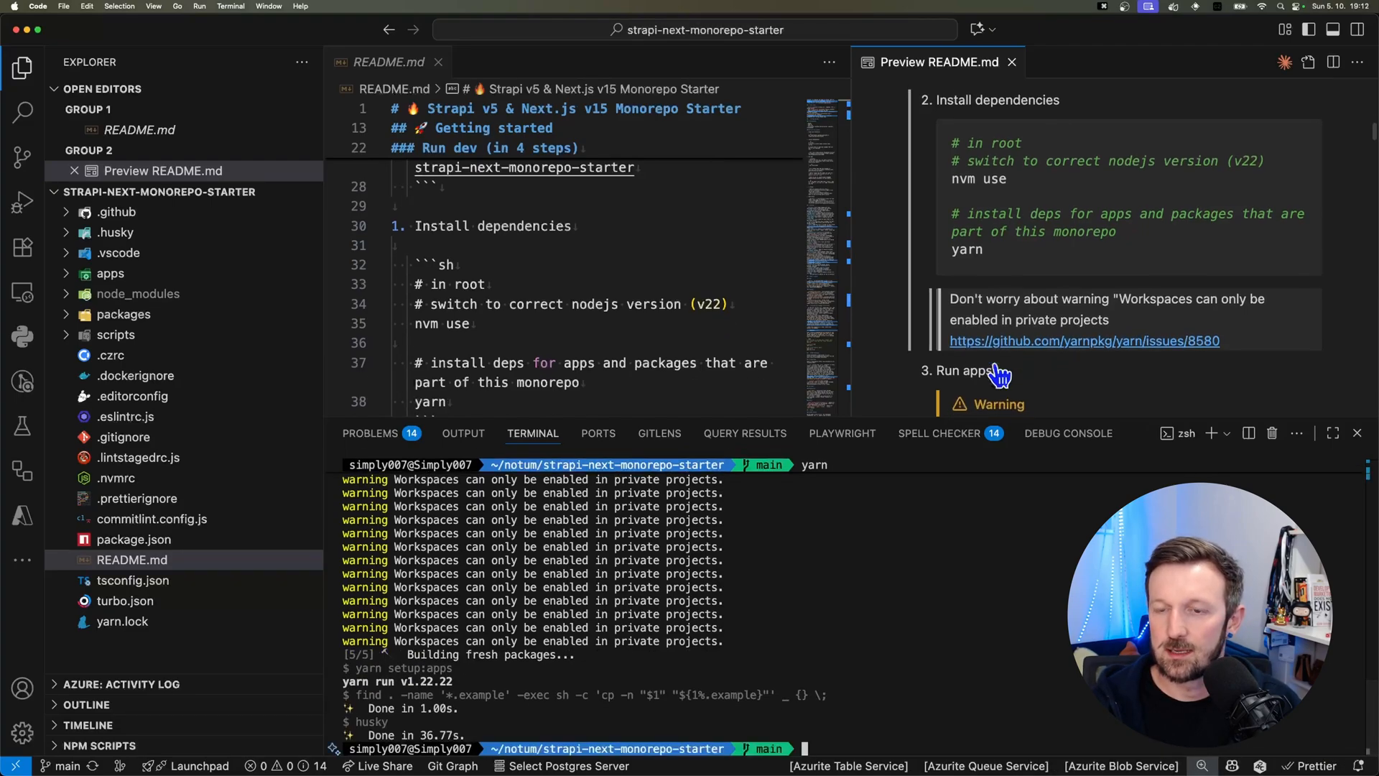
pyautogui.scroll(-3)
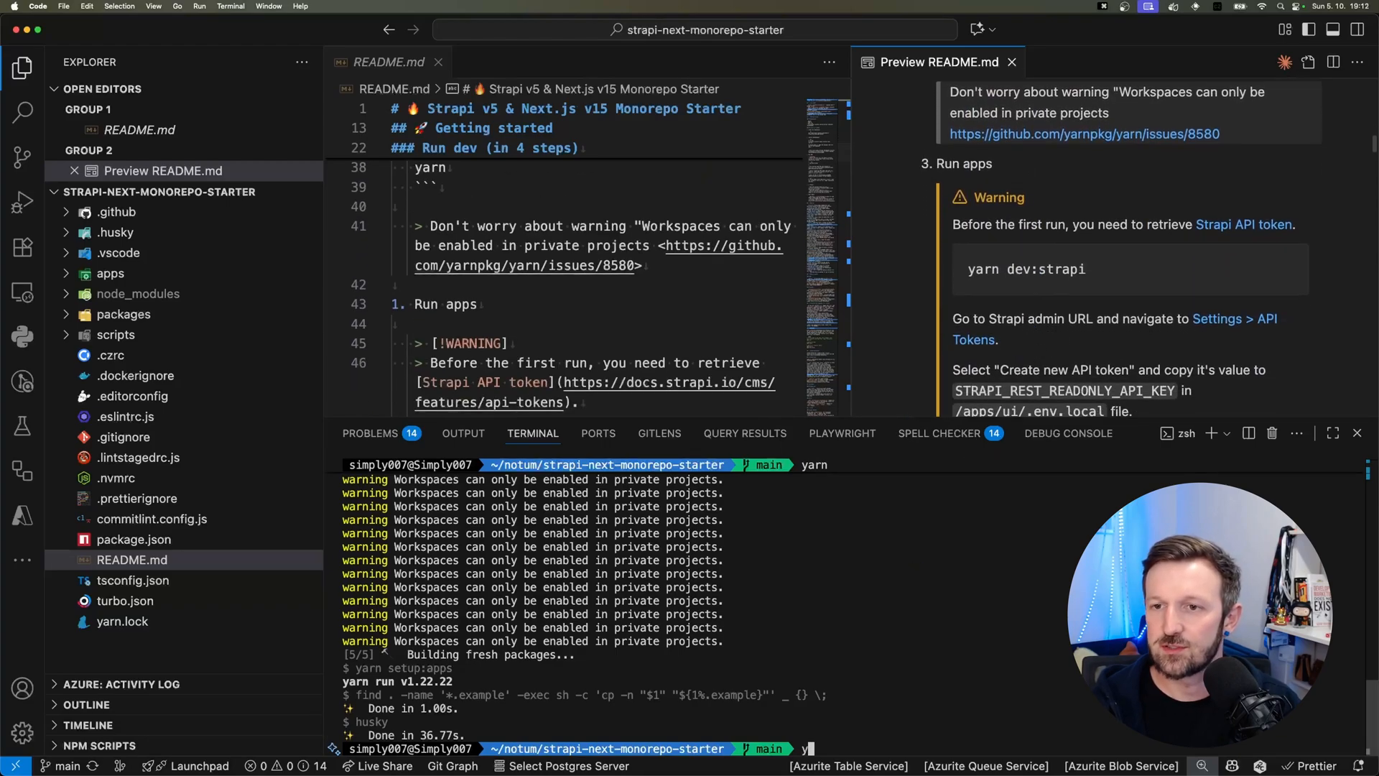
# Run yarn dev, then check the Postgres images and volumes in Docker Desktop
pyautogui.write('arn de')
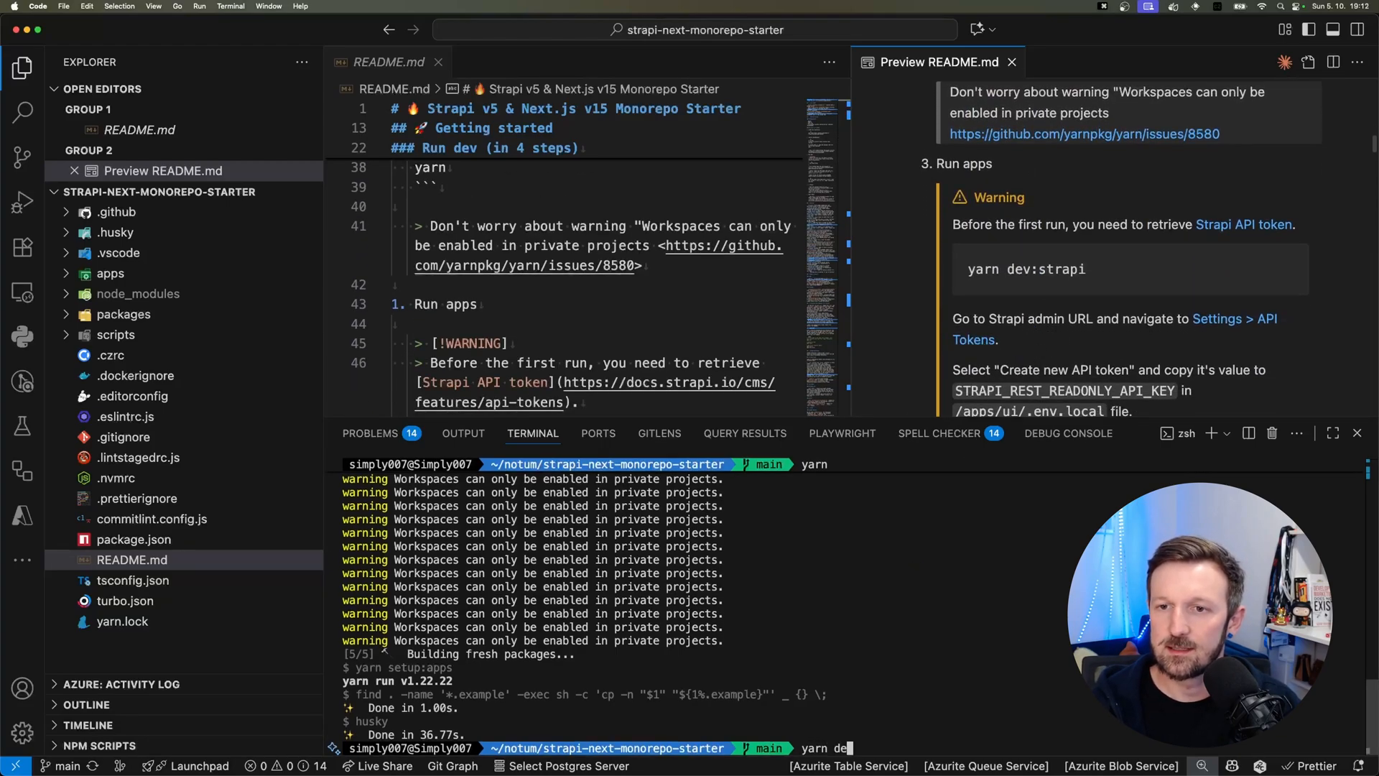
pyautogui.press('Enter')
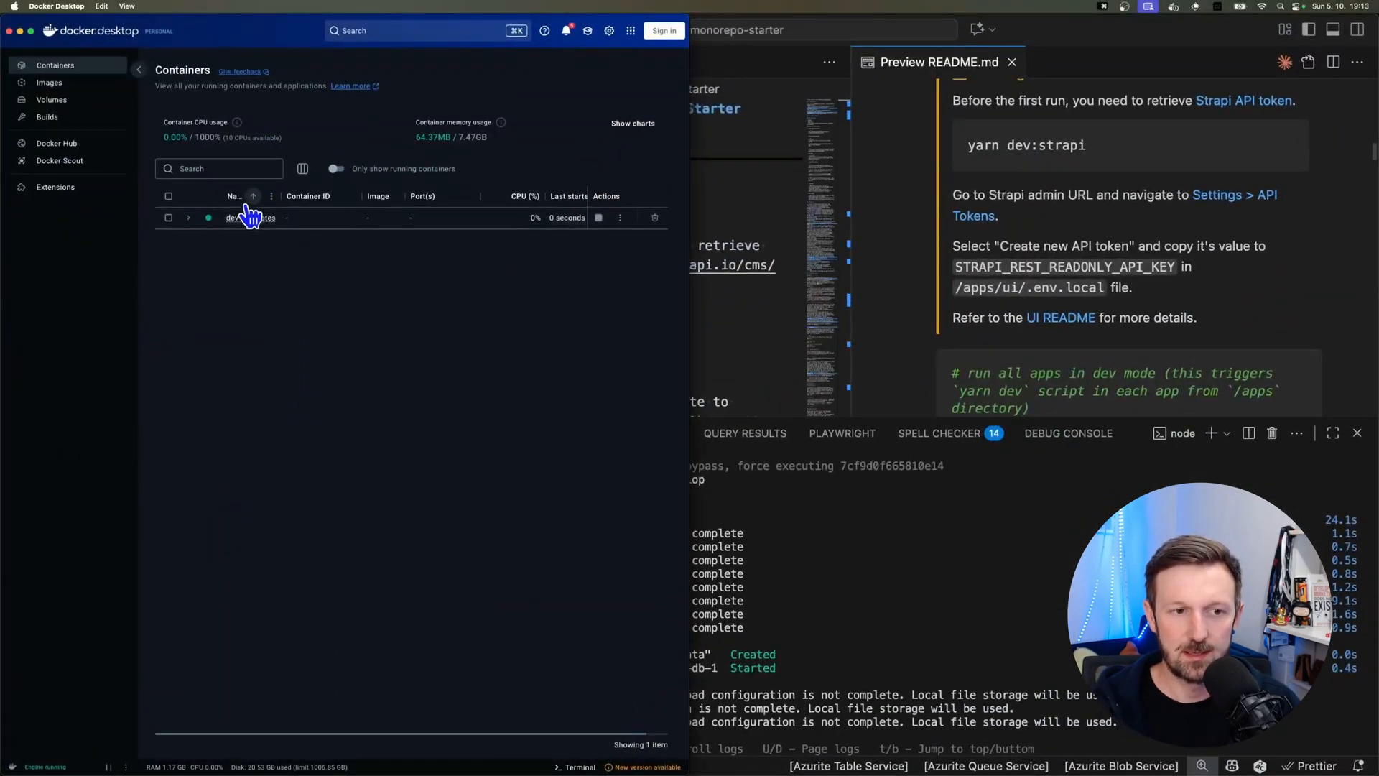
pyautogui.click(49, 82)
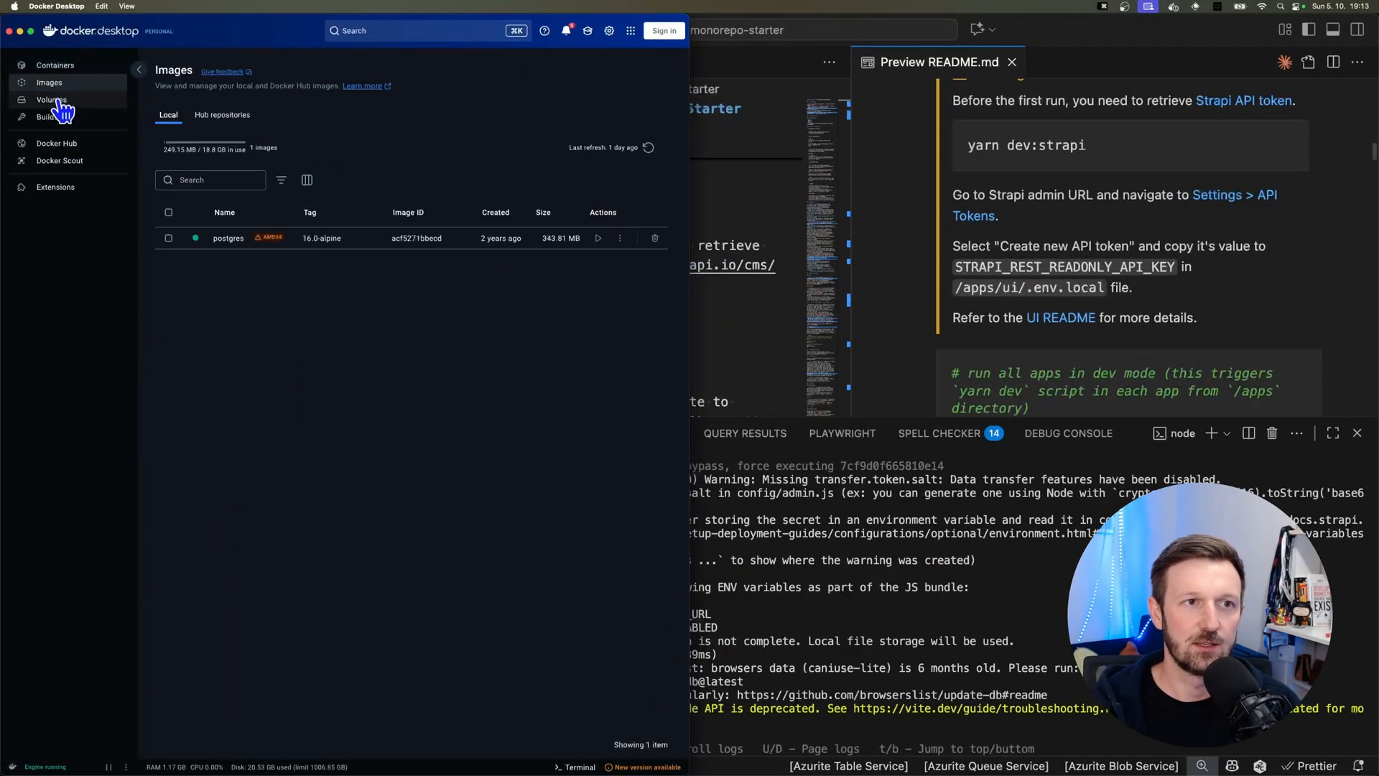
pyautogui.click(51, 99)
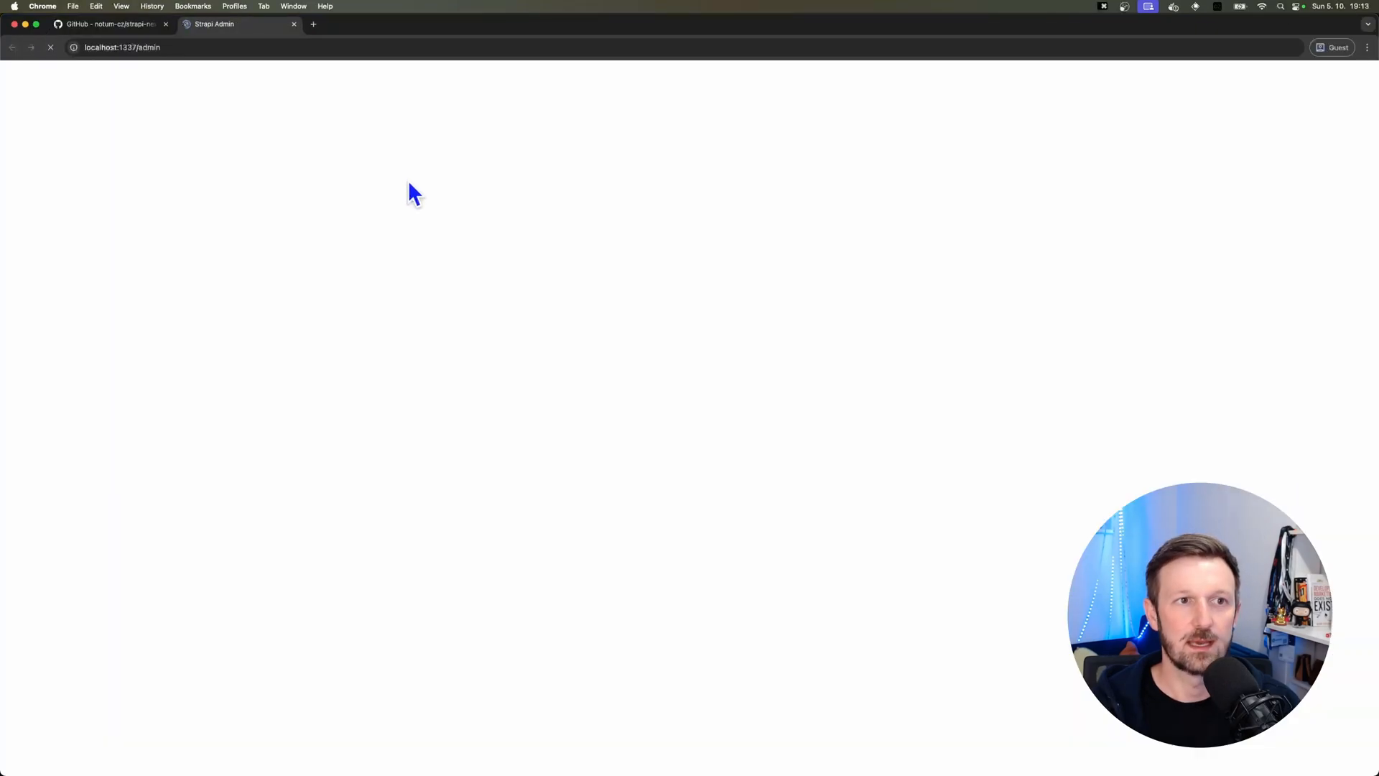
# Fill the Welcome to Strapi form as Ondrej with a chrastina@ email and create the account
pyautogui.write('Ondrej')
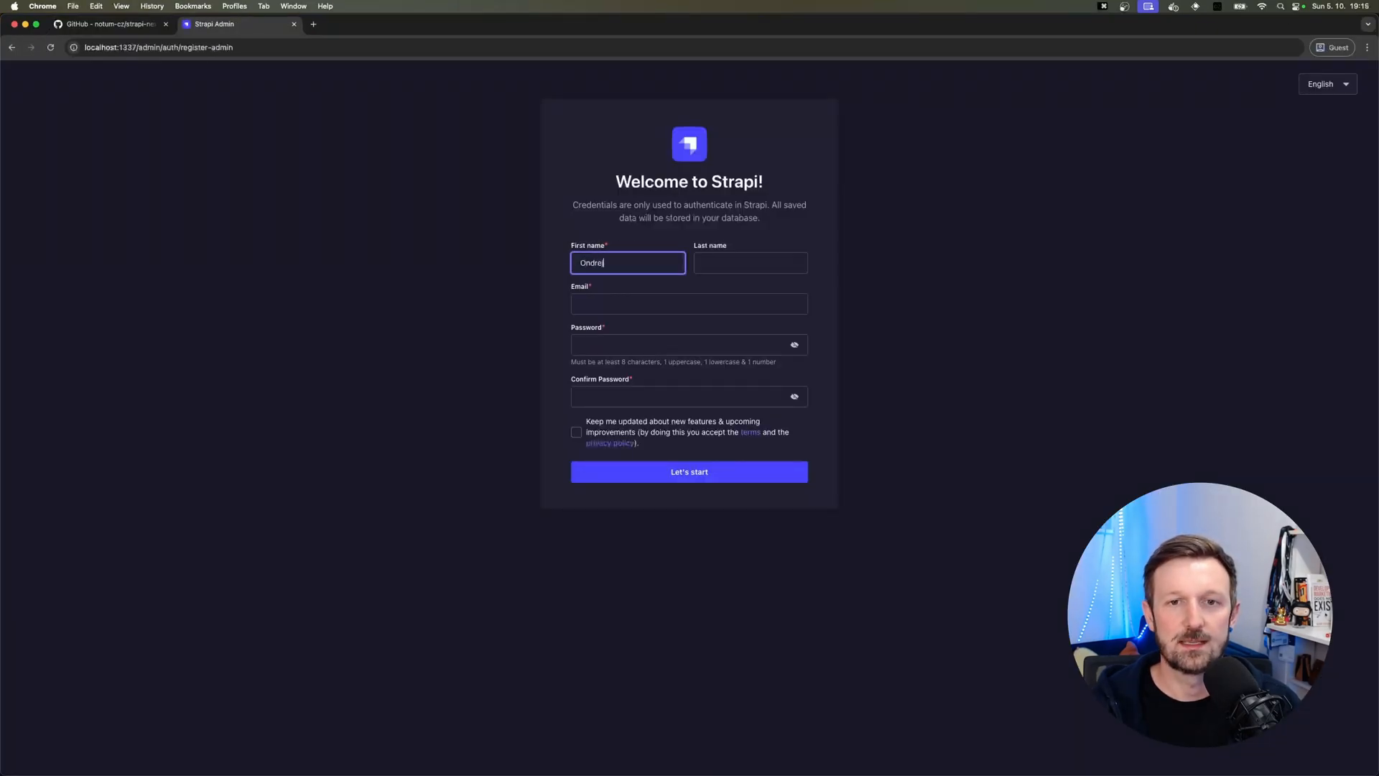
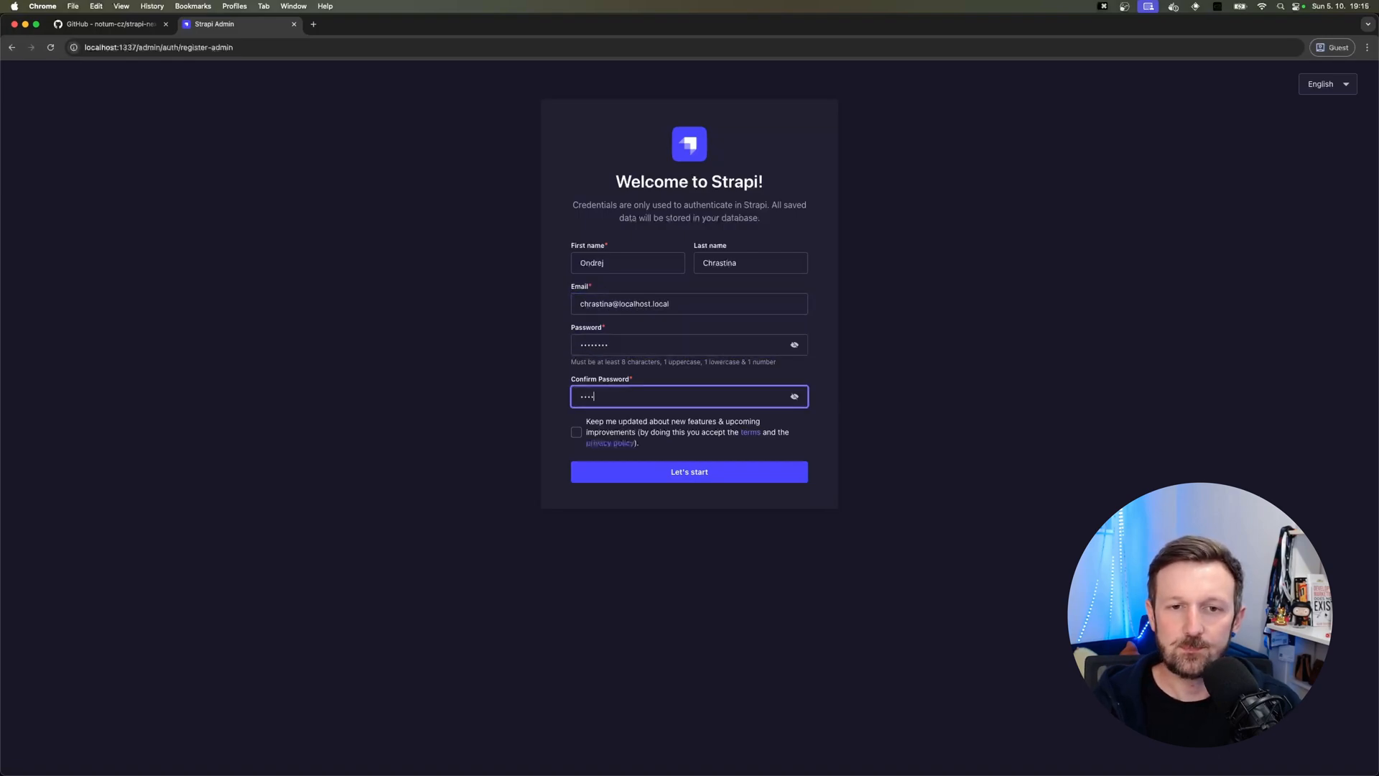
pyautogui.click(688, 471)
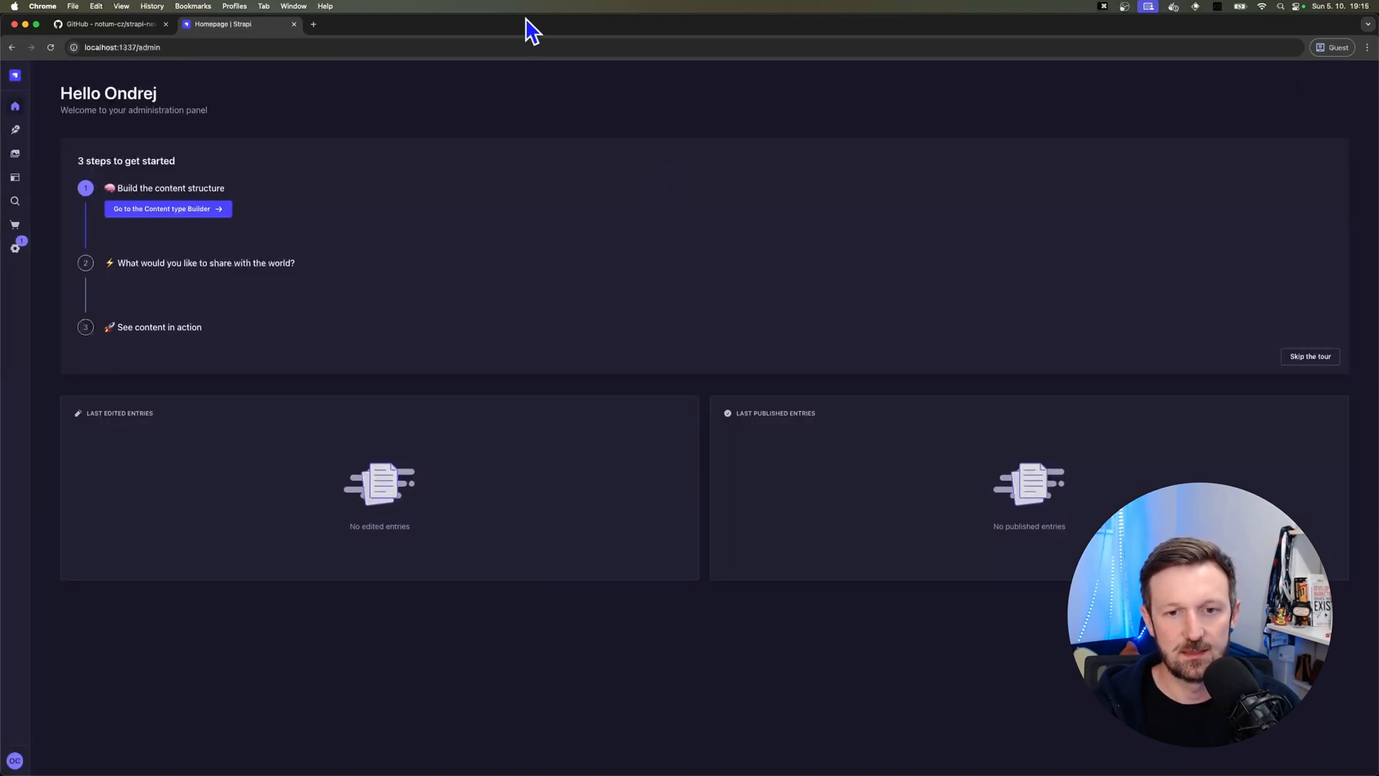
pyautogui.moveTo(19, 181)
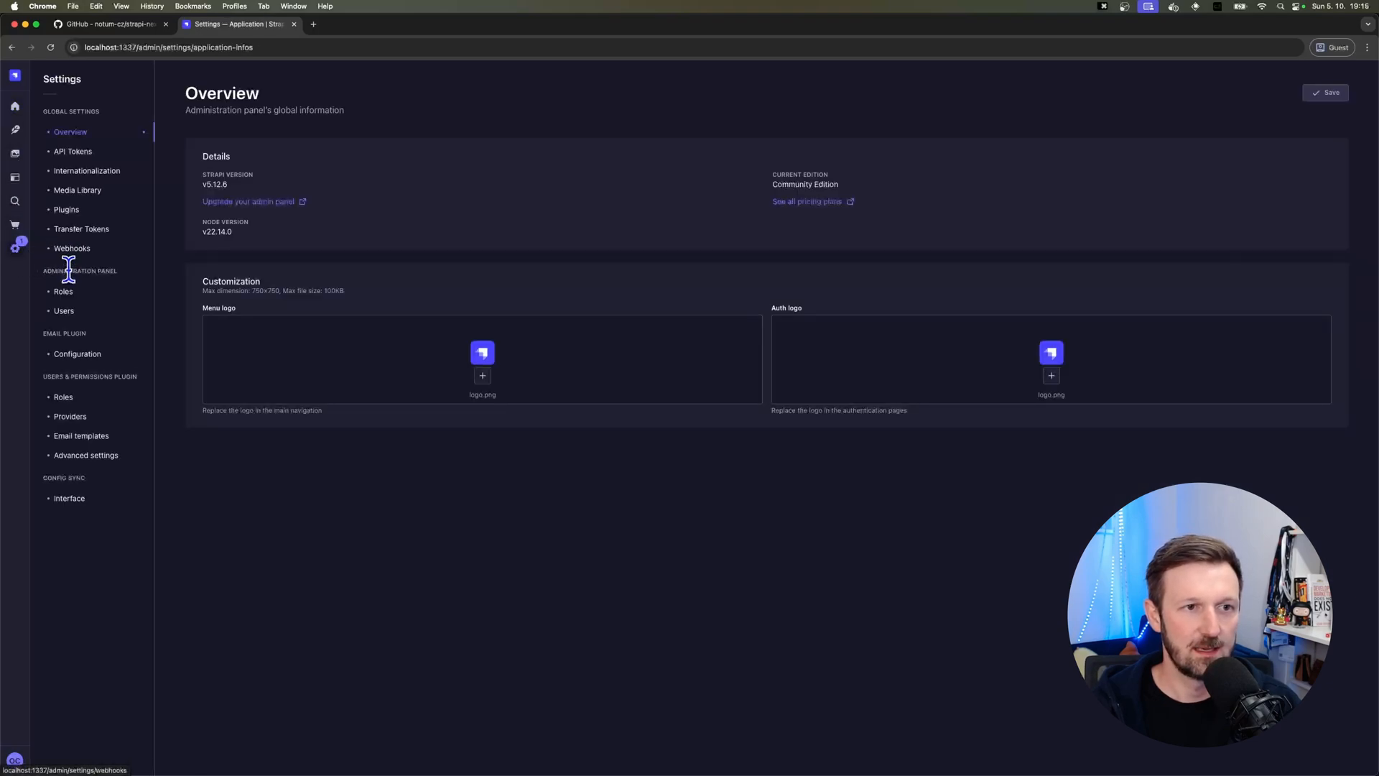
# Regenerate the Read Only token under Settings > API Tokens and confirm in the dialog
pyautogui.click(72, 151)
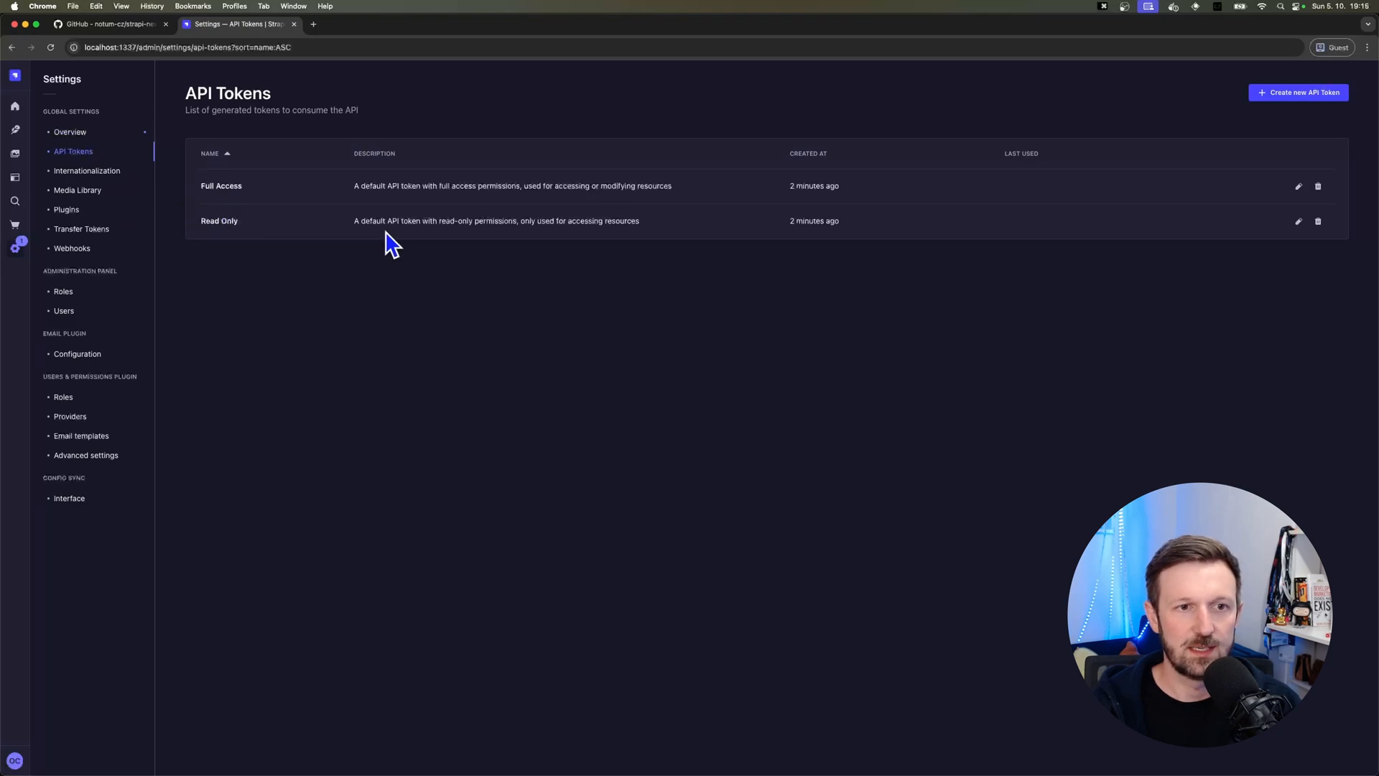
pyautogui.moveTo(1297, 221)
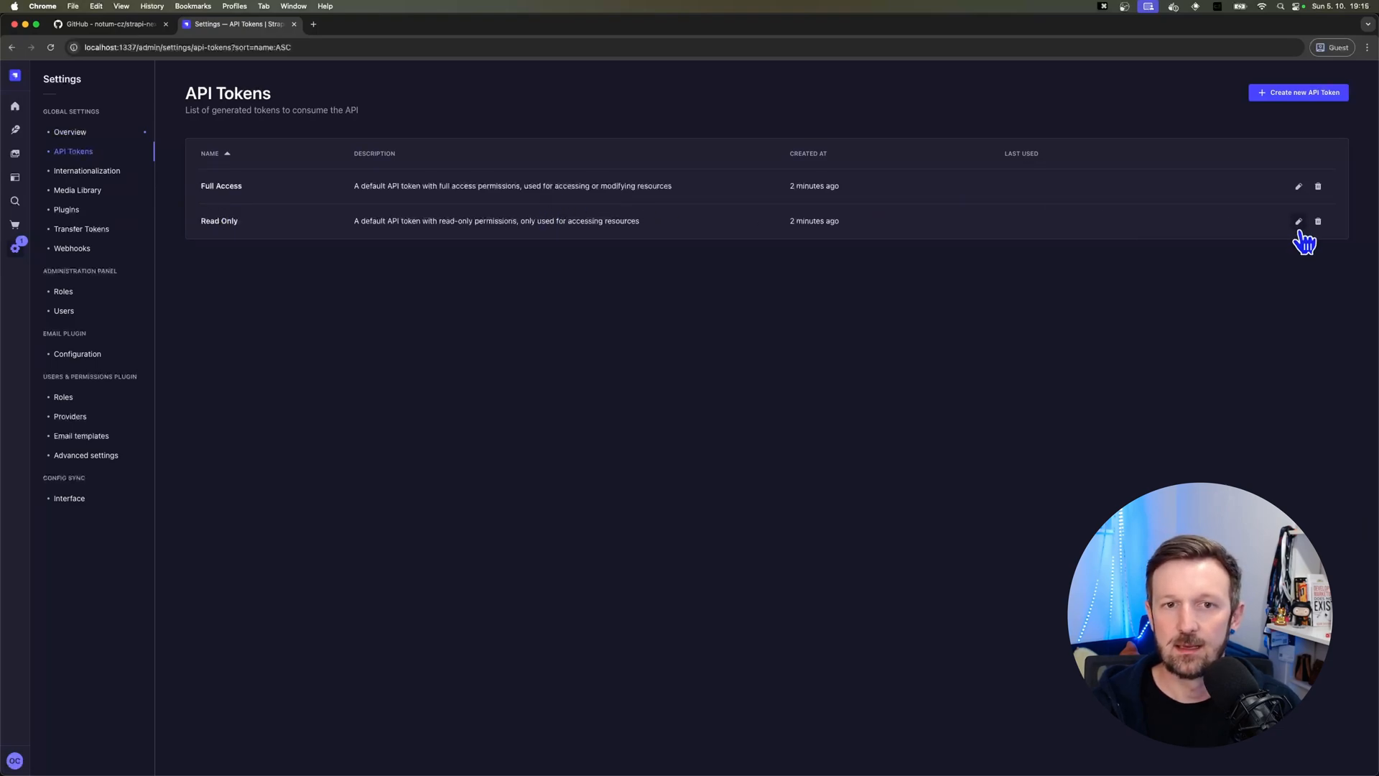
pyautogui.click(1298, 221)
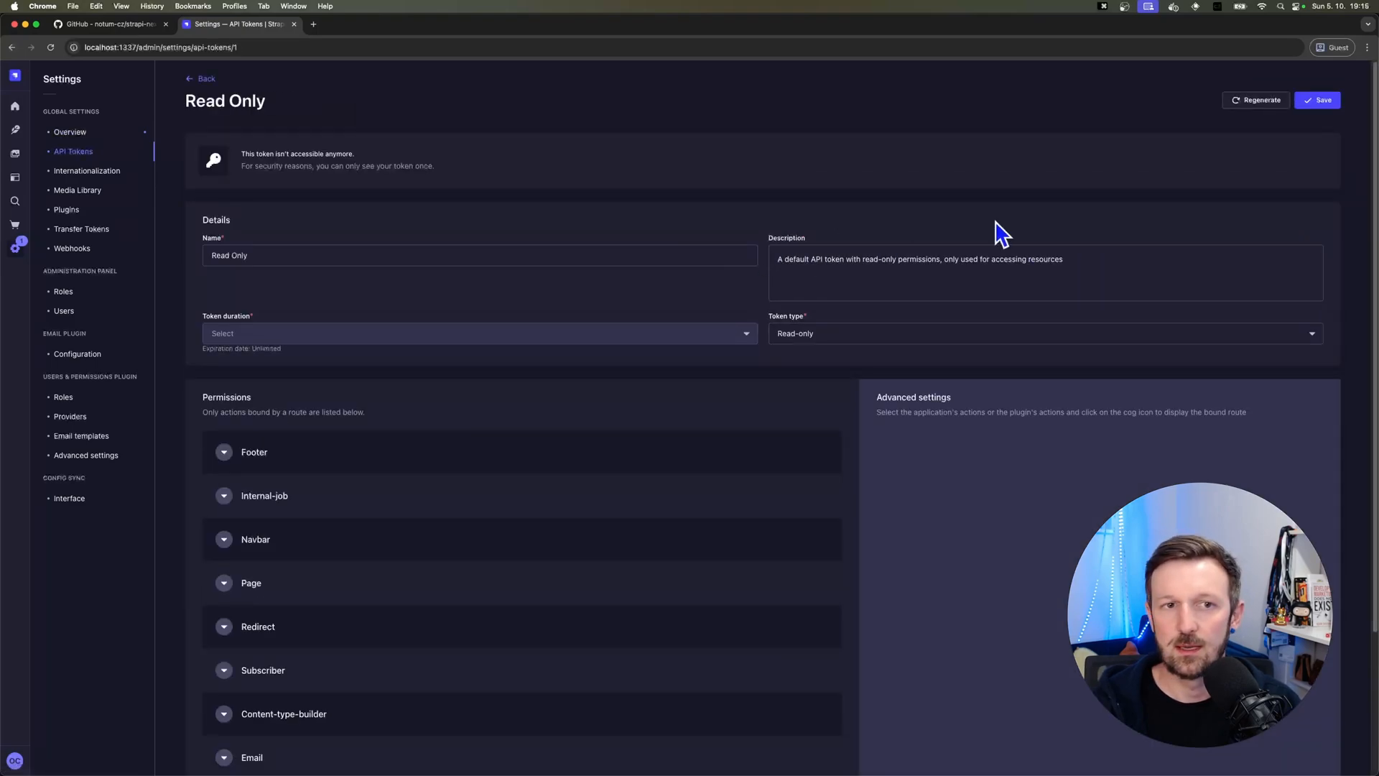
pyautogui.click(1255, 100)
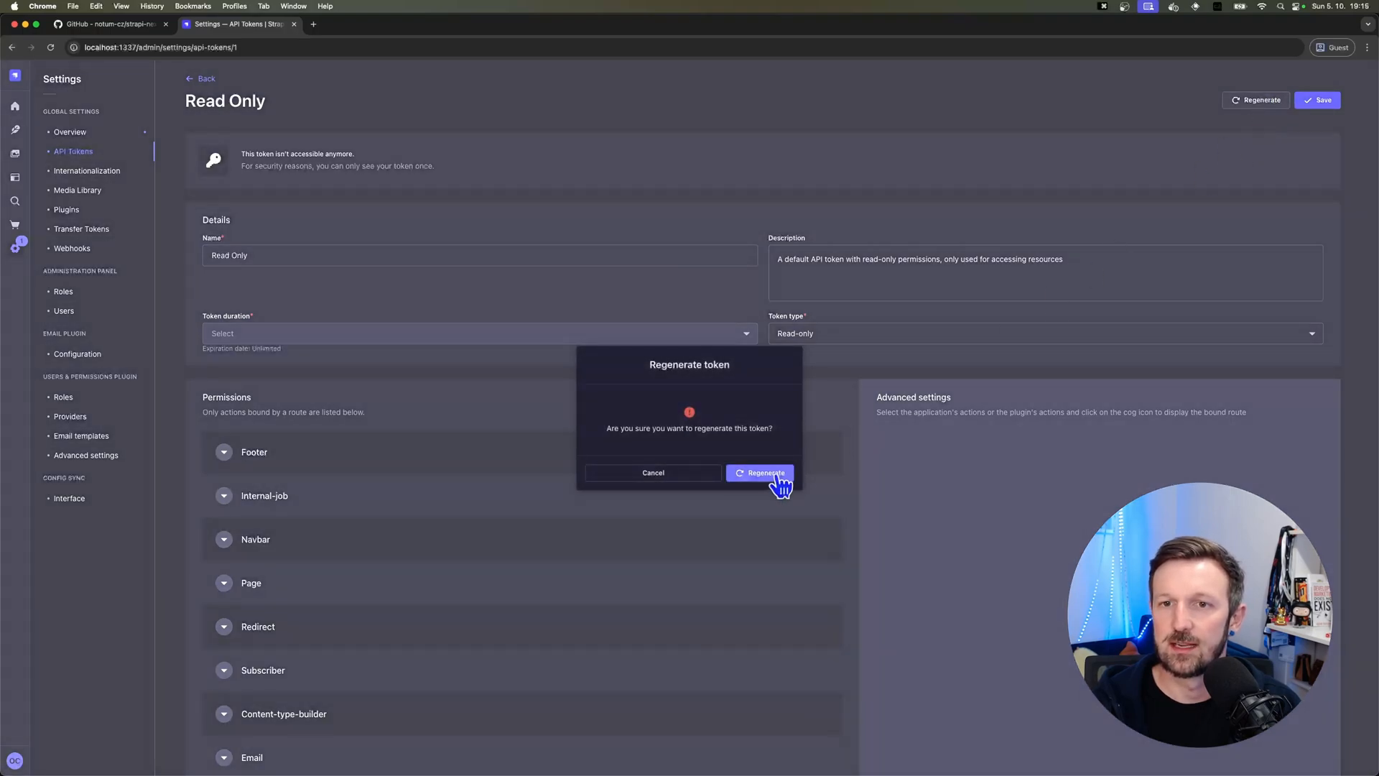
pyautogui.click(765, 473)
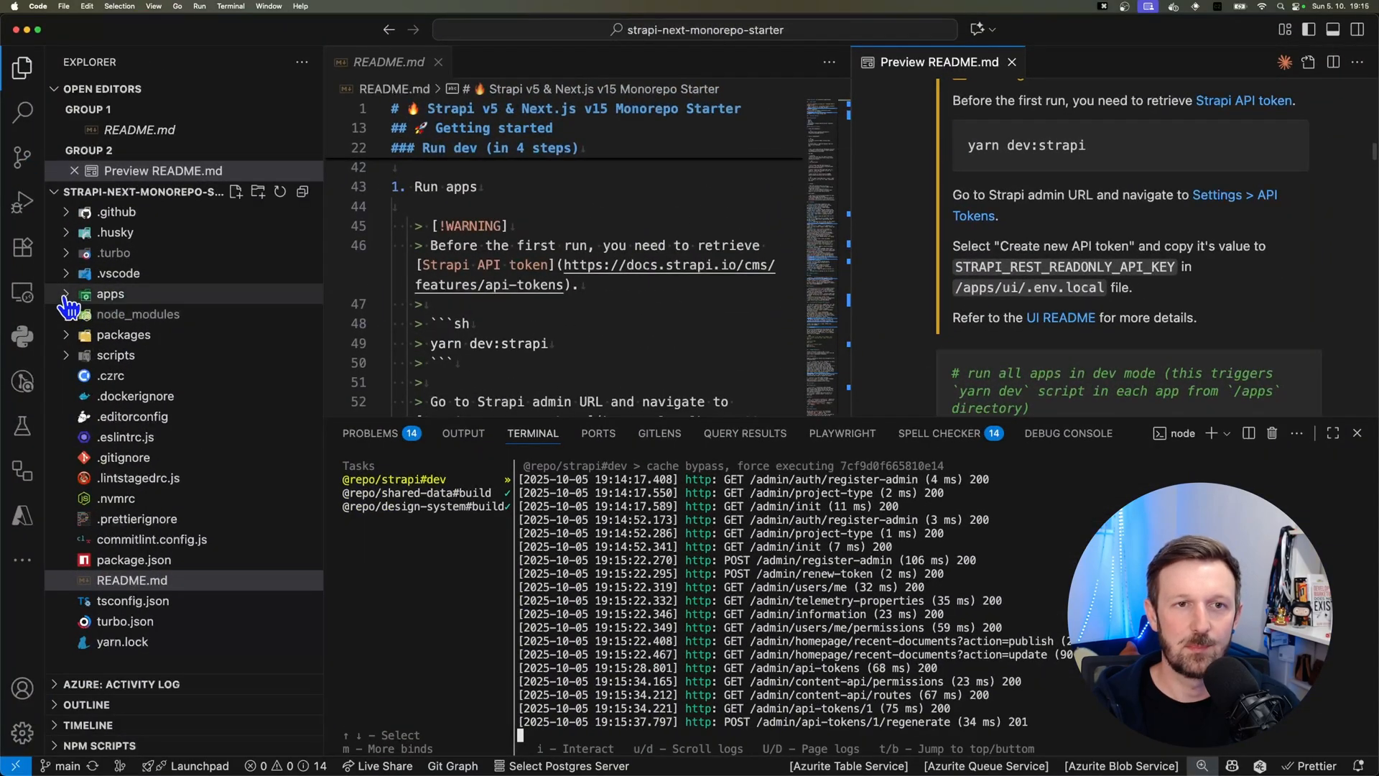
# Paste the new token as STRAPI_REST_READONLY_API_KEY in apps/ui/.env.local
pyautogui.click(66, 294)
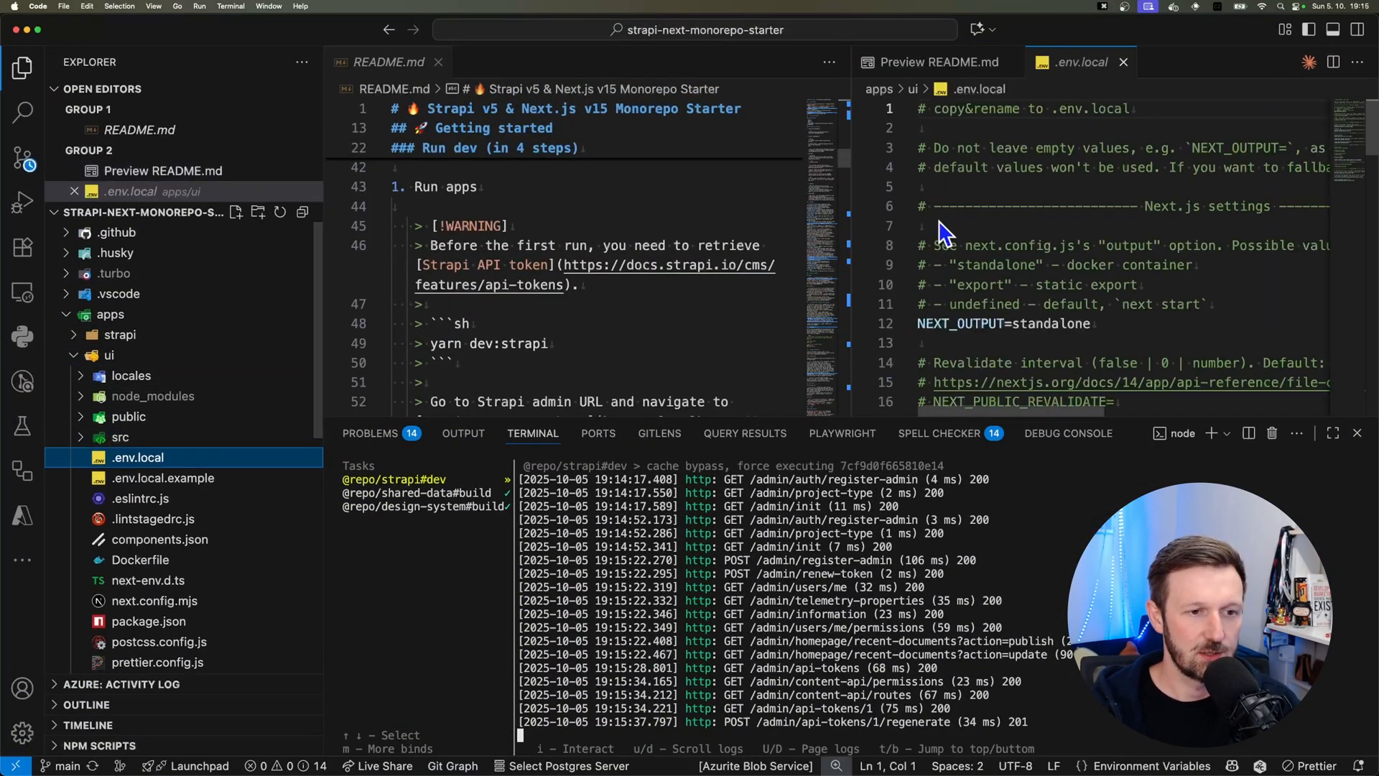
pyautogui.scroll(-3)
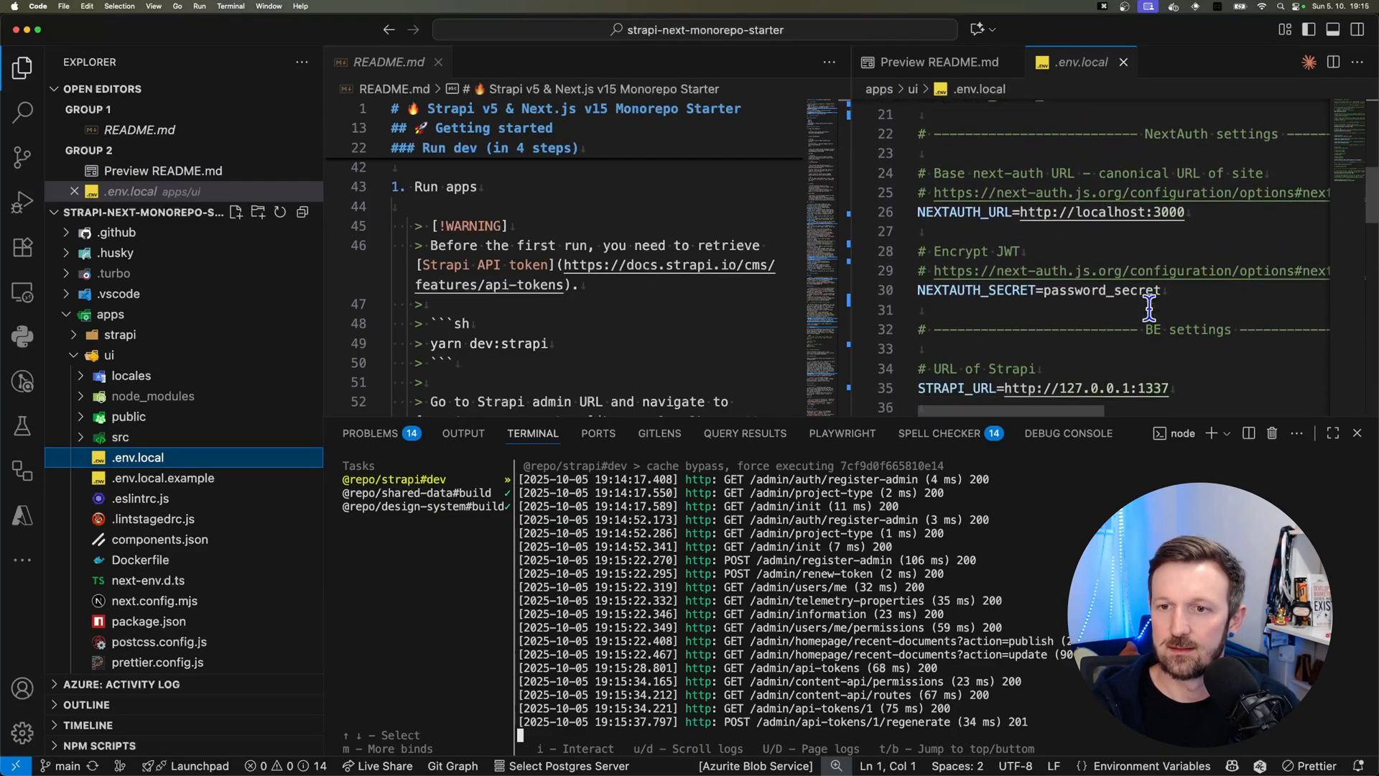
pyautogui.scroll(-3)
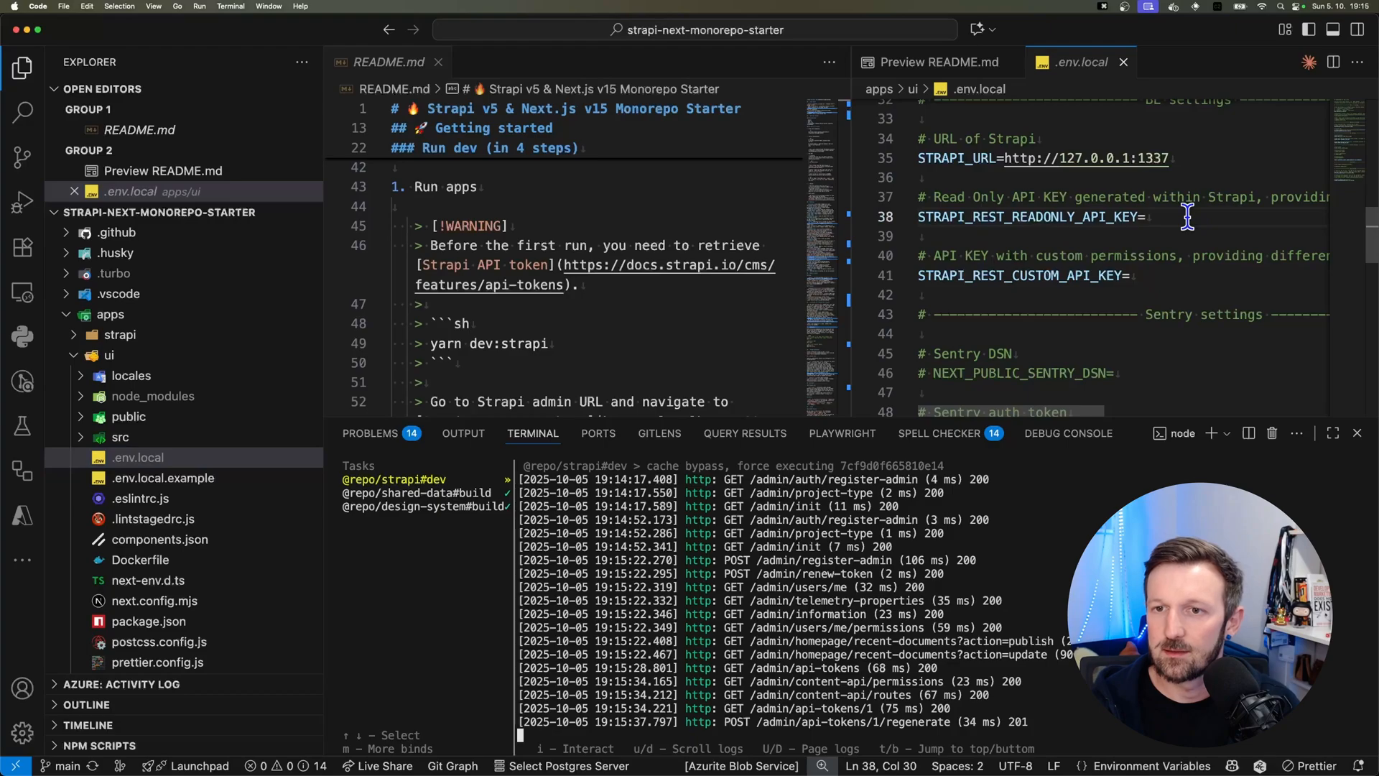
pyautogui.press('cmd+v')
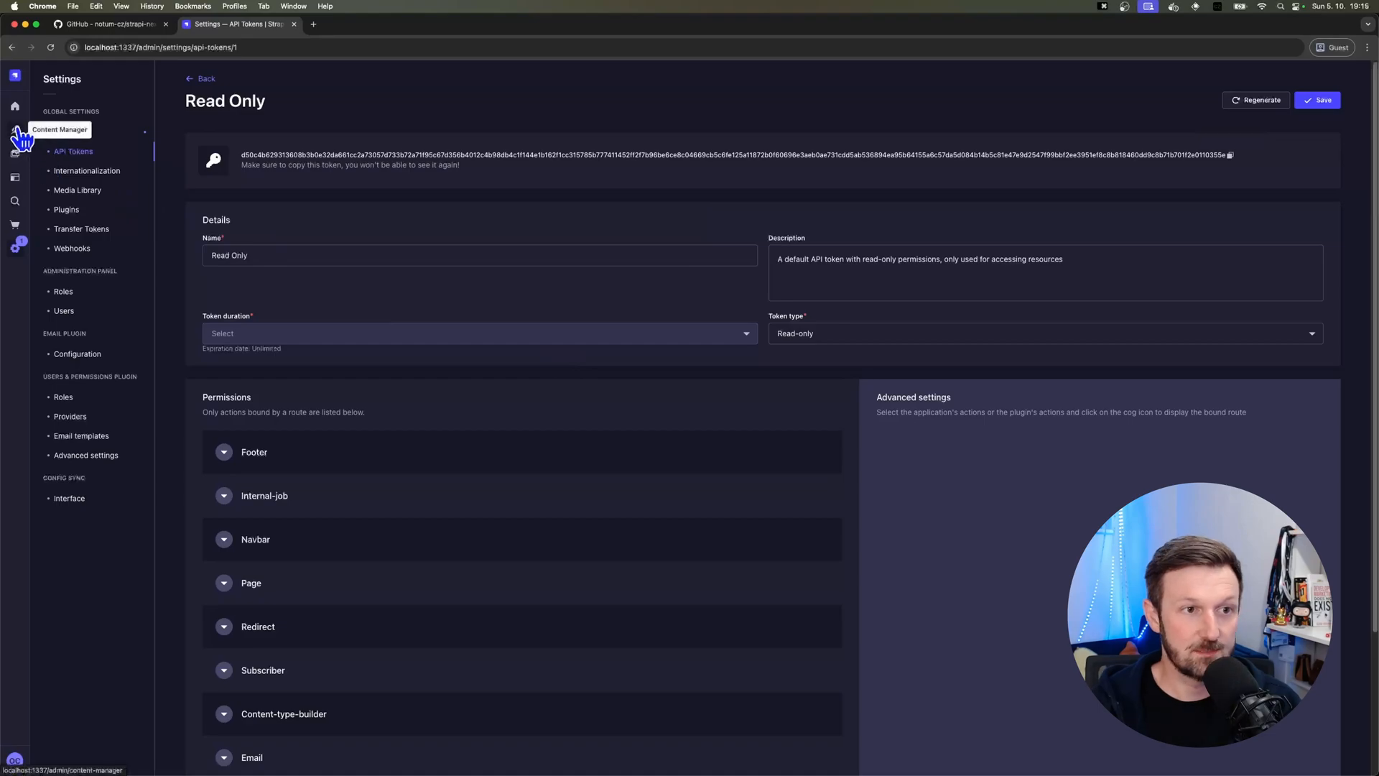
pyautogui.click(15, 134)
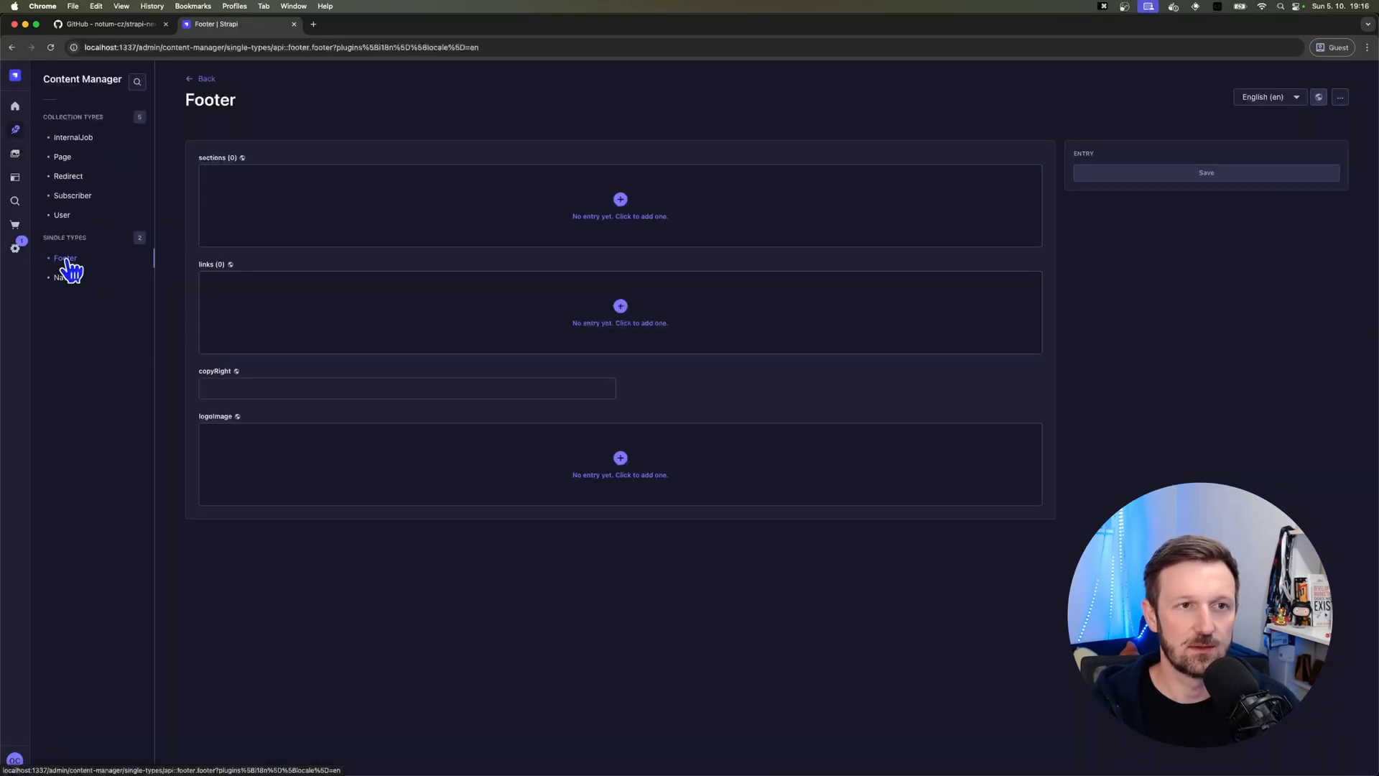
pyautogui.moveTo(621, 199)
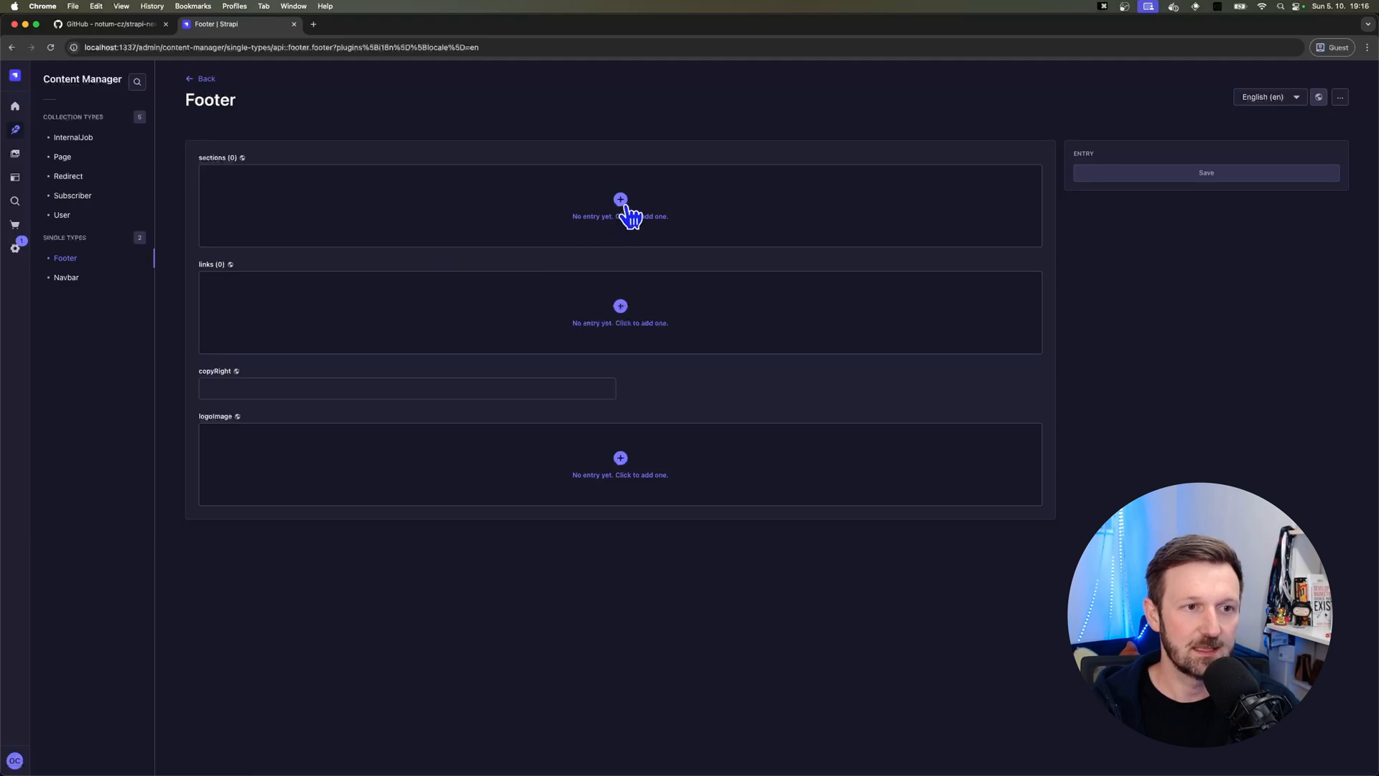
pyautogui.click(620, 306)
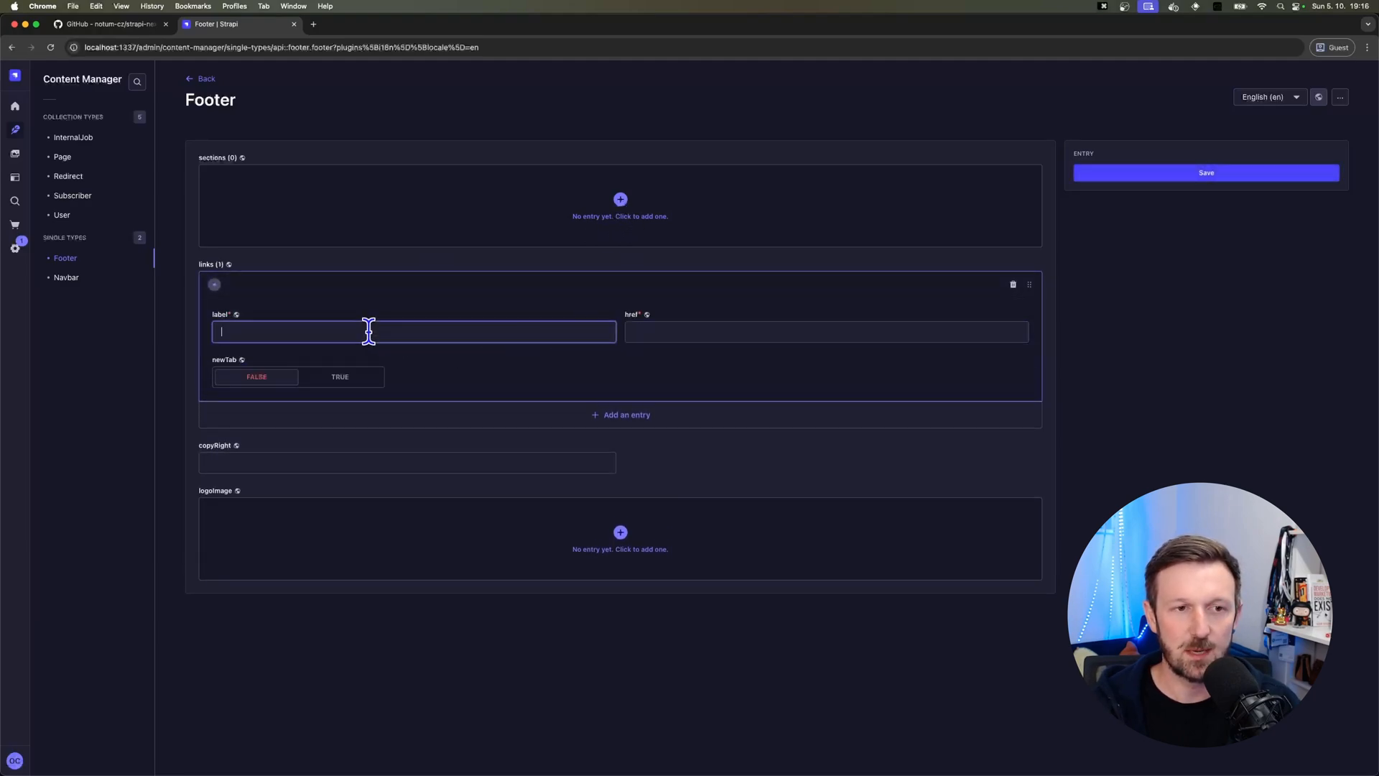
pyautogui.write('Notum')
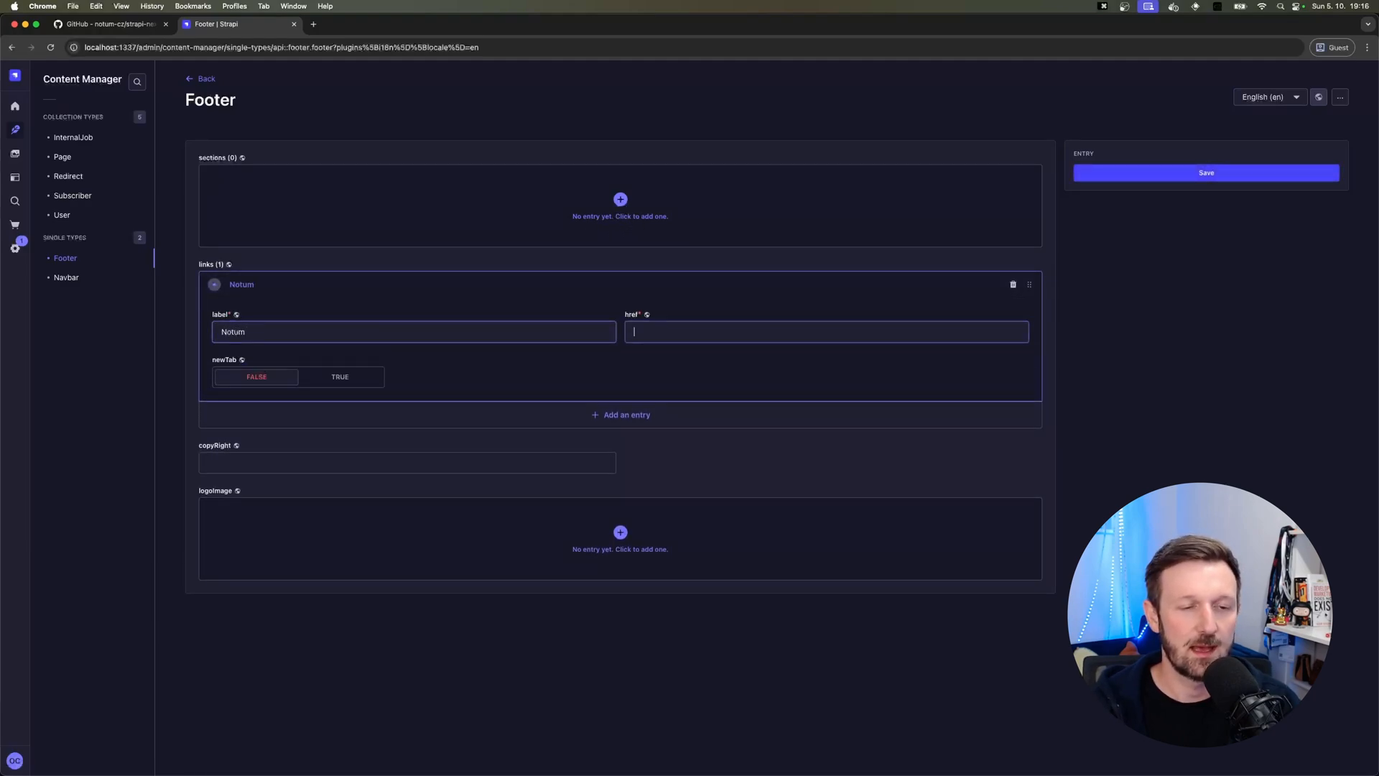
pyautogui.write('https://notum.cz')
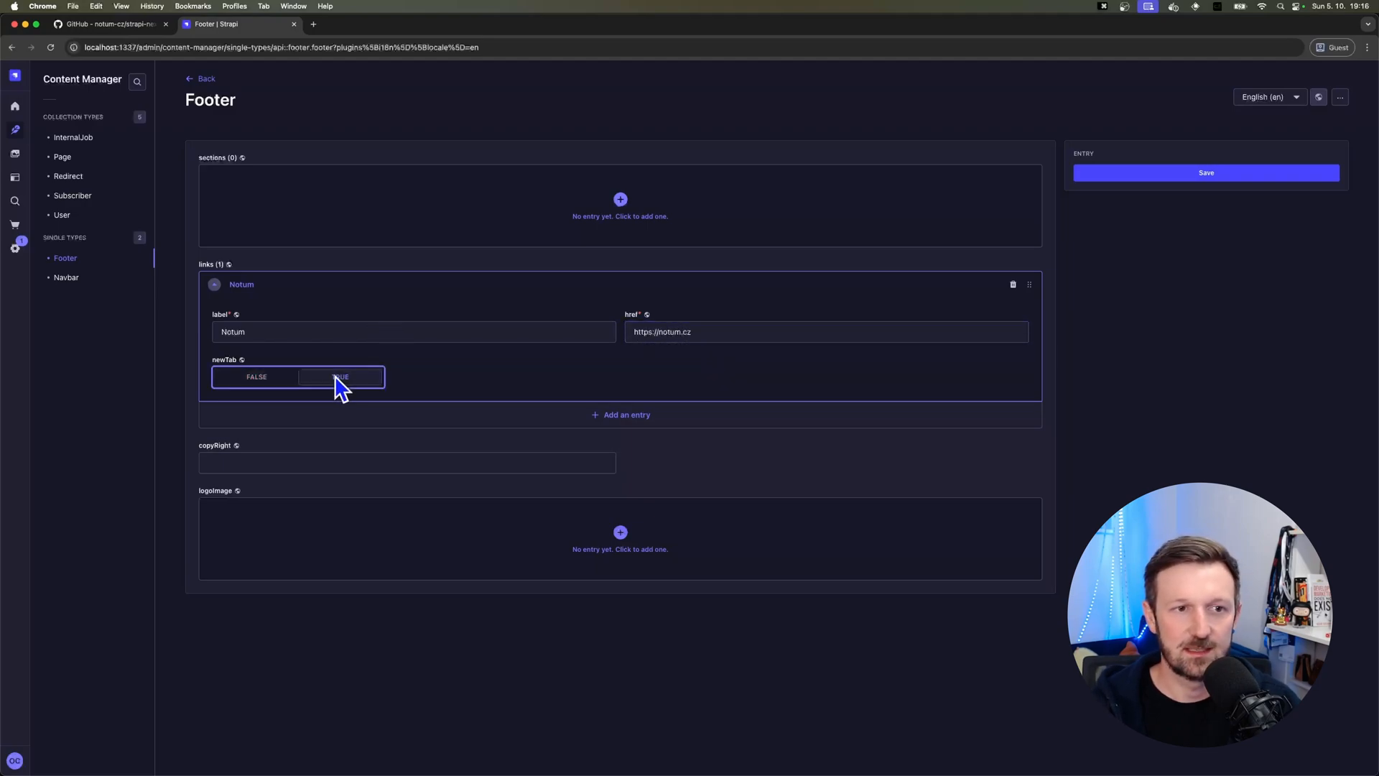
pyautogui.click(1207, 173)
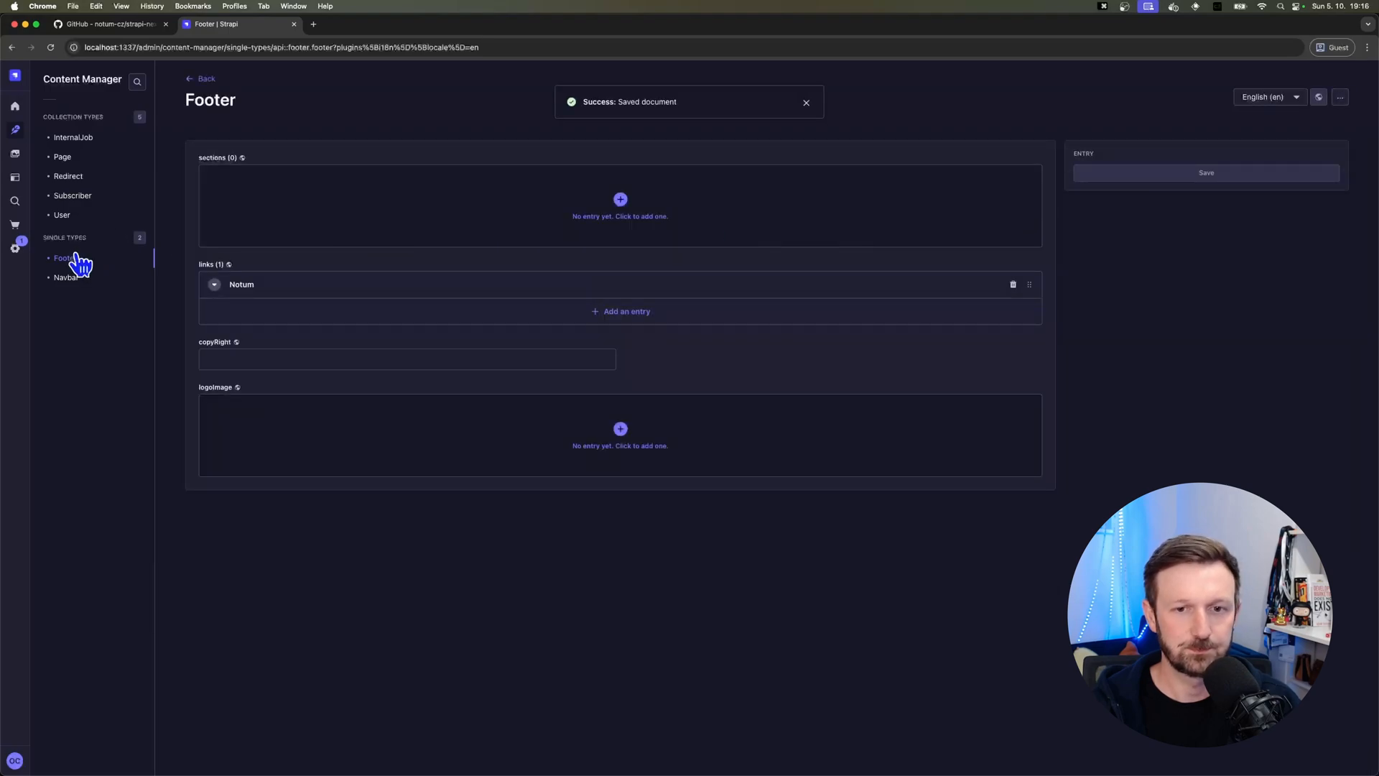
pyautogui.click(66, 277)
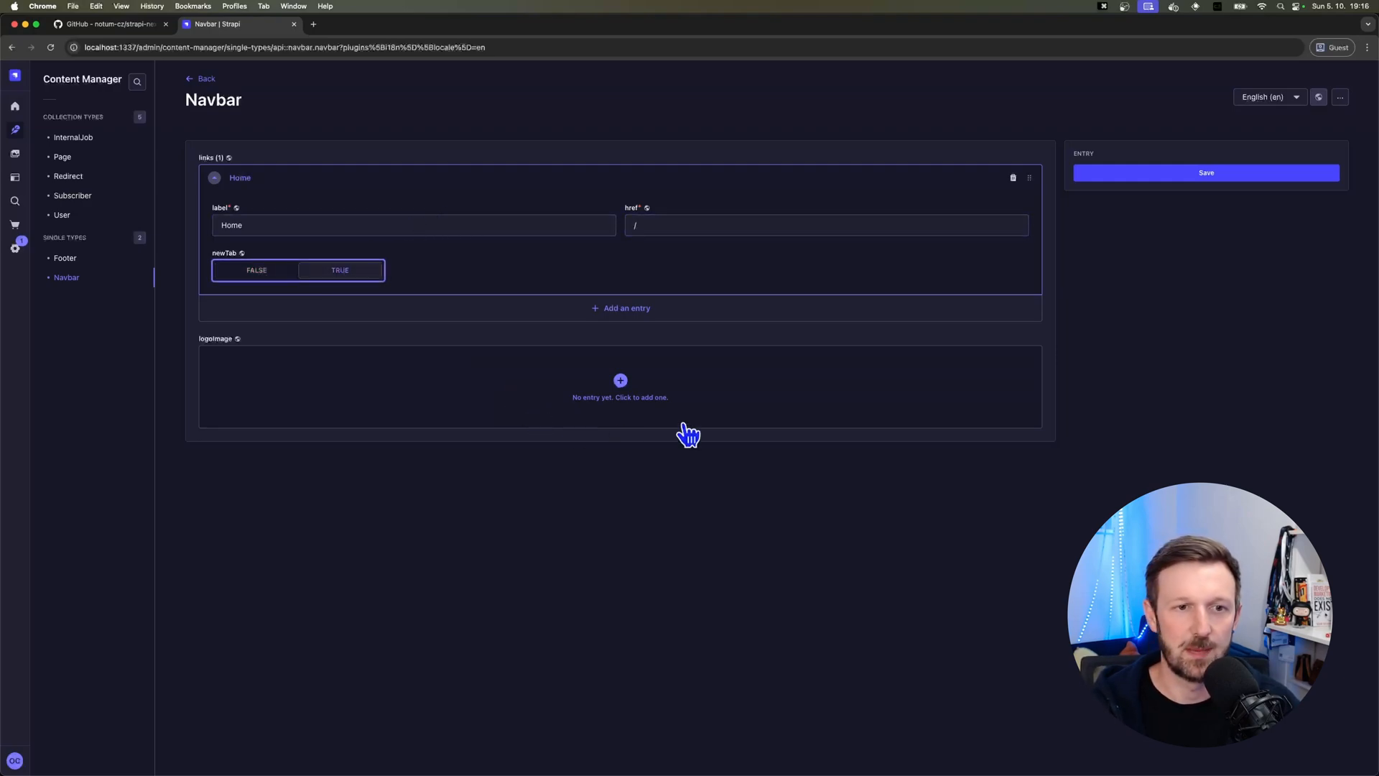
pyautogui.click(1207, 172)
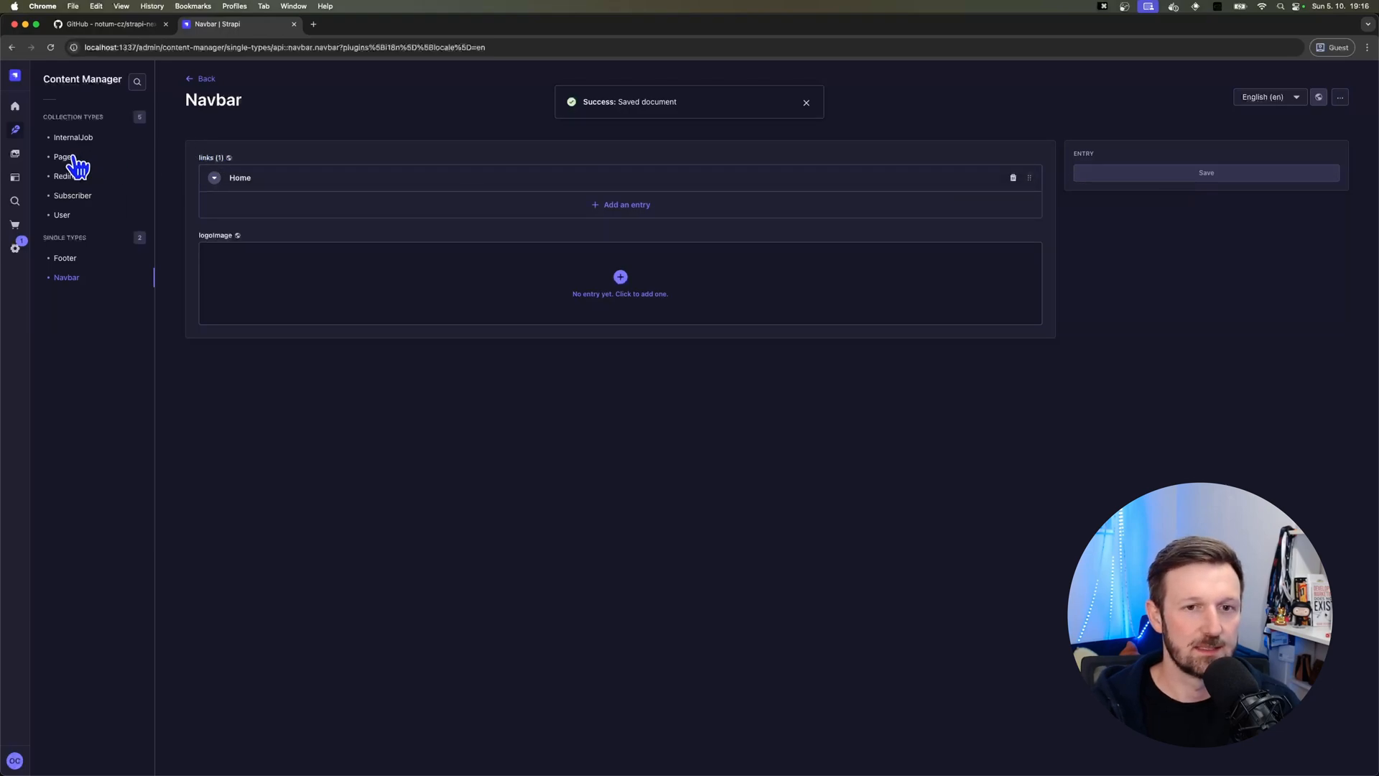
# Create a Page entry titled Home with slug and fullPath '/', adding a Hero component
pyautogui.click(60, 157)
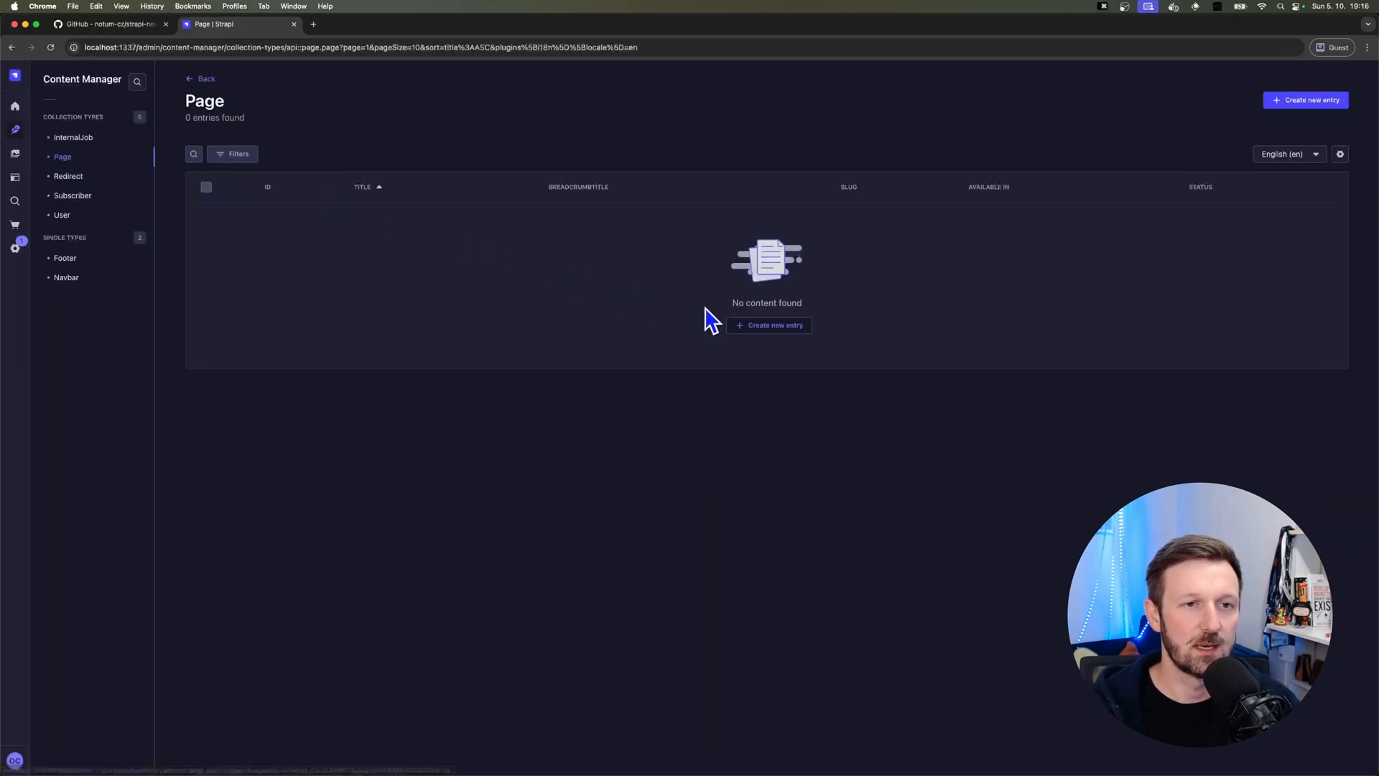
pyautogui.click(769, 325)
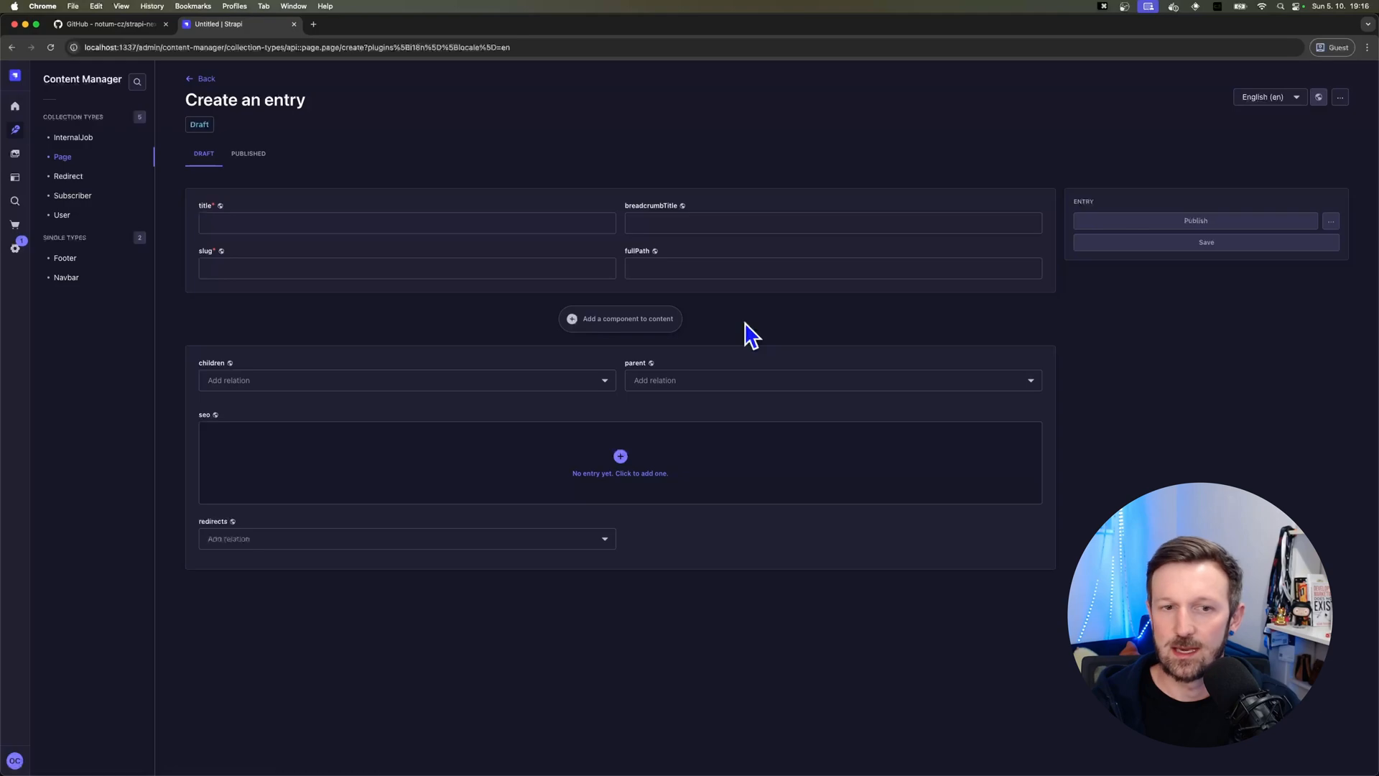
pyautogui.write('Home')
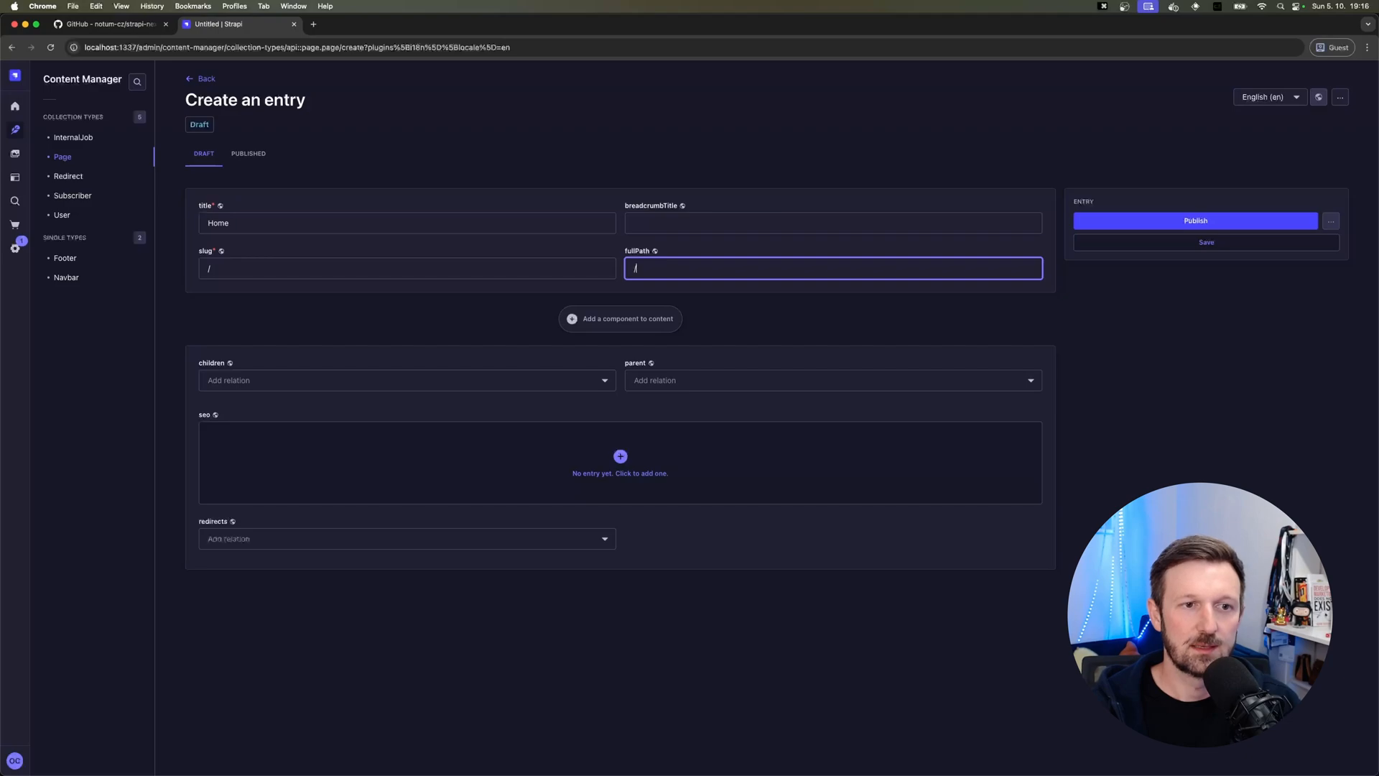
pyautogui.click(620, 319)
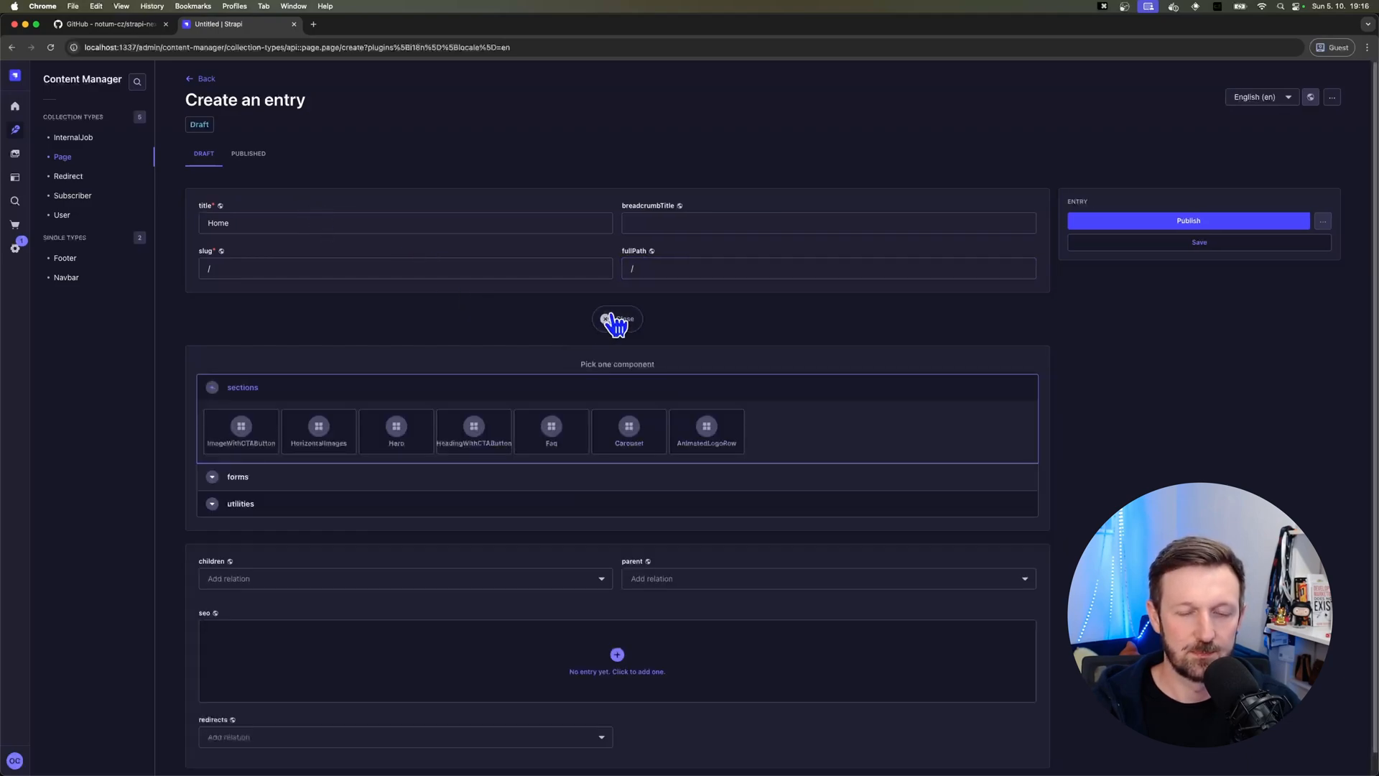
pyautogui.click(396, 431)
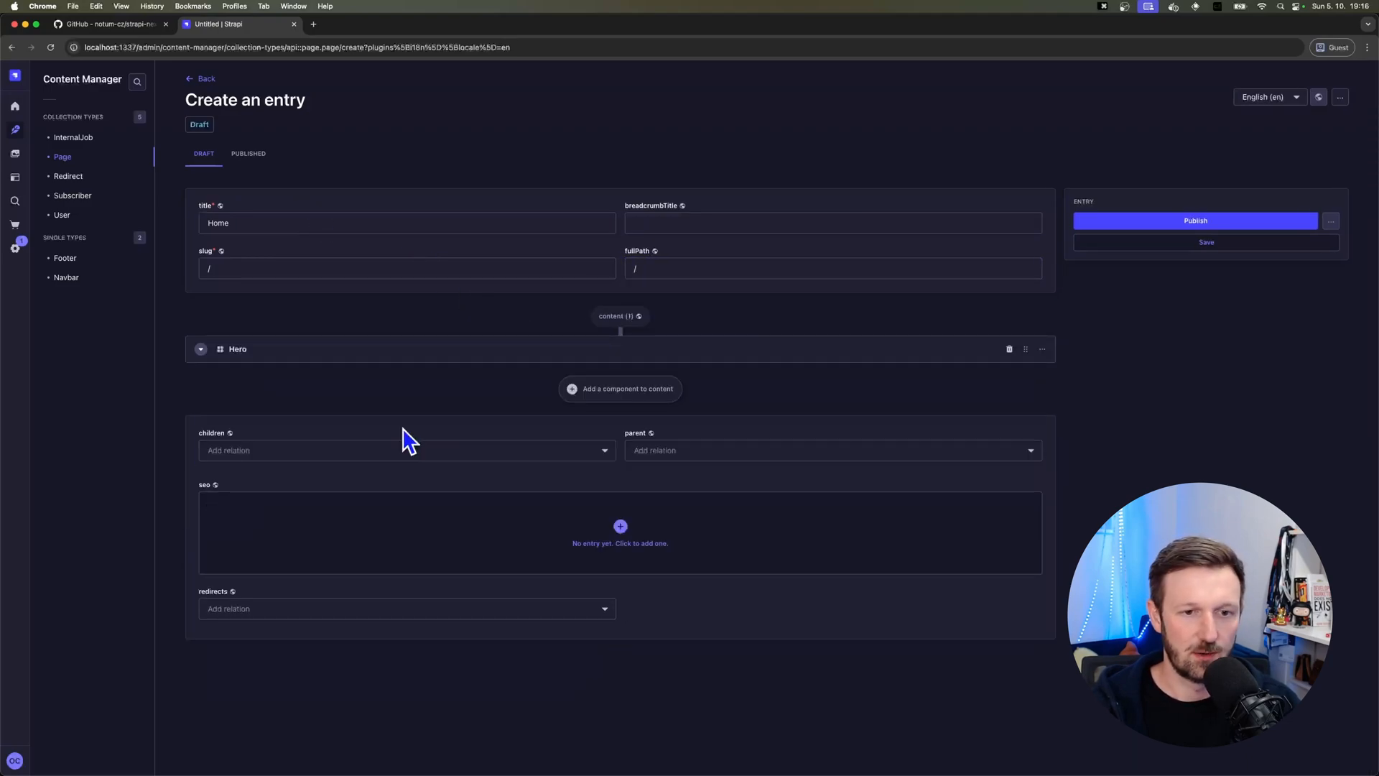
pyautogui.moveTo(413, 442)
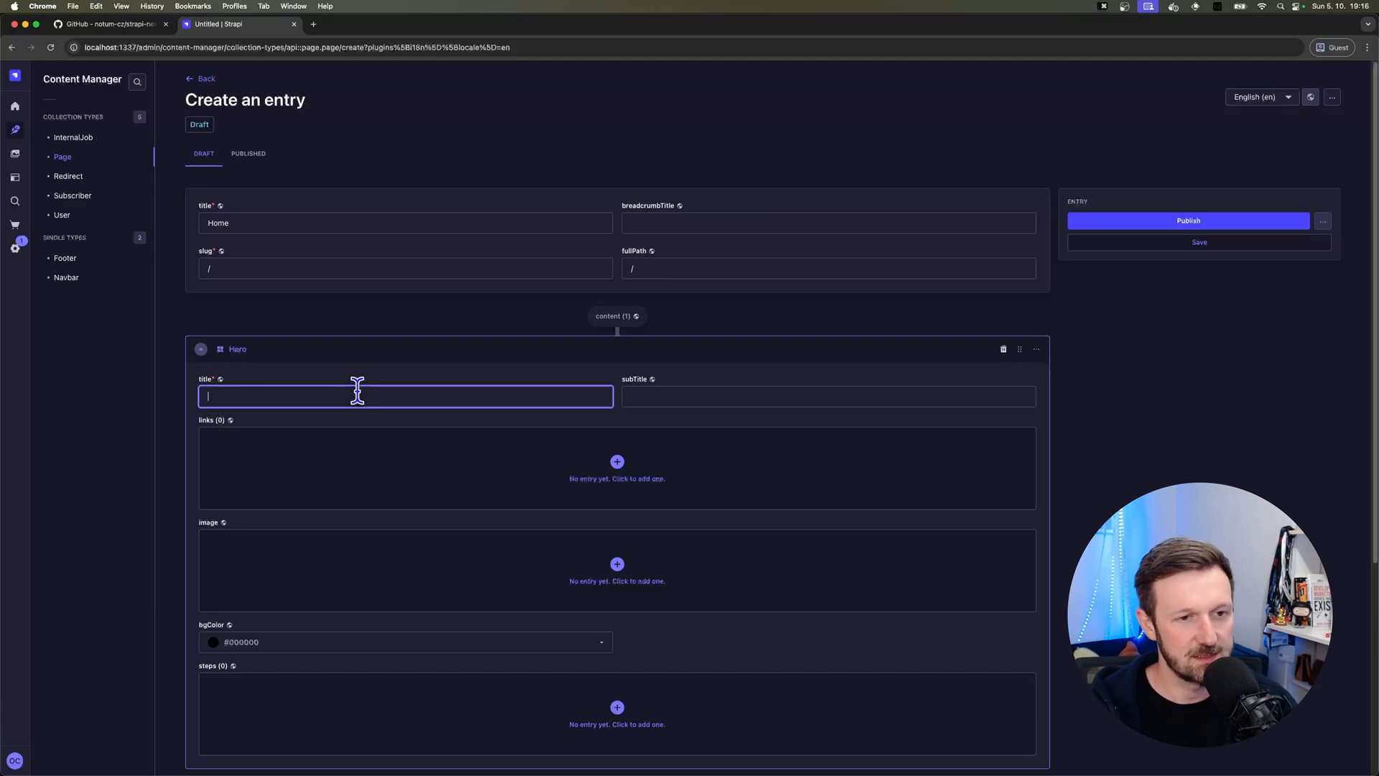
# Enter the hero title 'Notum' and subtitle 'We create solutions'
pyautogui.write('Notum')
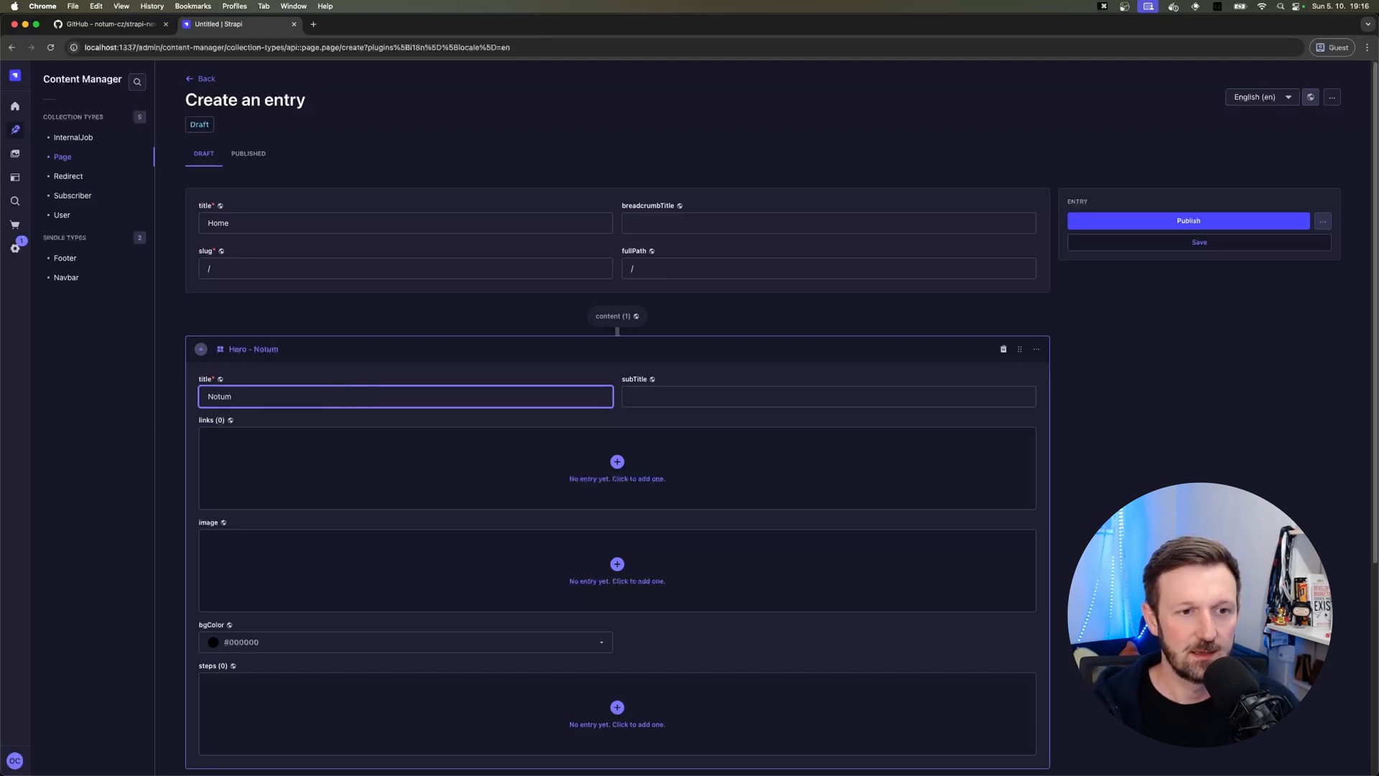
pyautogui.press('cmd+c')
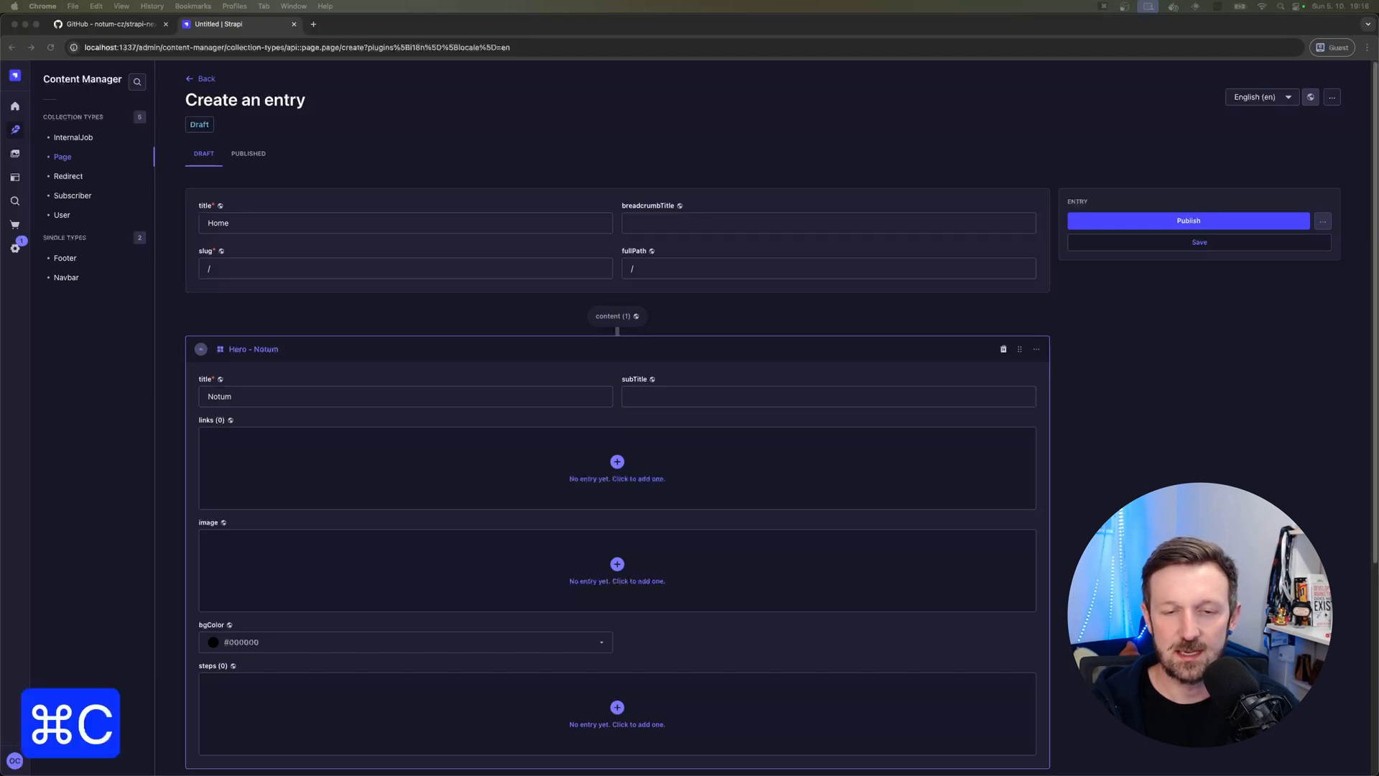
pyautogui.click(405, 396)
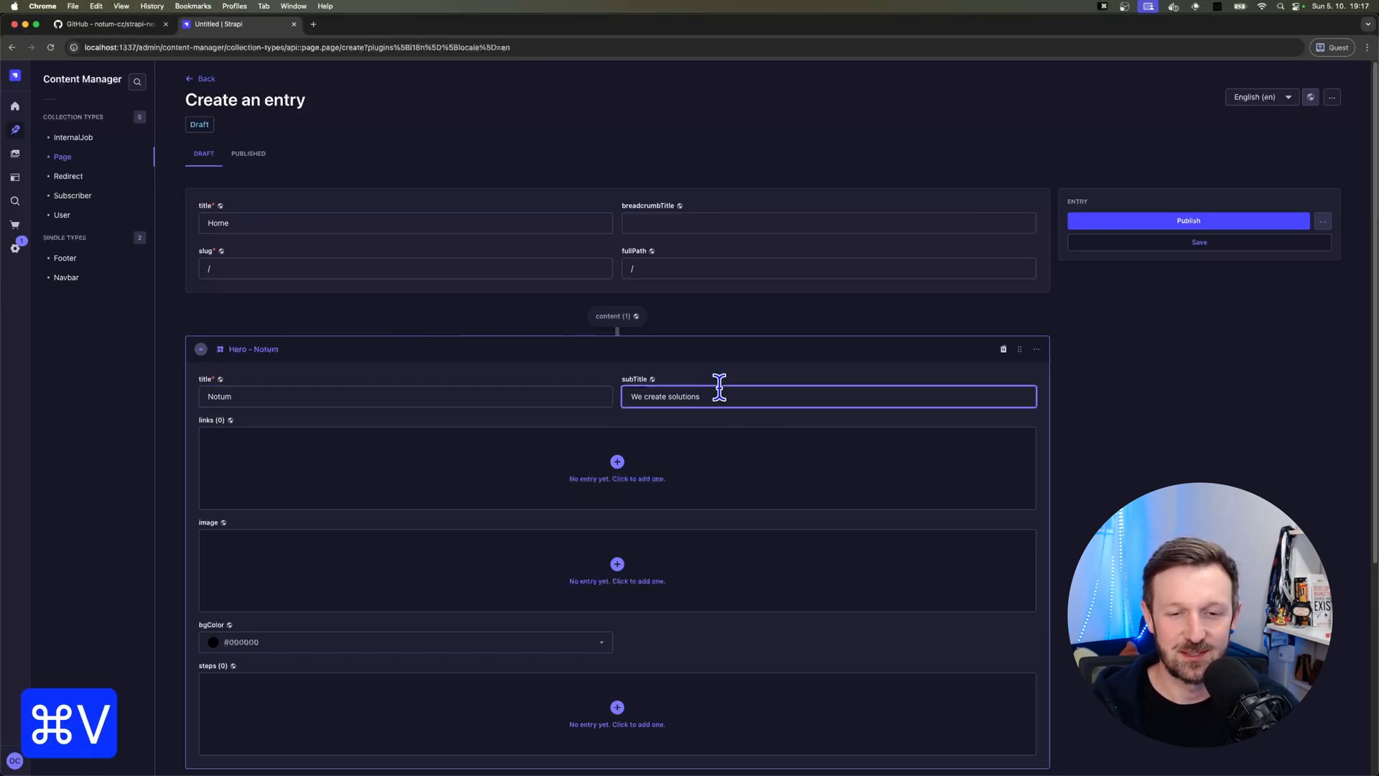
pyautogui.click(617, 462)
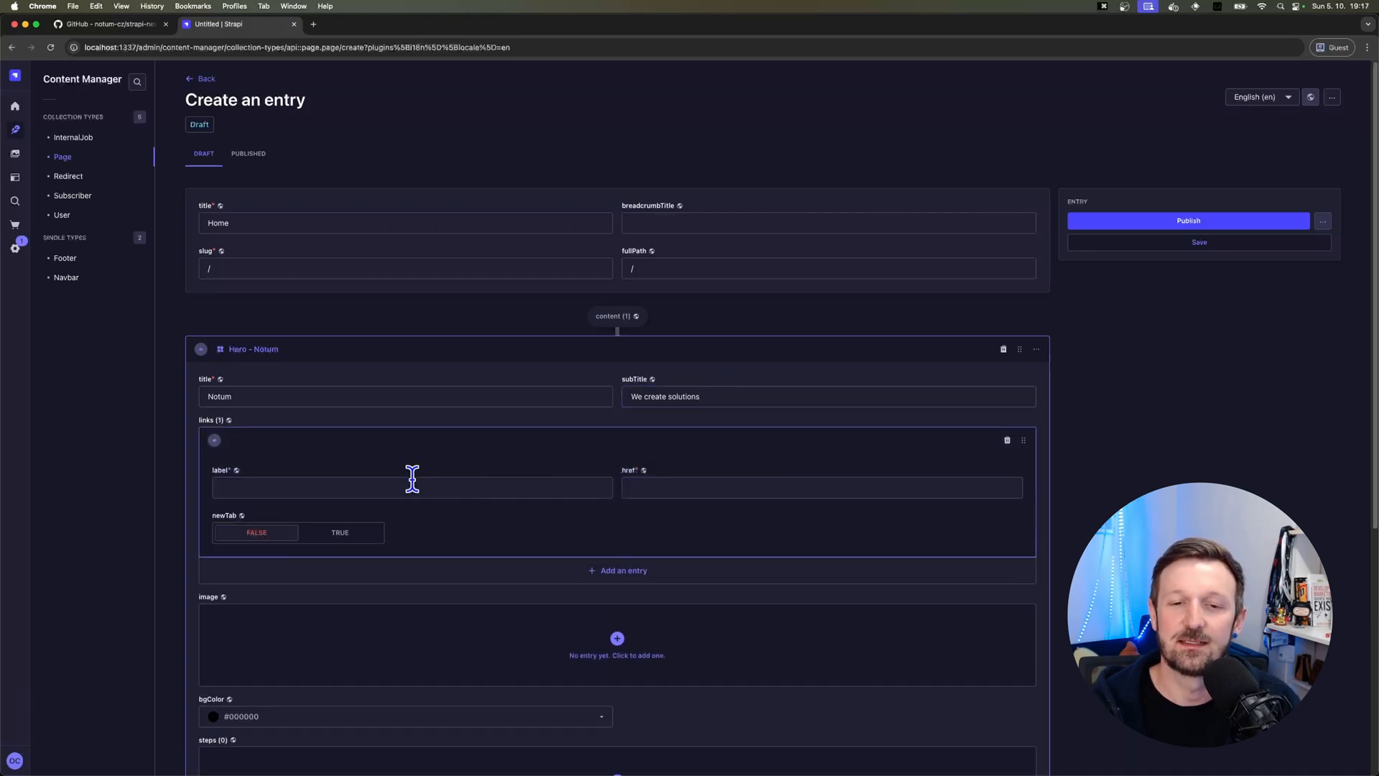
pyautogui.write('Discover our serv')
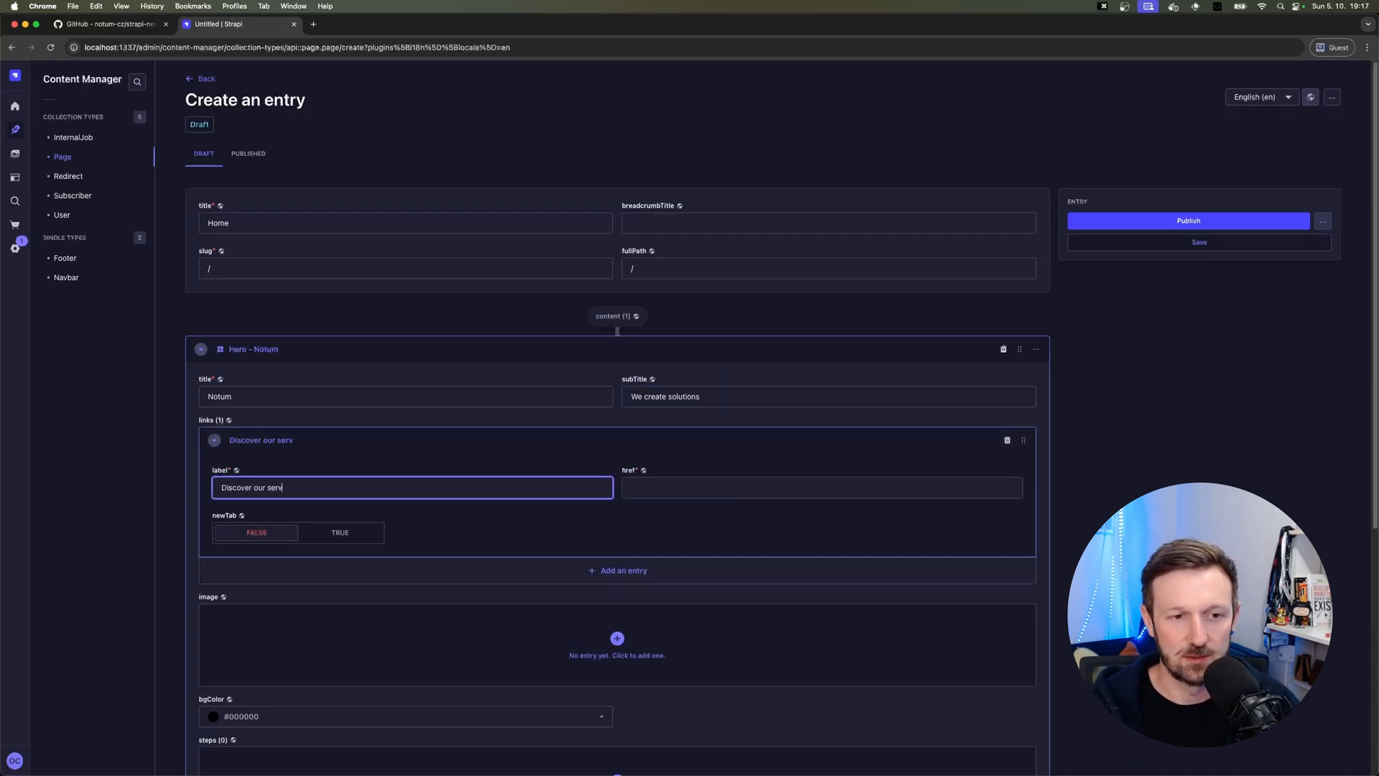
pyautogui.write('ices')
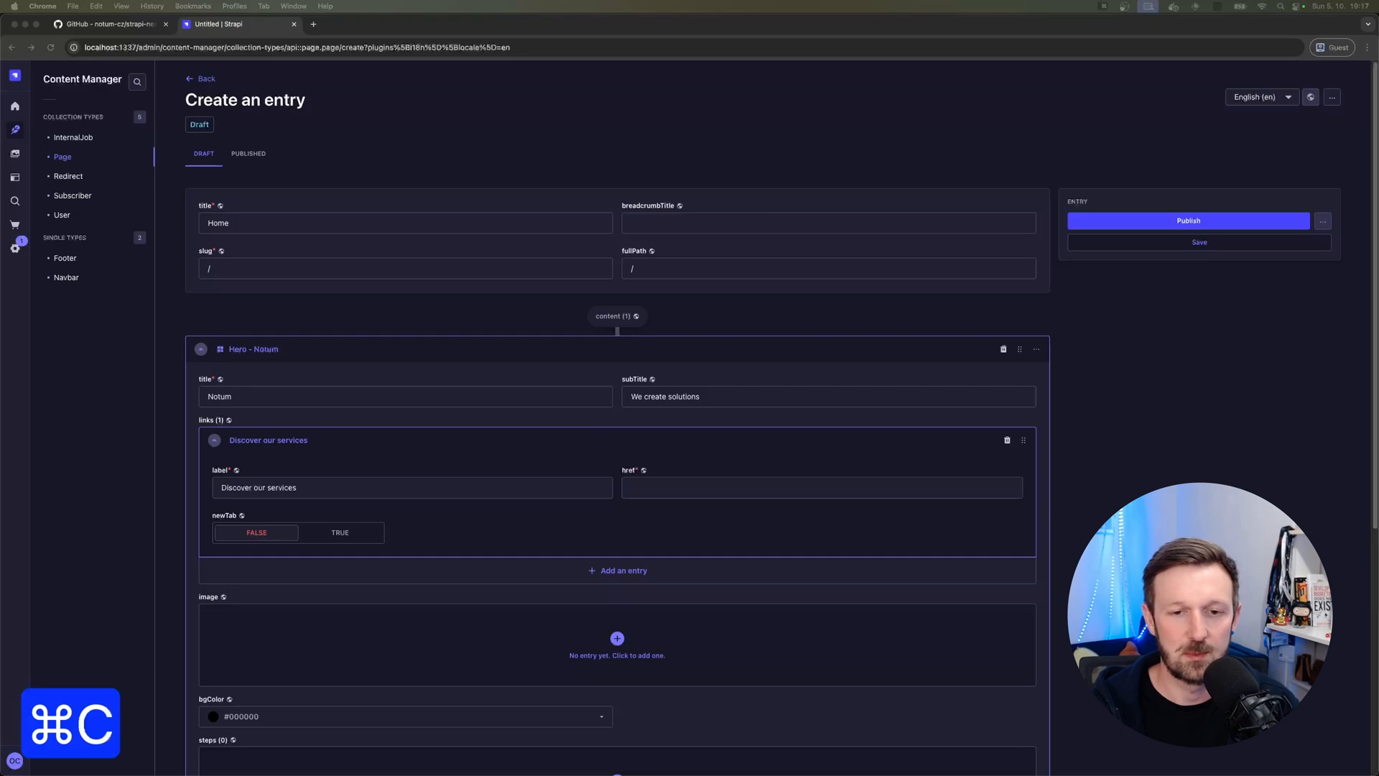
pyautogui.write('https://notum.cz/en/sluzby/')
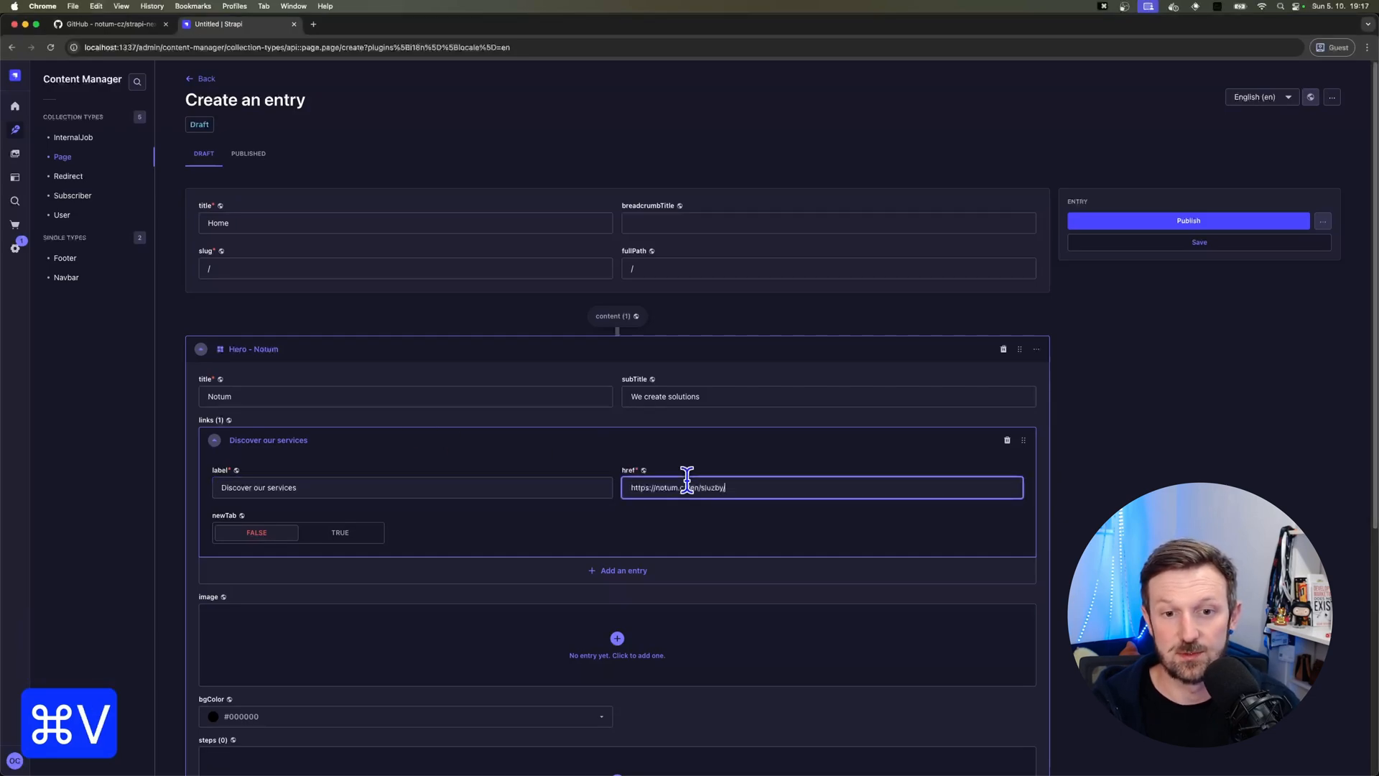
pyautogui.click(341, 532)
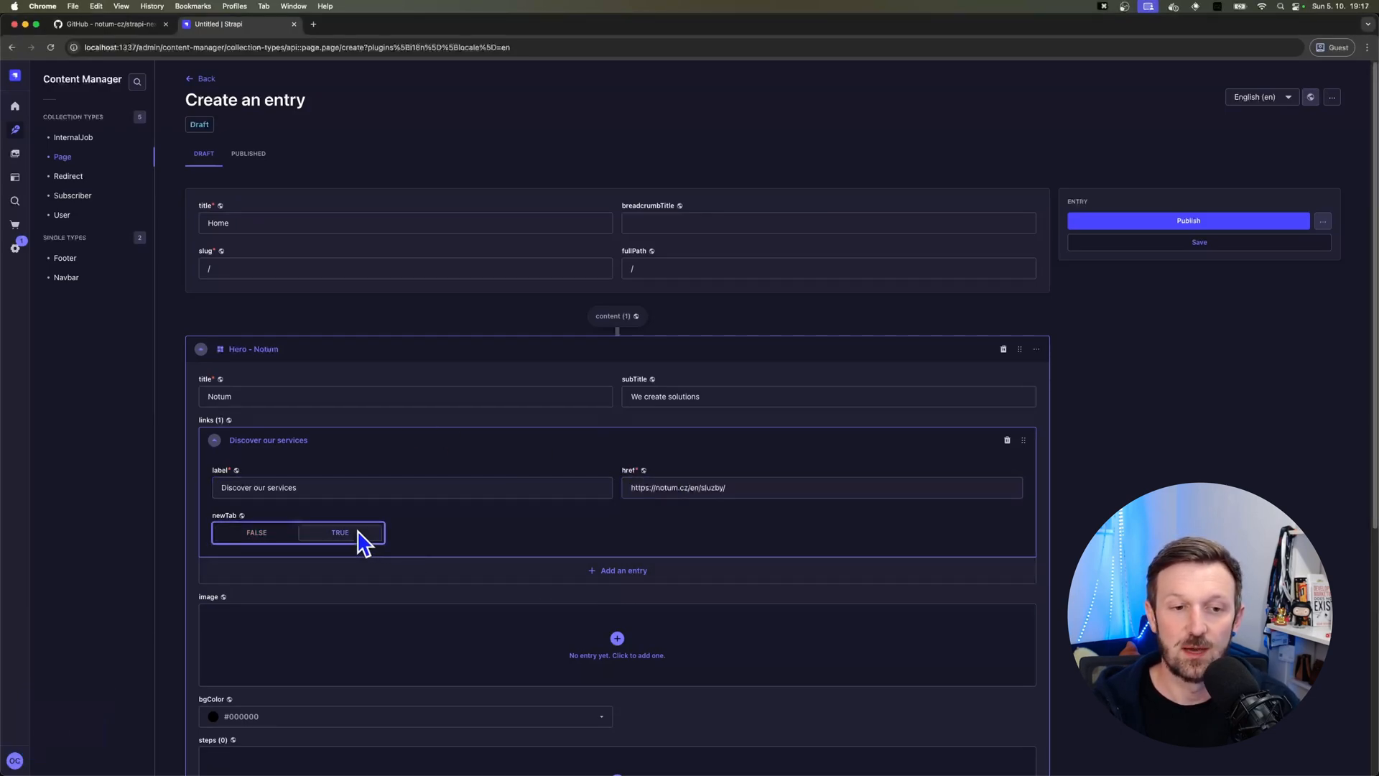
pyautogui.scroll(-3)
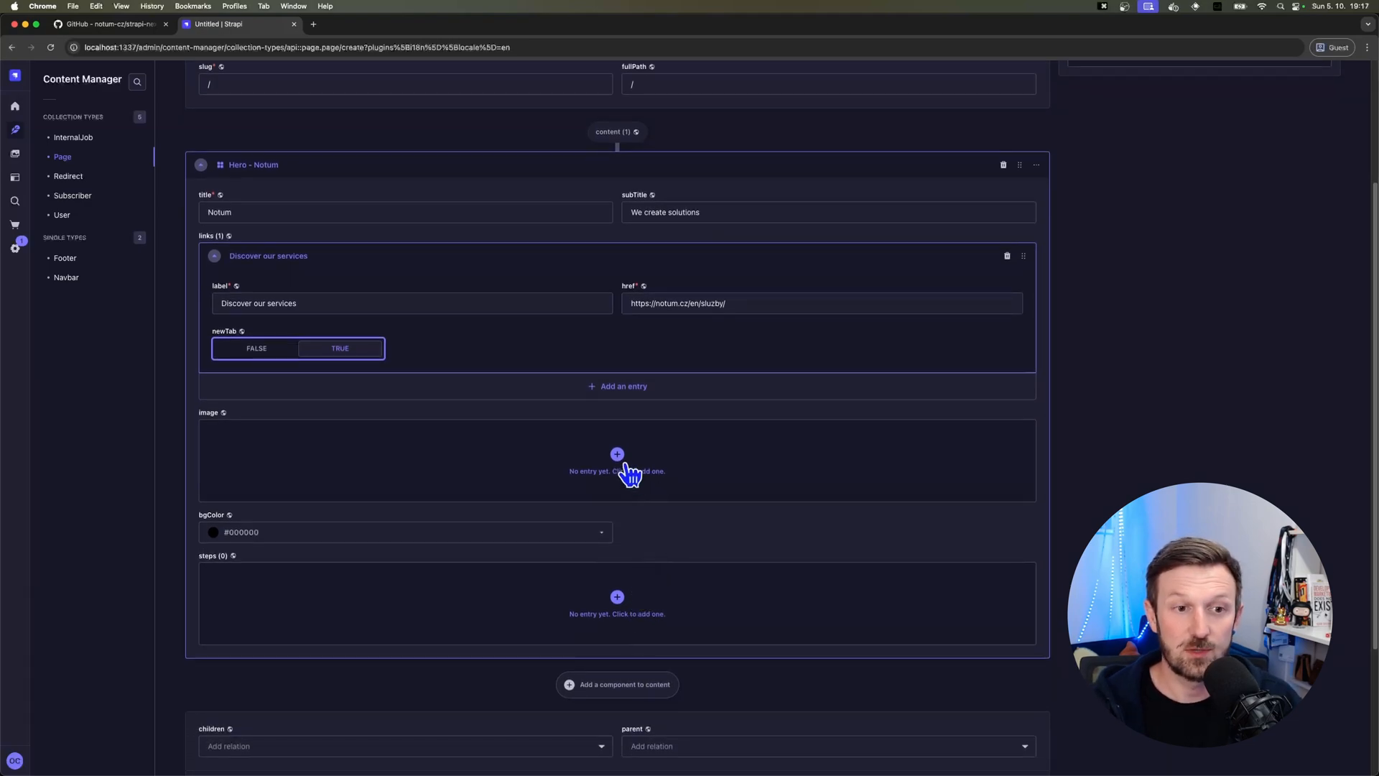
# Upload Notum.webp from the Add new assets dialog into the Hero media field
pyautogui.click(617, 454)
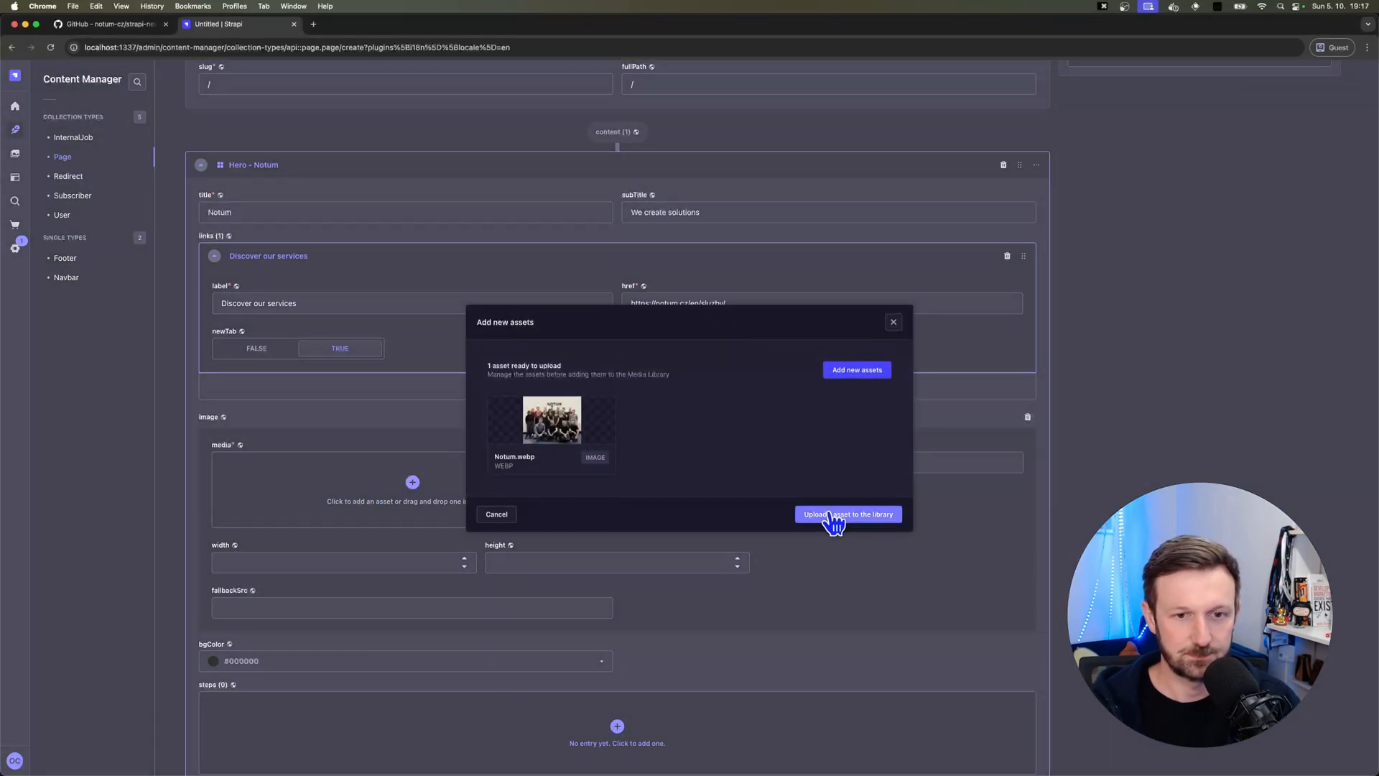
pyautogui.click(848, 514)
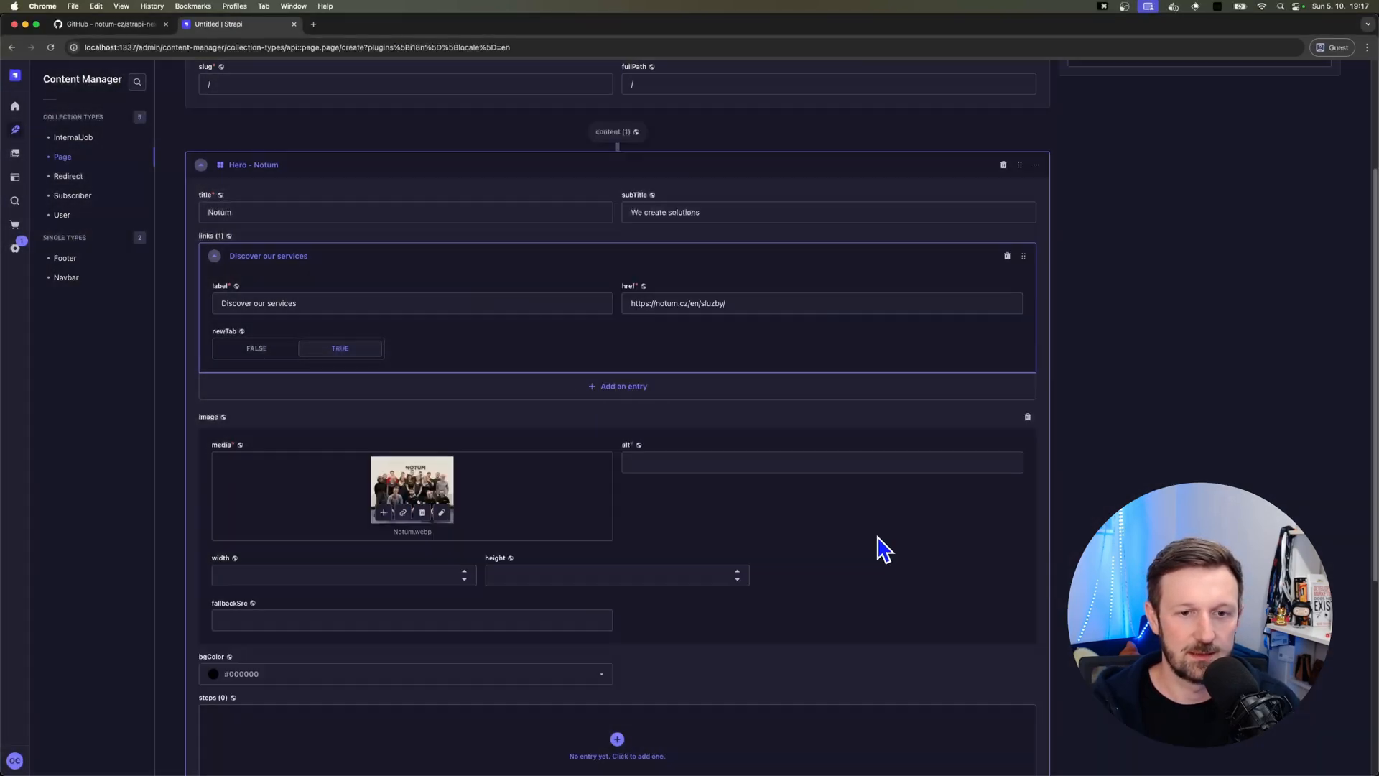
pyautogui.scroll(-3)
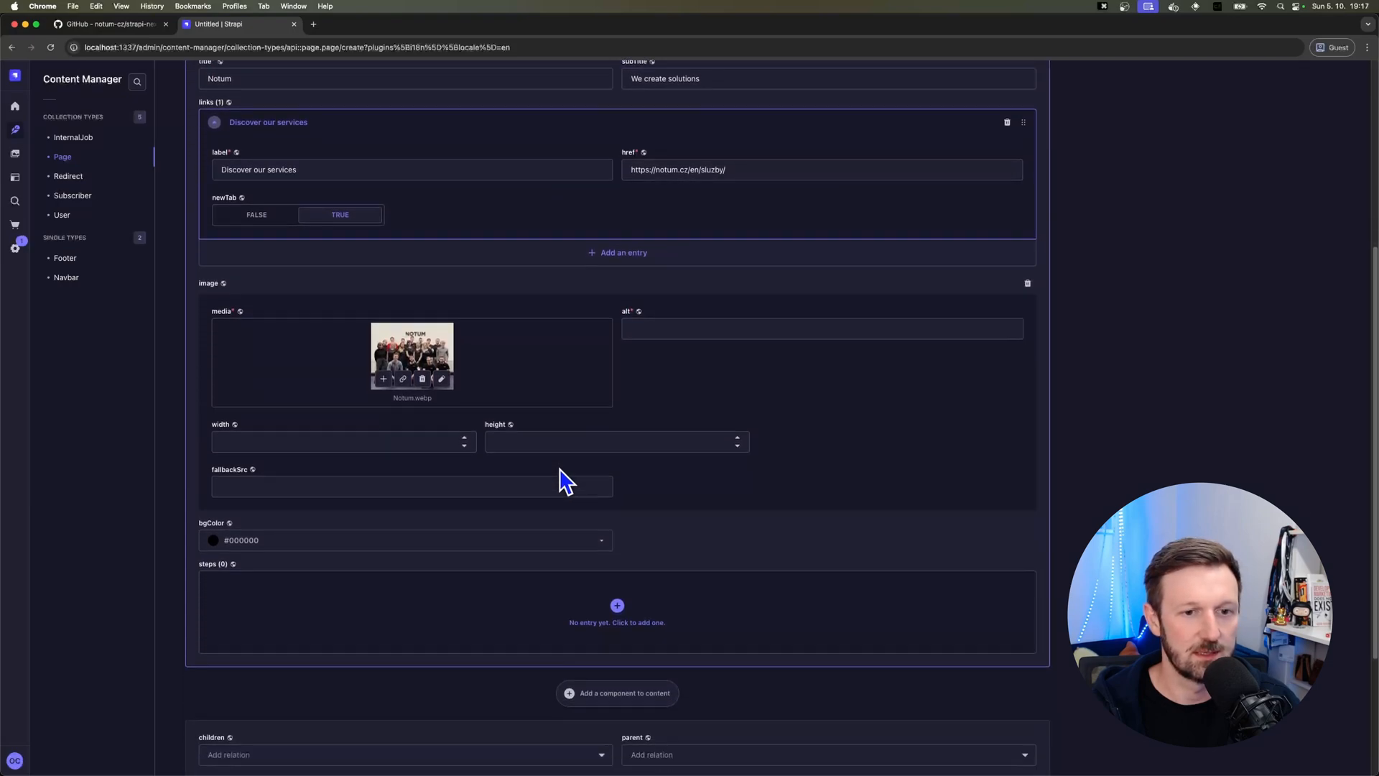
pyautogui.scroll(-3)
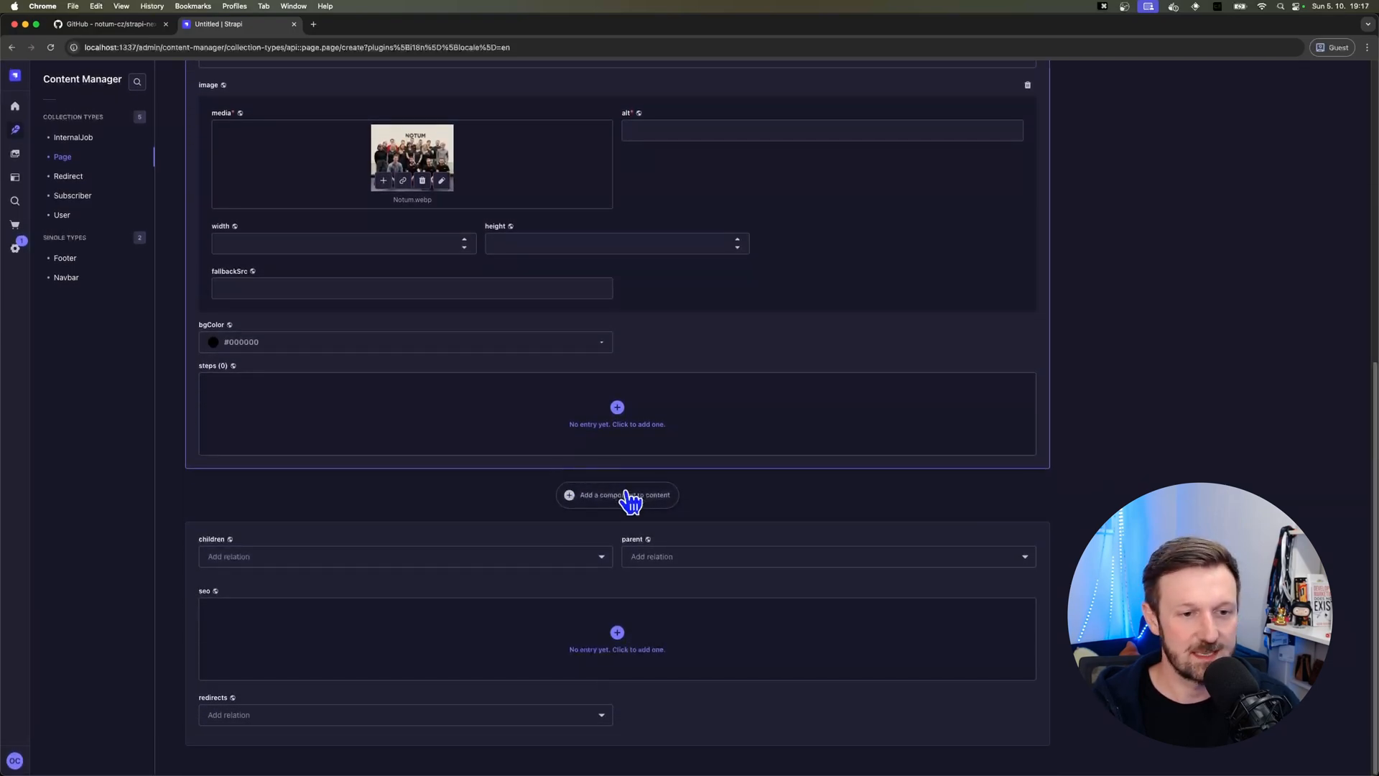
# Add a HeadingWithCTAButton section titled 'See our Next.js Strapi starter pack', subtext 'We care about Open Source'
pyautogui.click(617, 495)
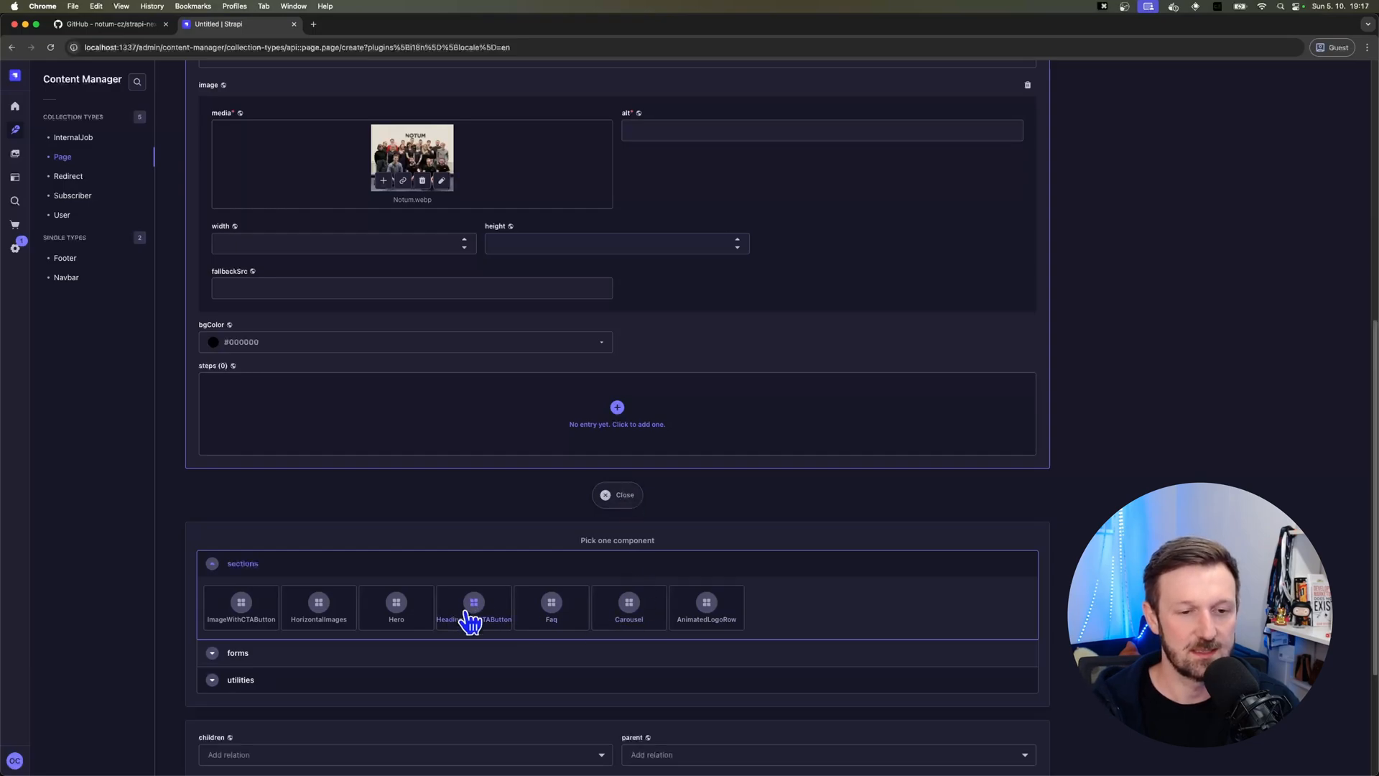
pyautogui.click(474, 603)
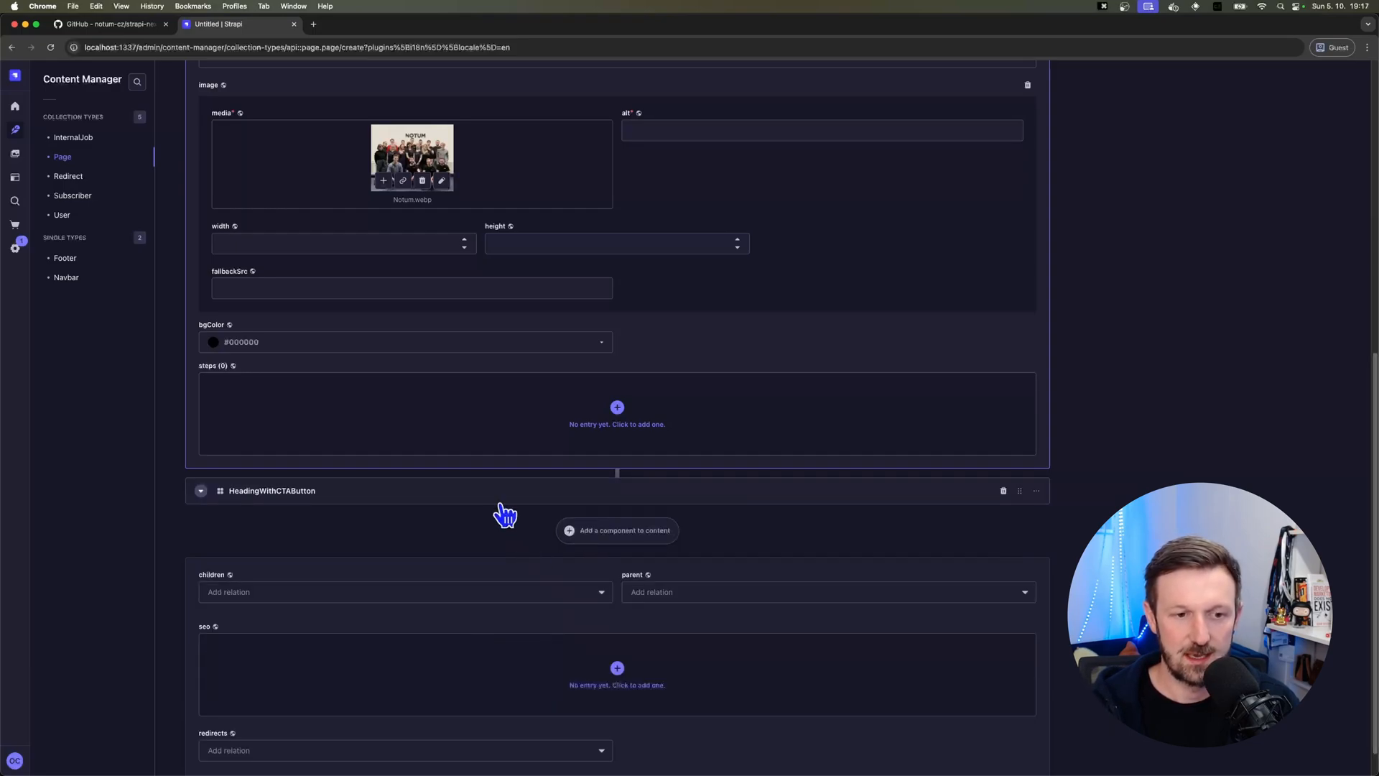
pyautogui.click(201, 491)
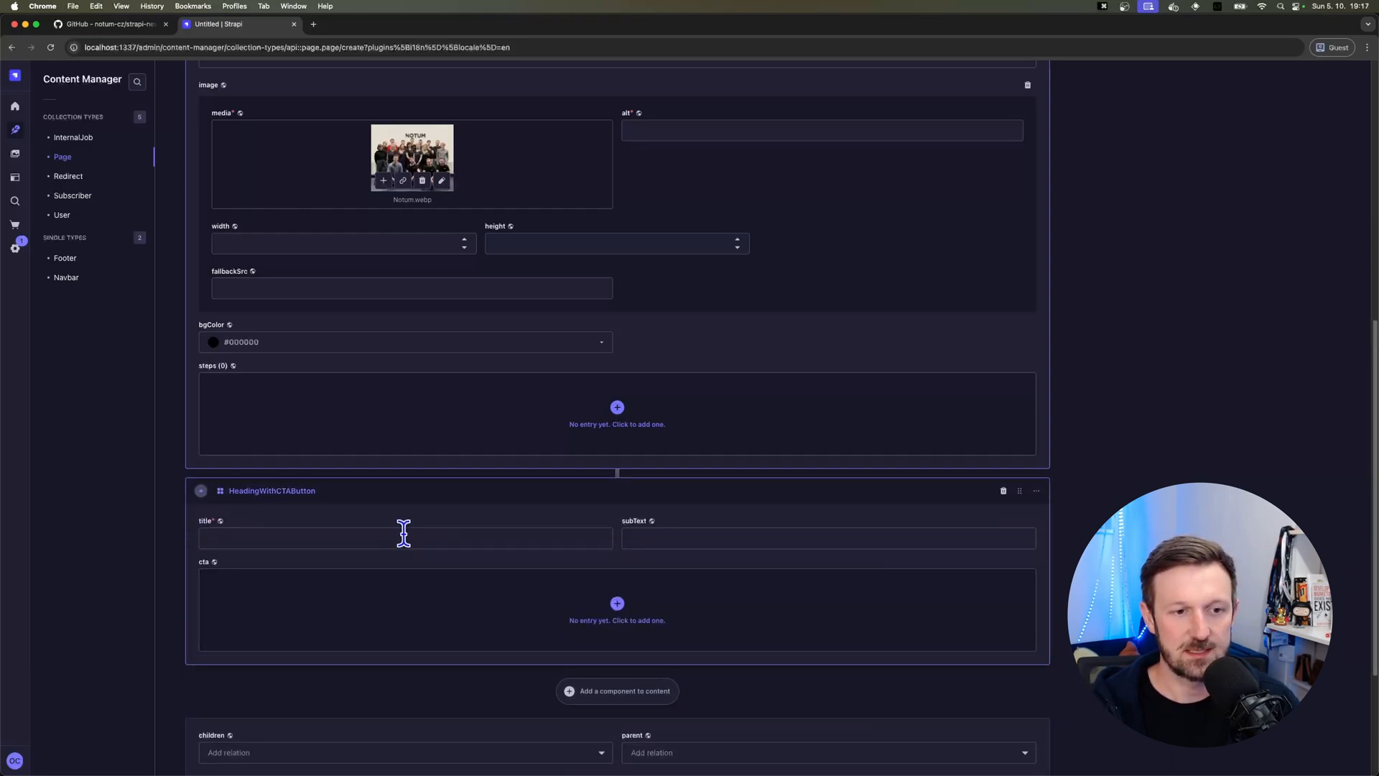
pyautogui.press('cmd+c')
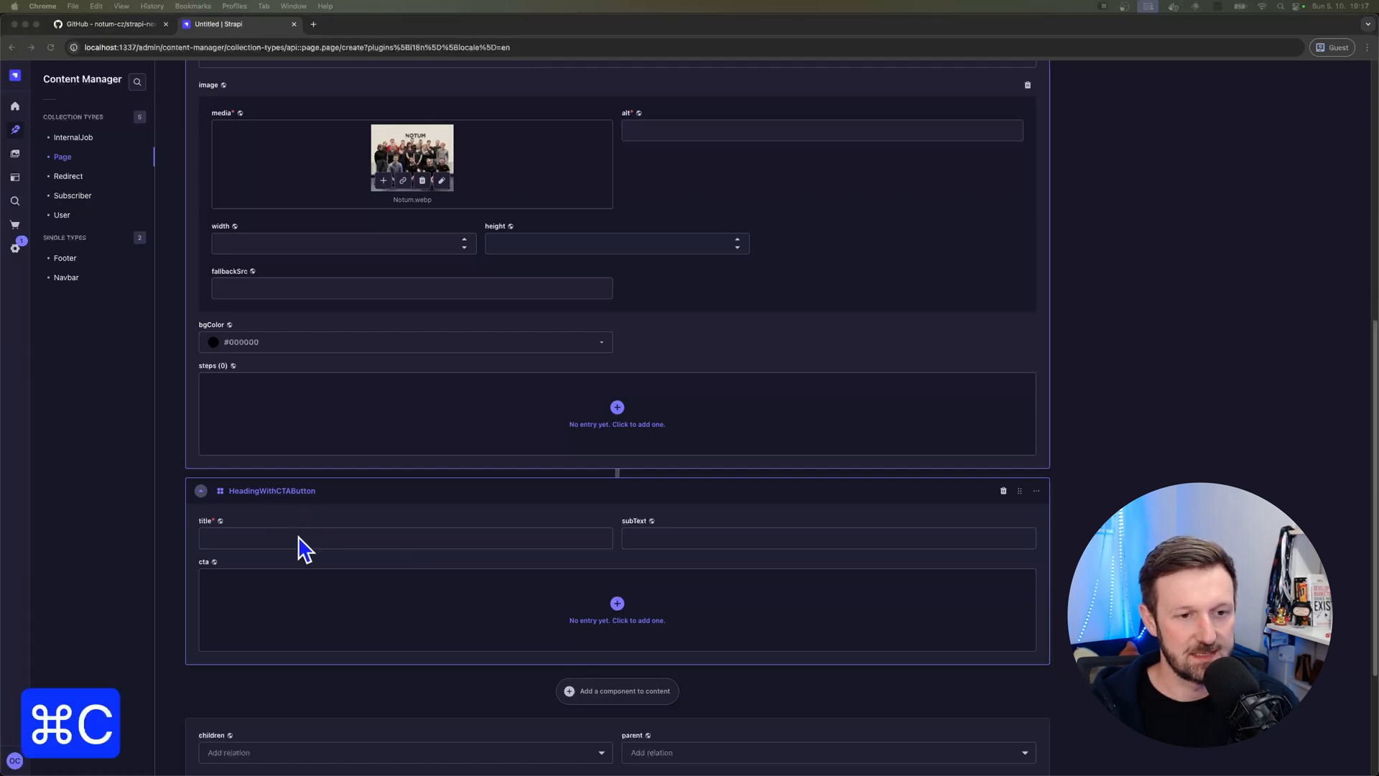
pyautogui.write('See our Next.js Strapi starter pack')
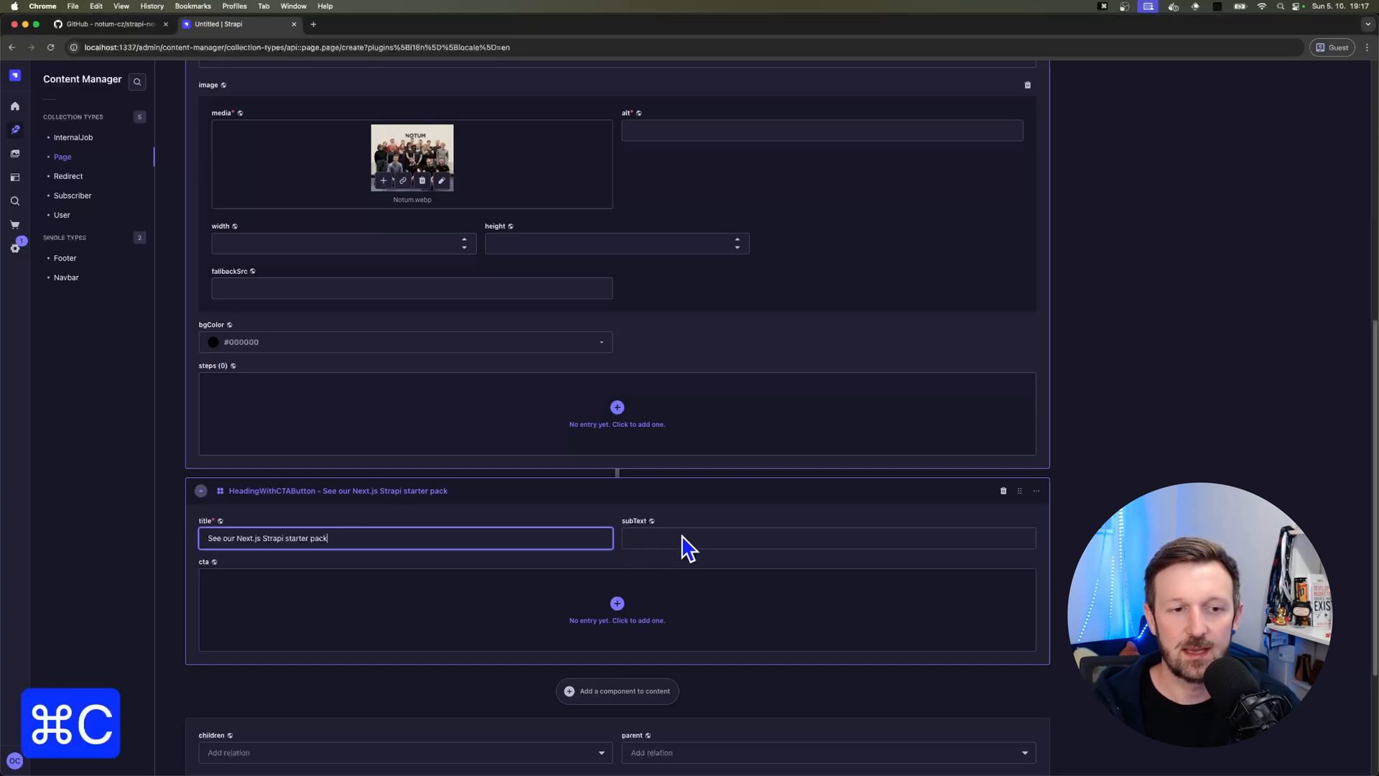
pyautogui.write('We care about Open Source')
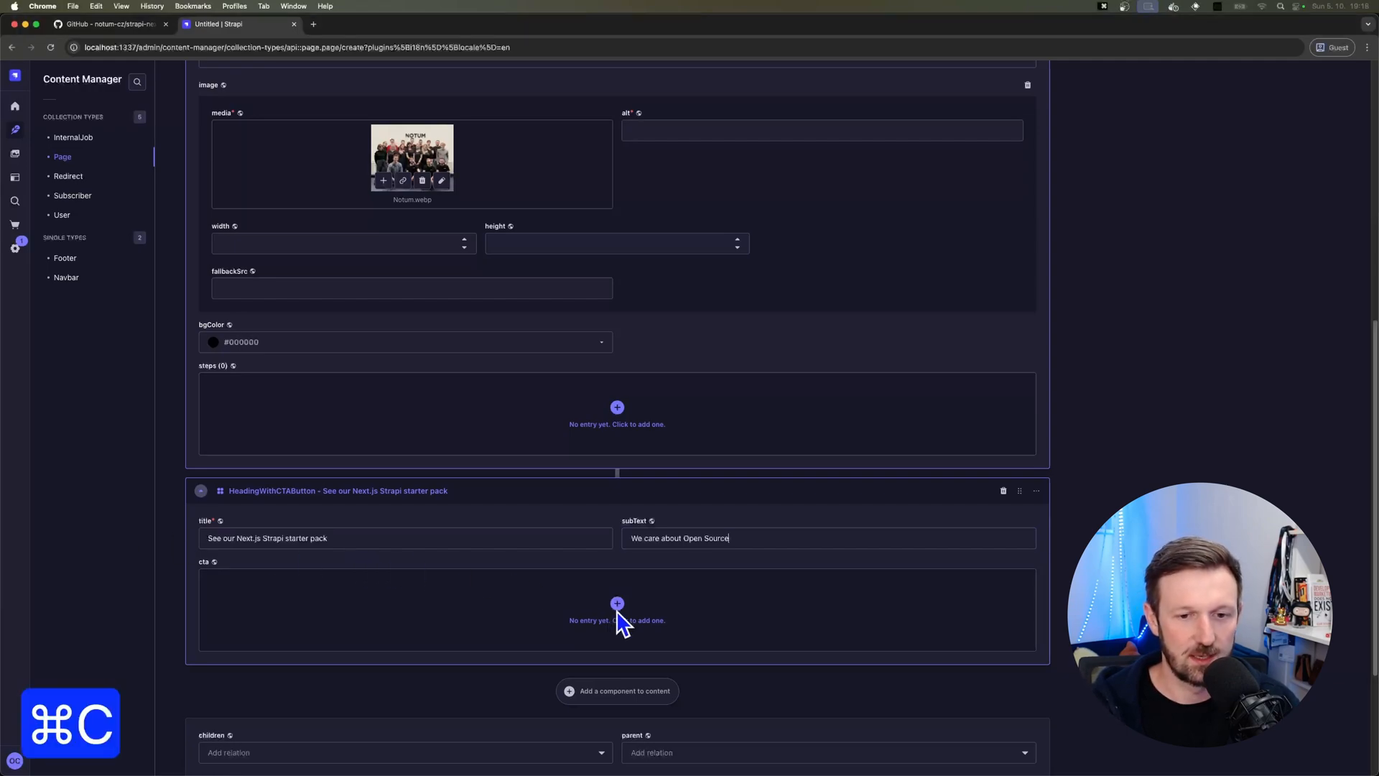
pyautogui.click(617, 603)
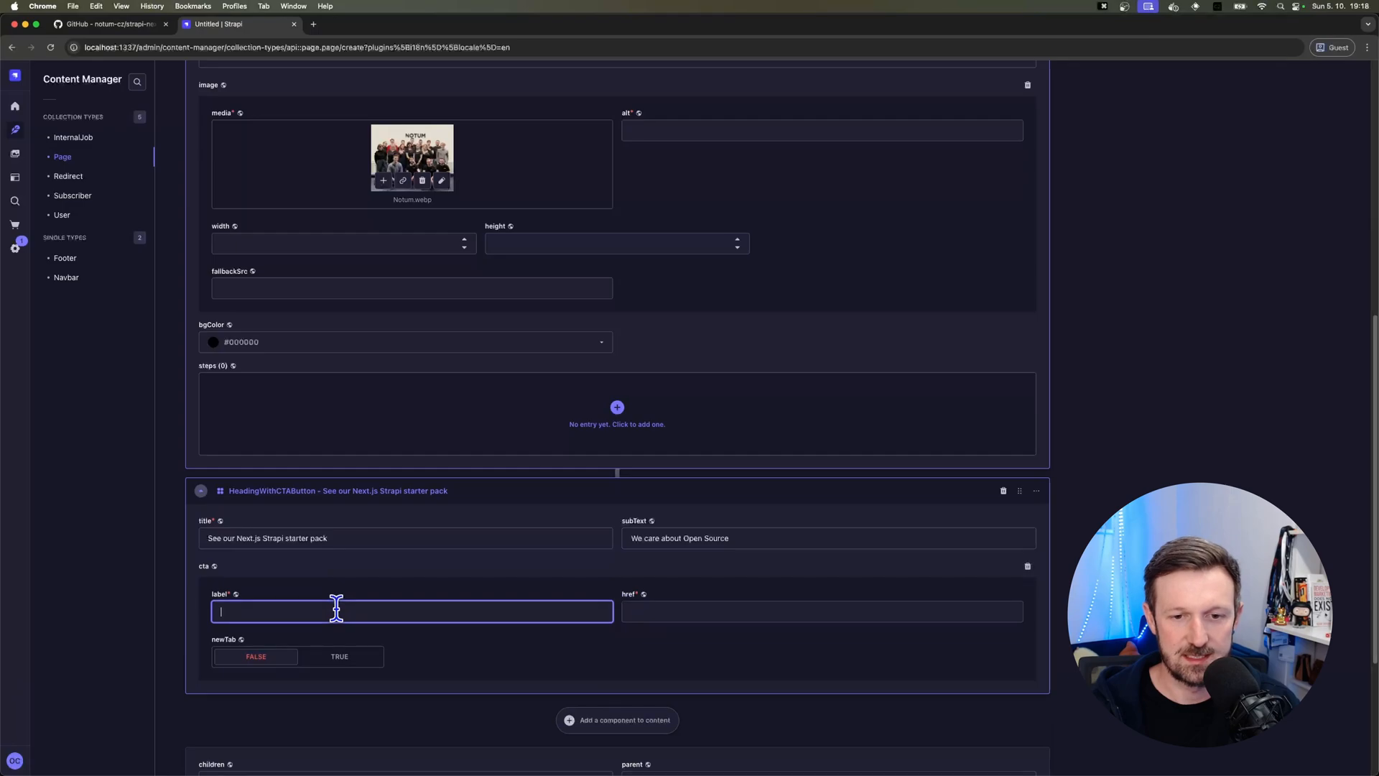
pyautogui.write('GitHub repository')
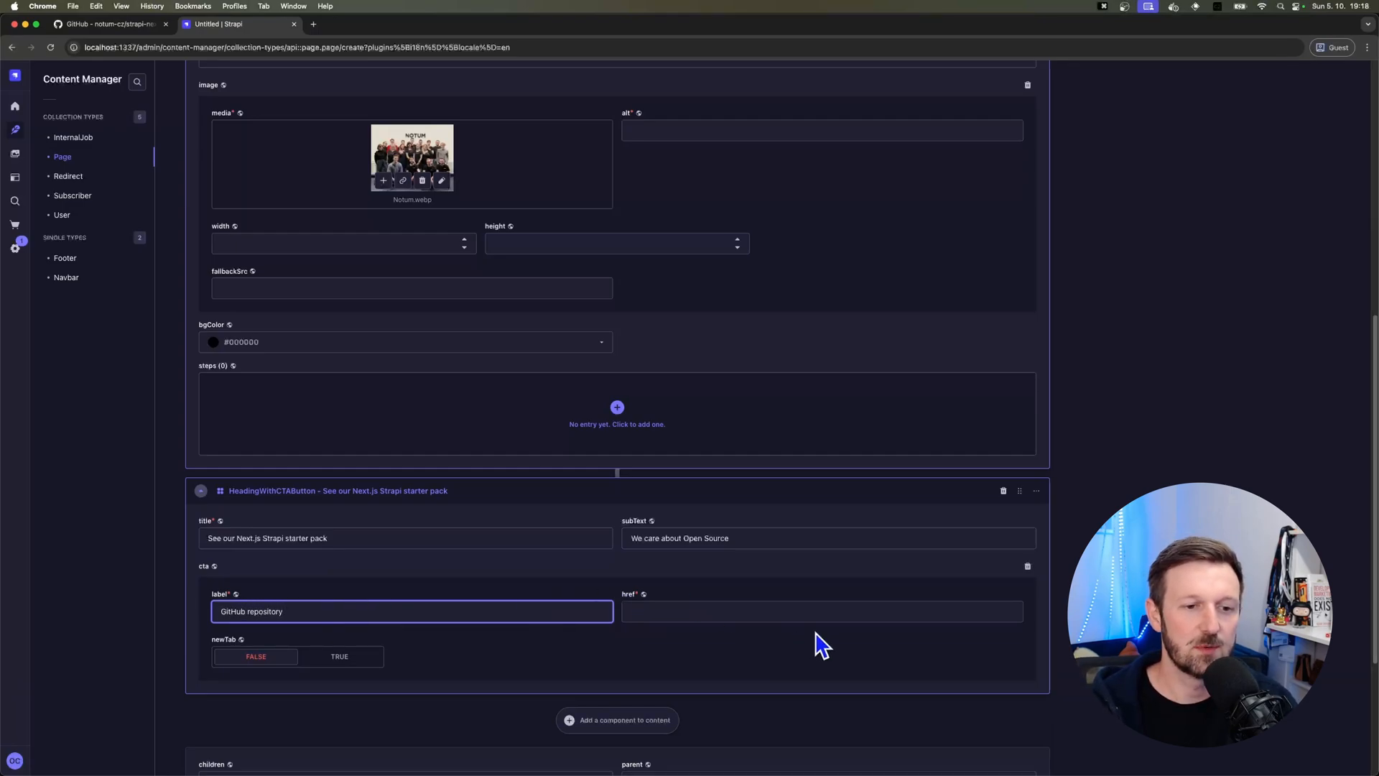
pyautogui.write('https://github.com/notum-cz/strapi-next-monorepo-starter')
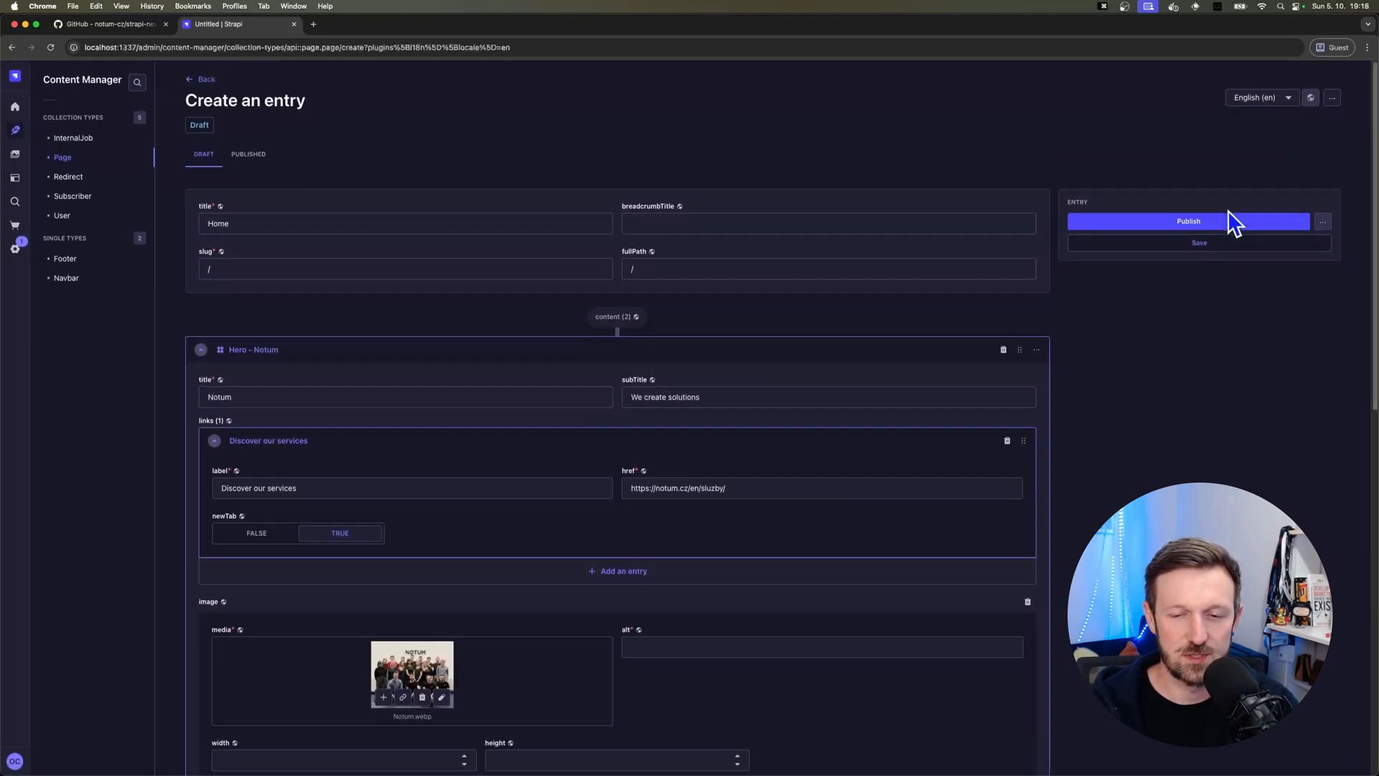
# Fill the required hero image alt text 'Notum team photo' and publish the Home page
pyautogui.click(1188, 221)
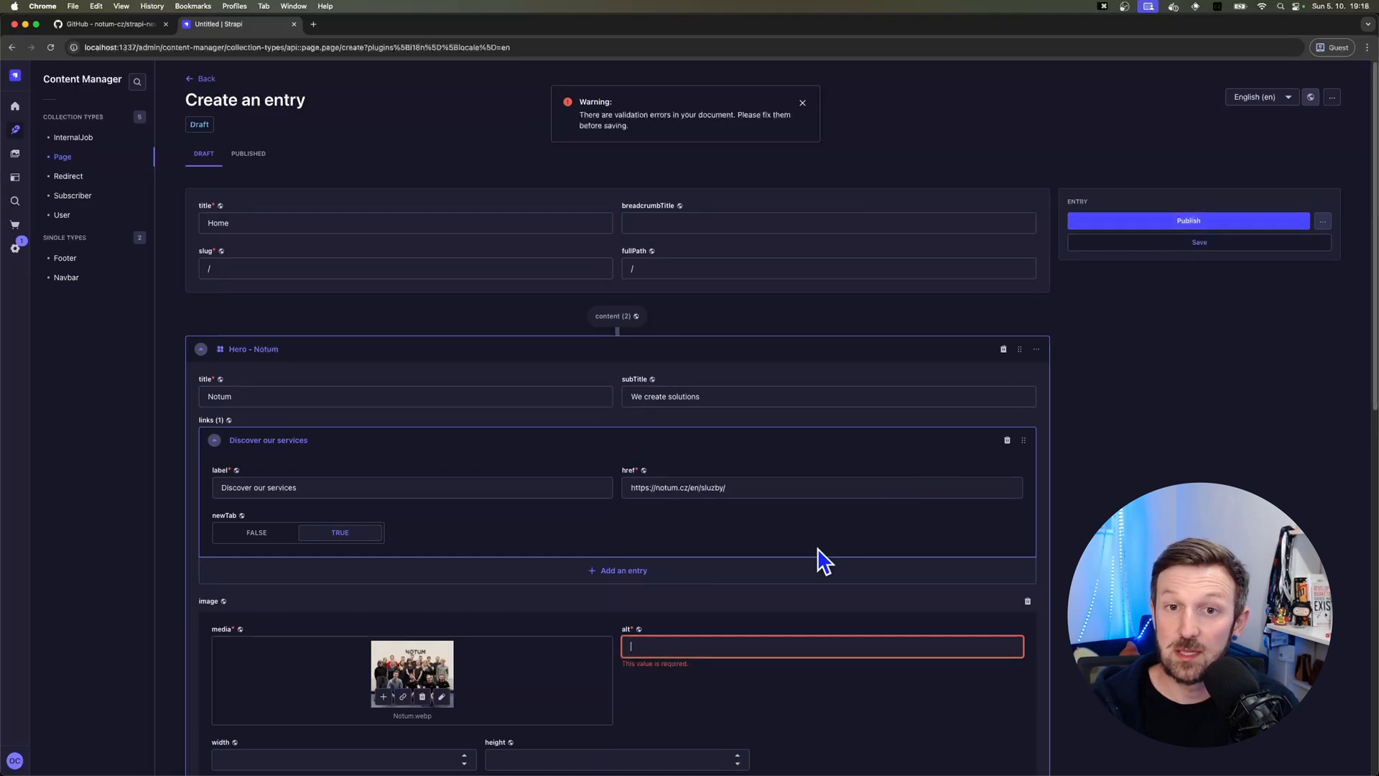
pyautogui.write('N')
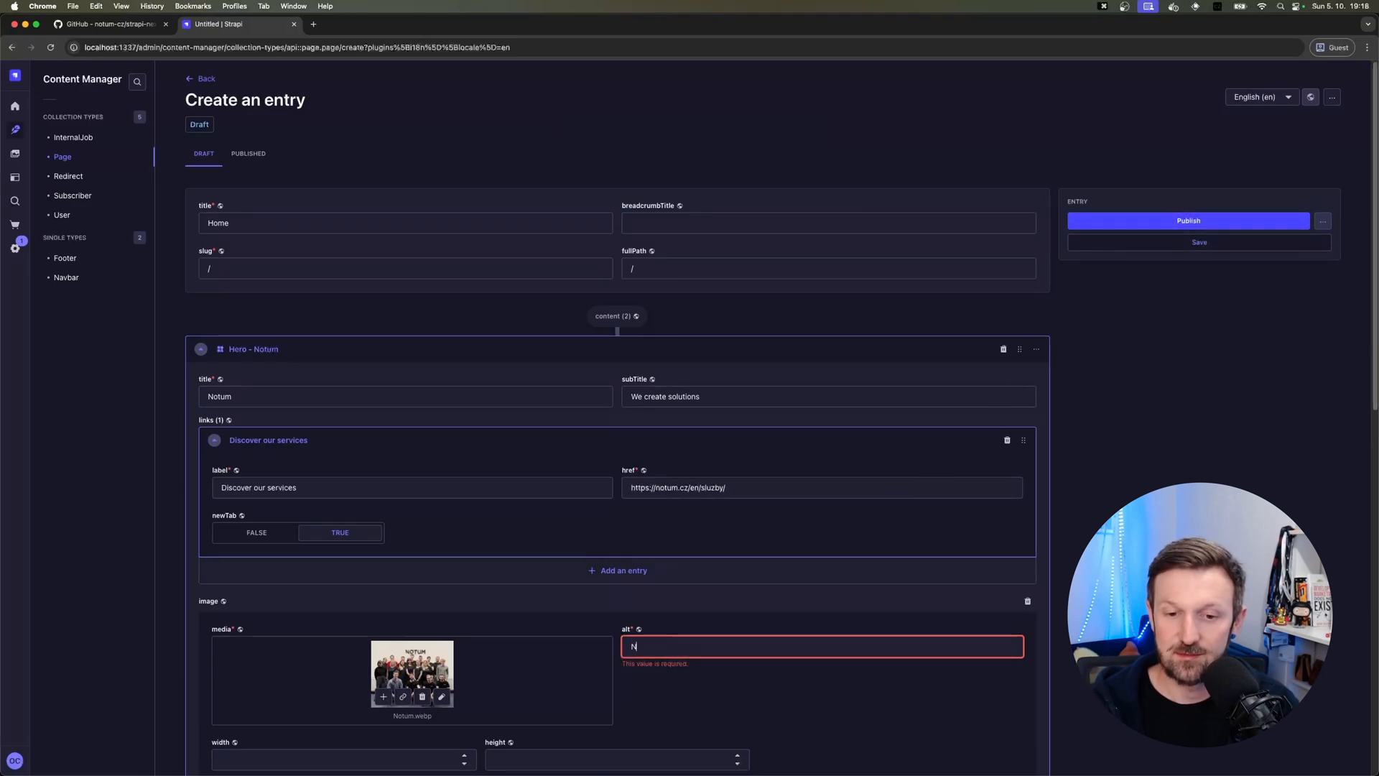
pyautogui.write('otum team')
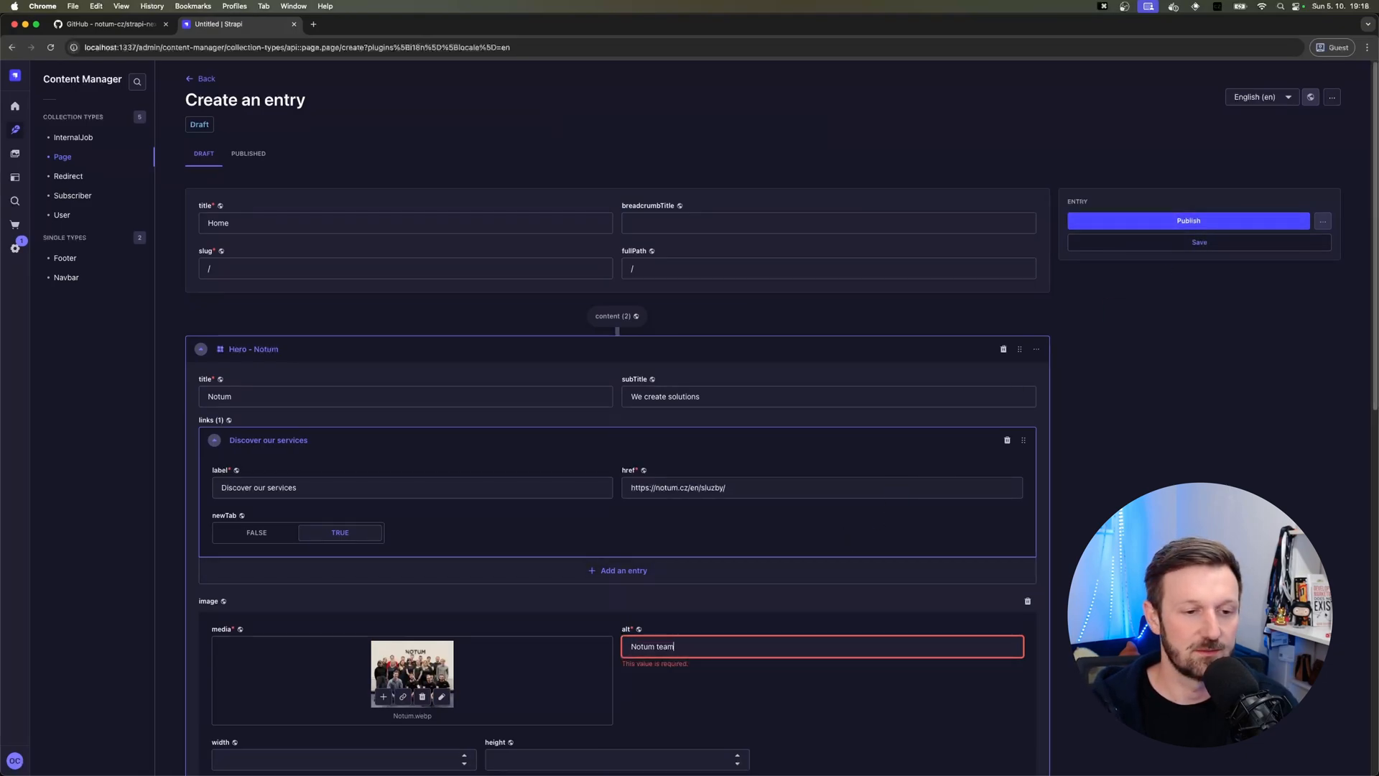
pyautogui.write('photo')
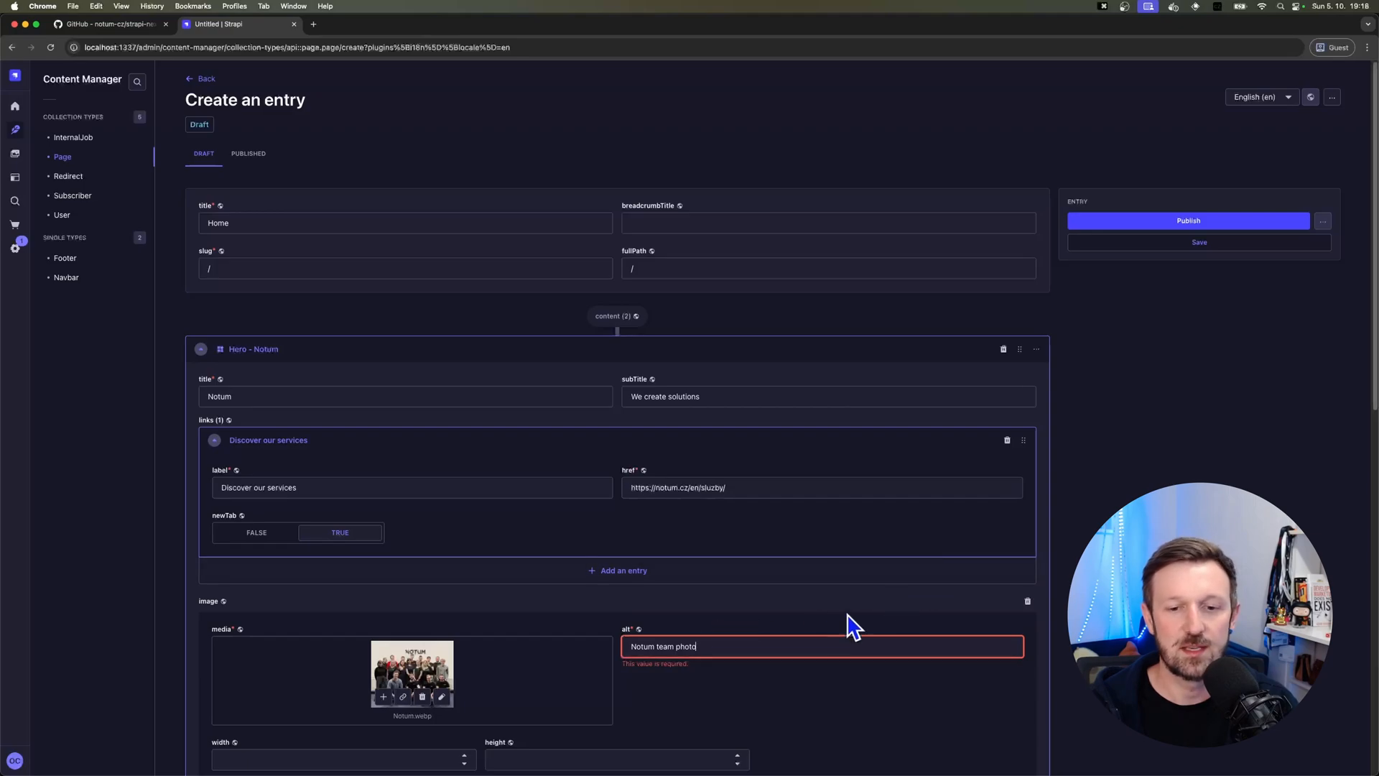
pyautogui.click(1188, 221)
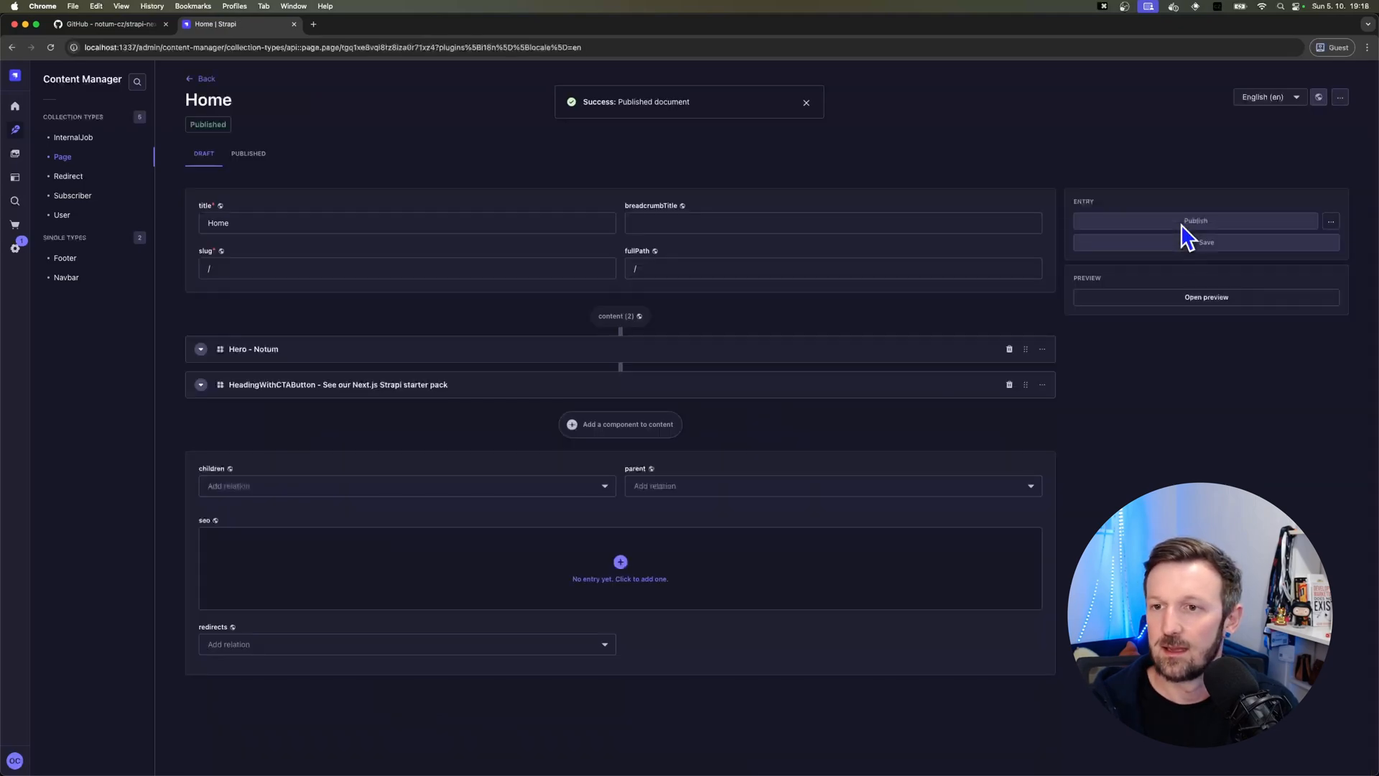
pyautogui.moveTo(332, 196)
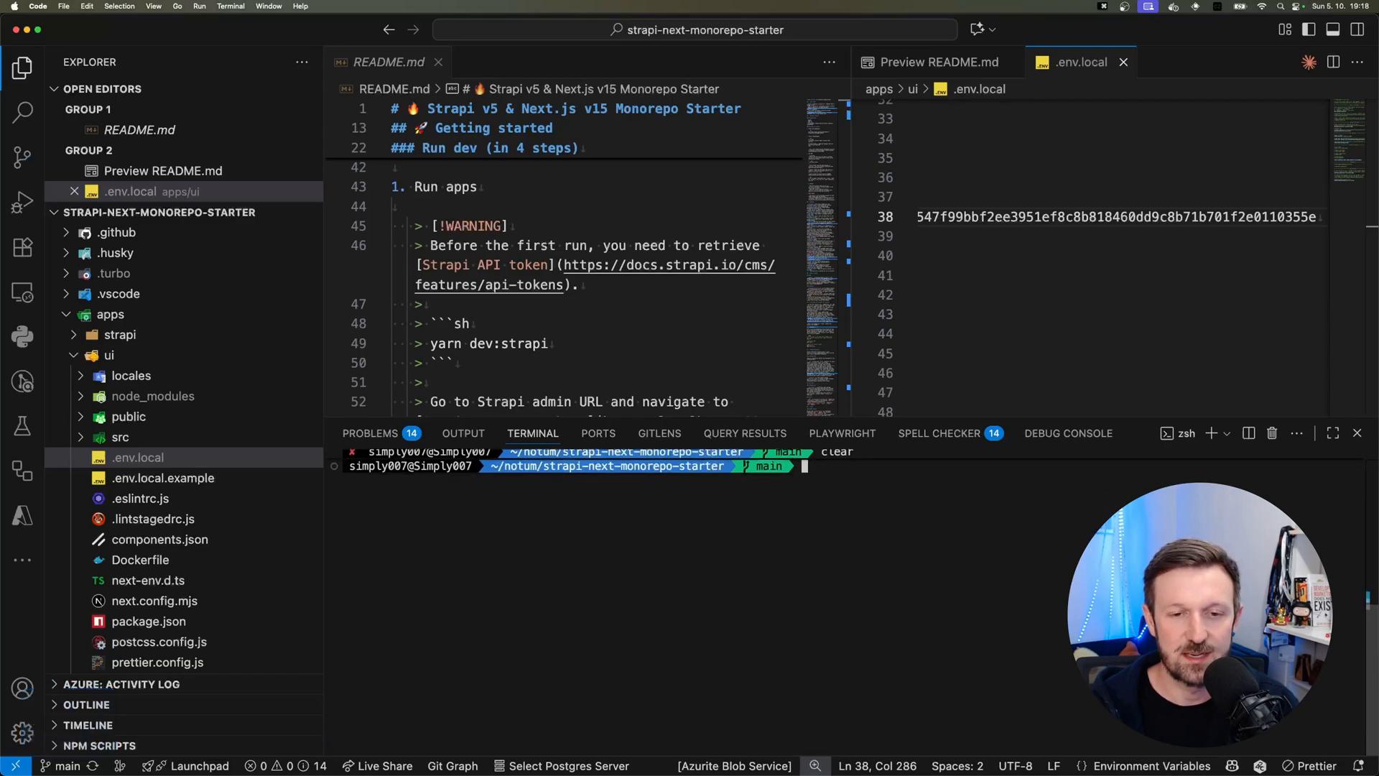
# Run 'yarn dev' in the terminal after checking the README's run instructions
pyautogui.write('yarn de')
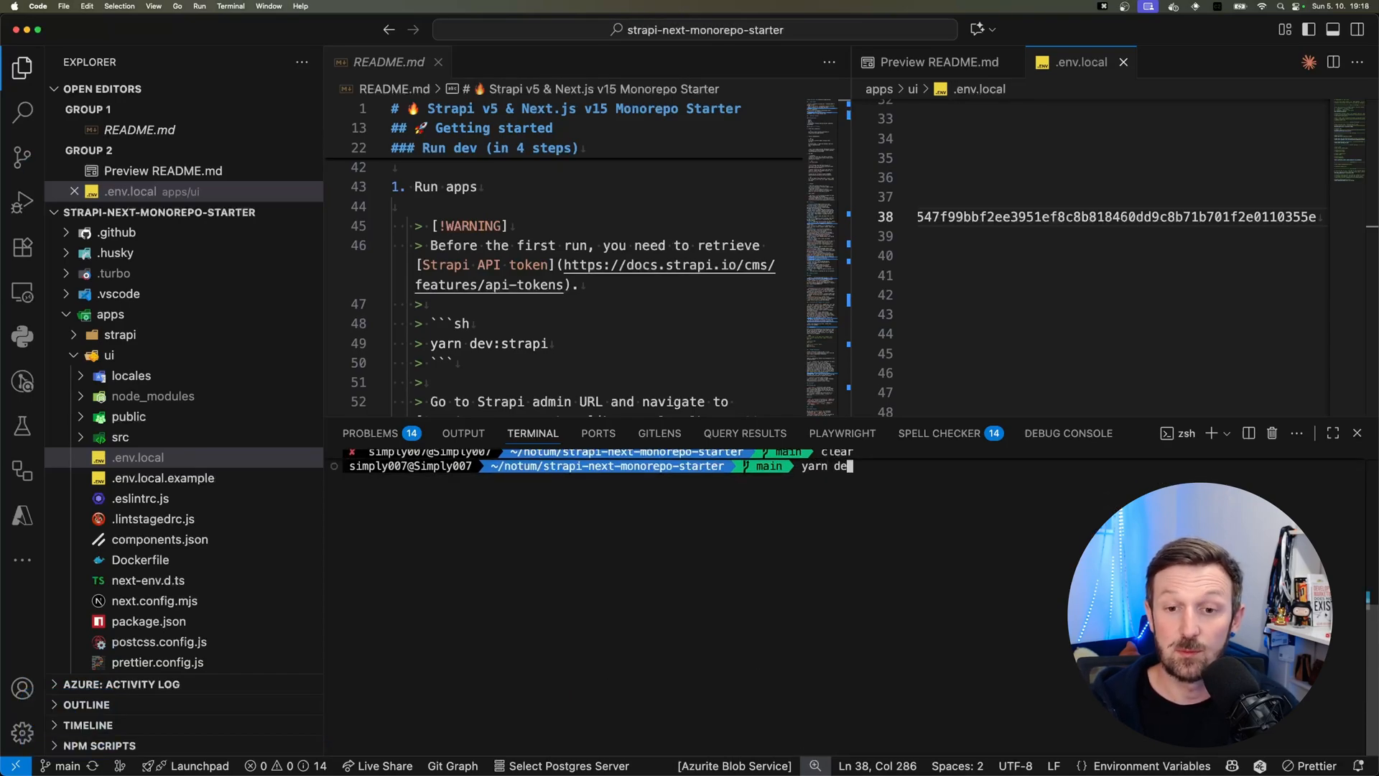
pyautogui.click(940, 62)
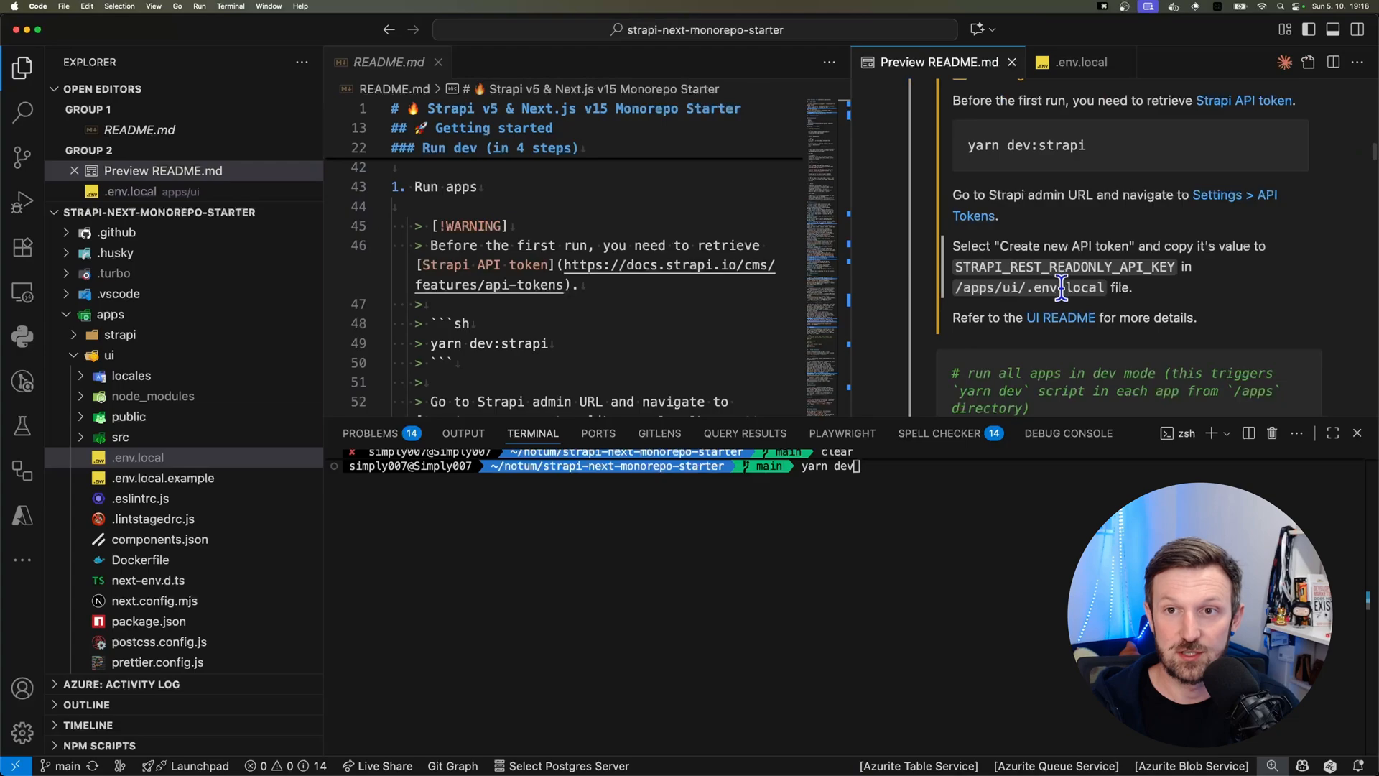
pyautogui.scroll(-3)
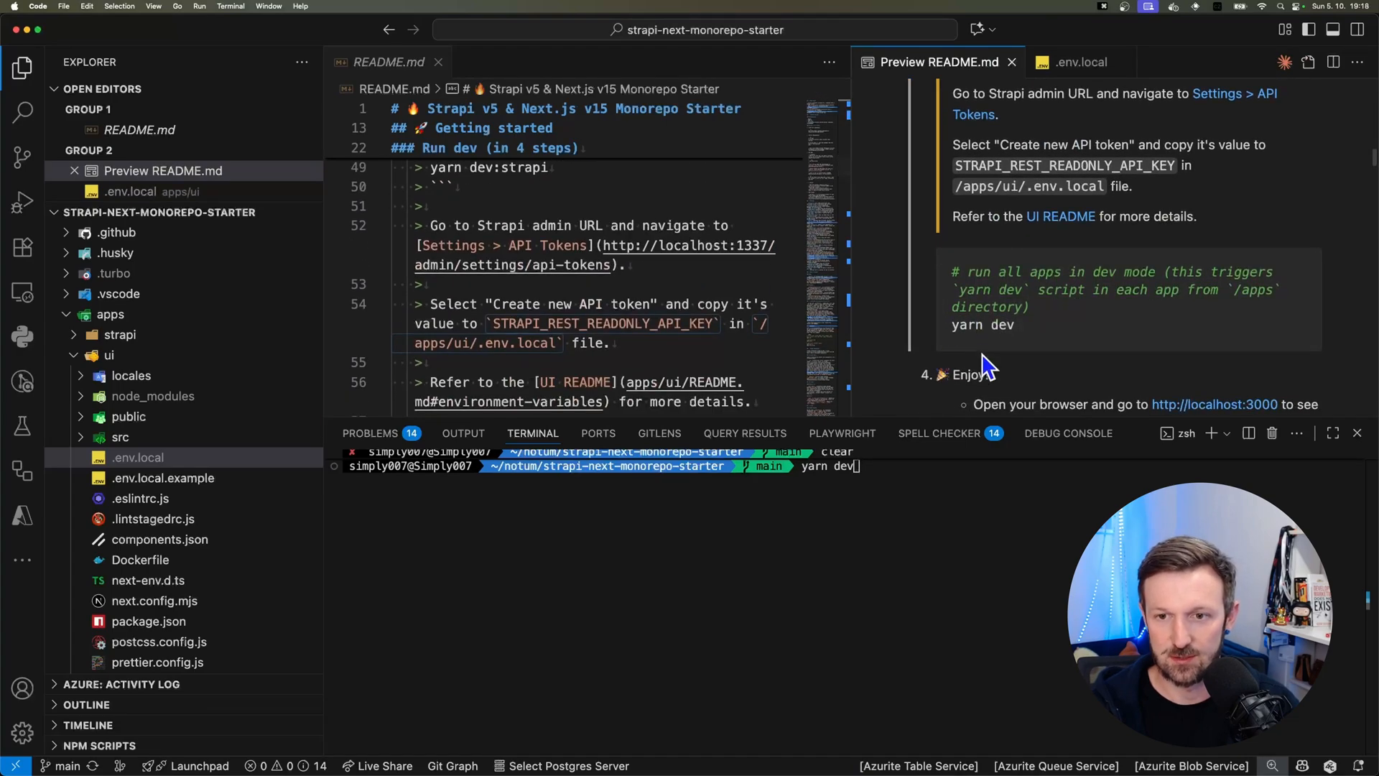
pyautogui.press('Enter')
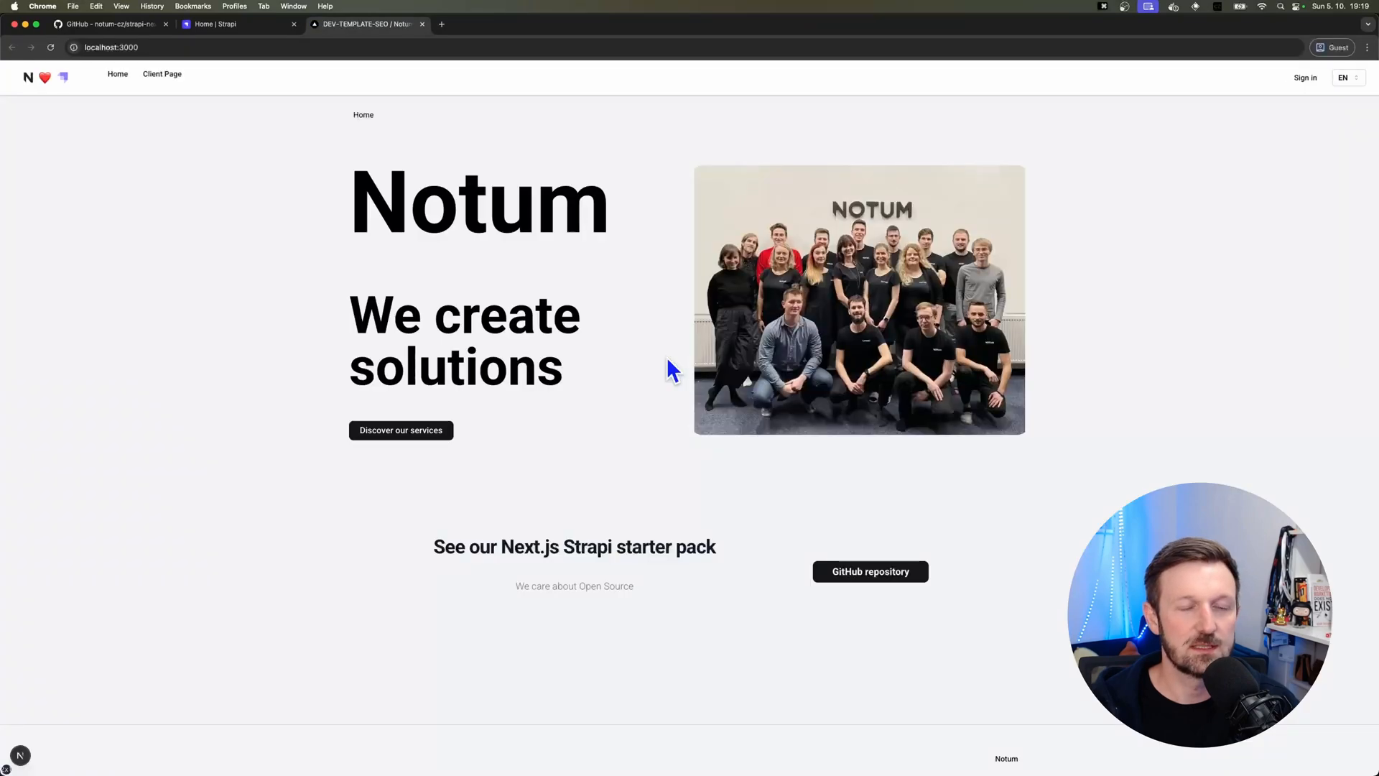
pyautogui.moveTo(378, 433)
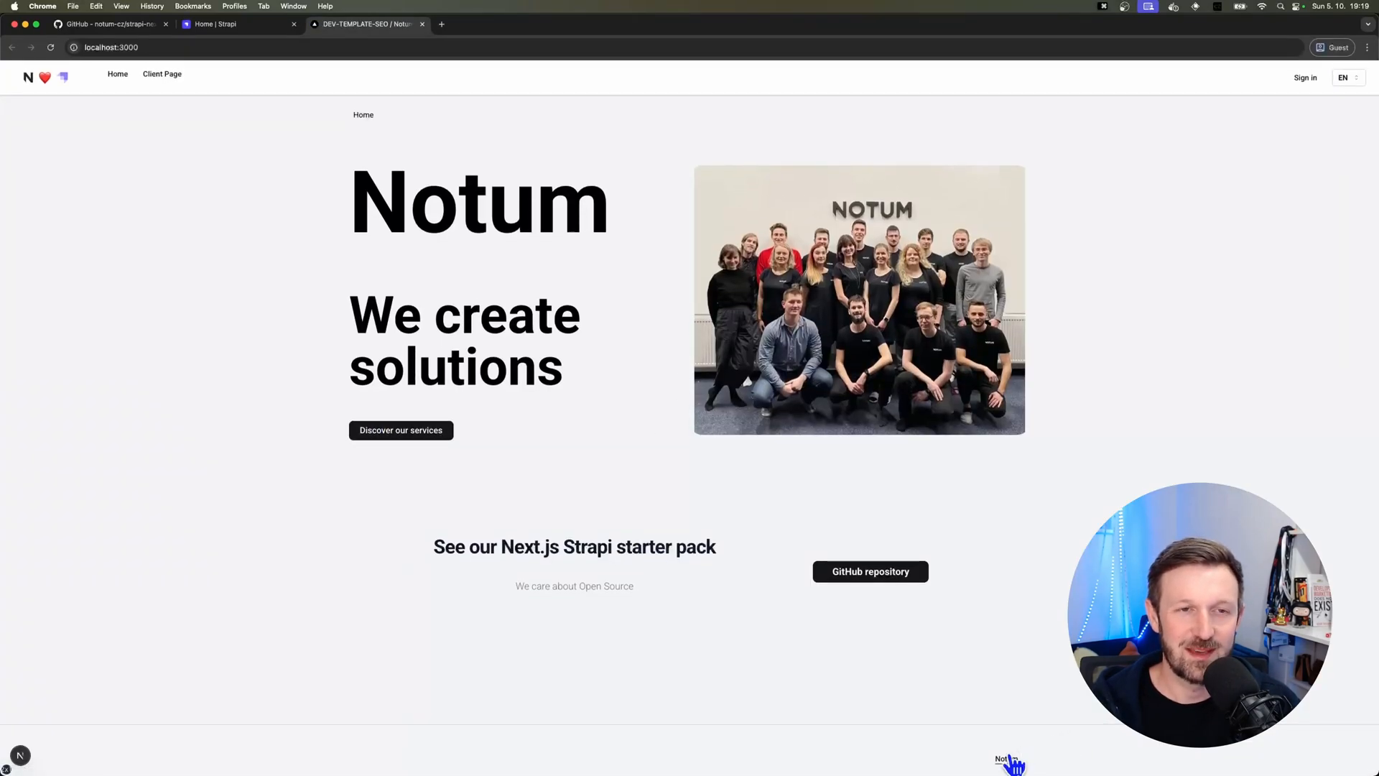
pyautogui.moveTo(883, 582)
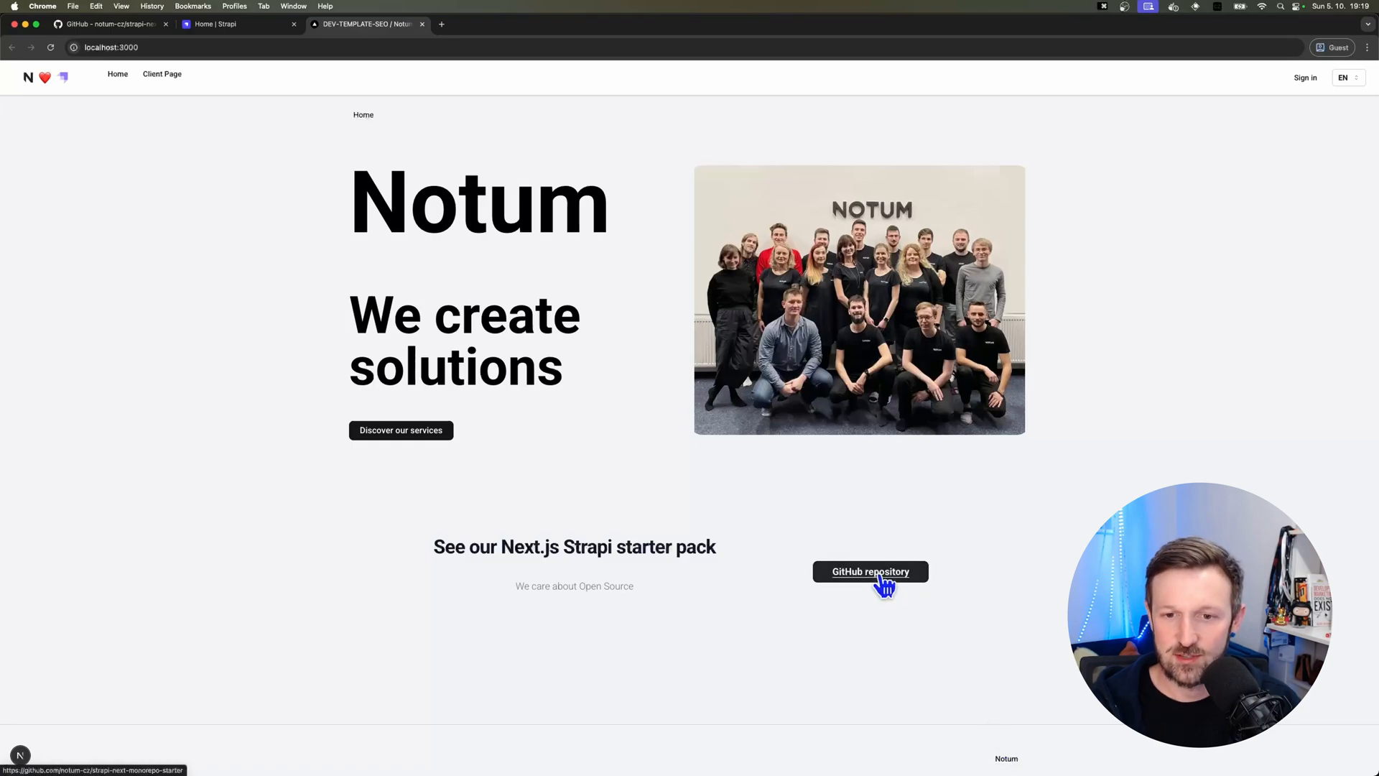
pyautogui.moveTo(412, 437)
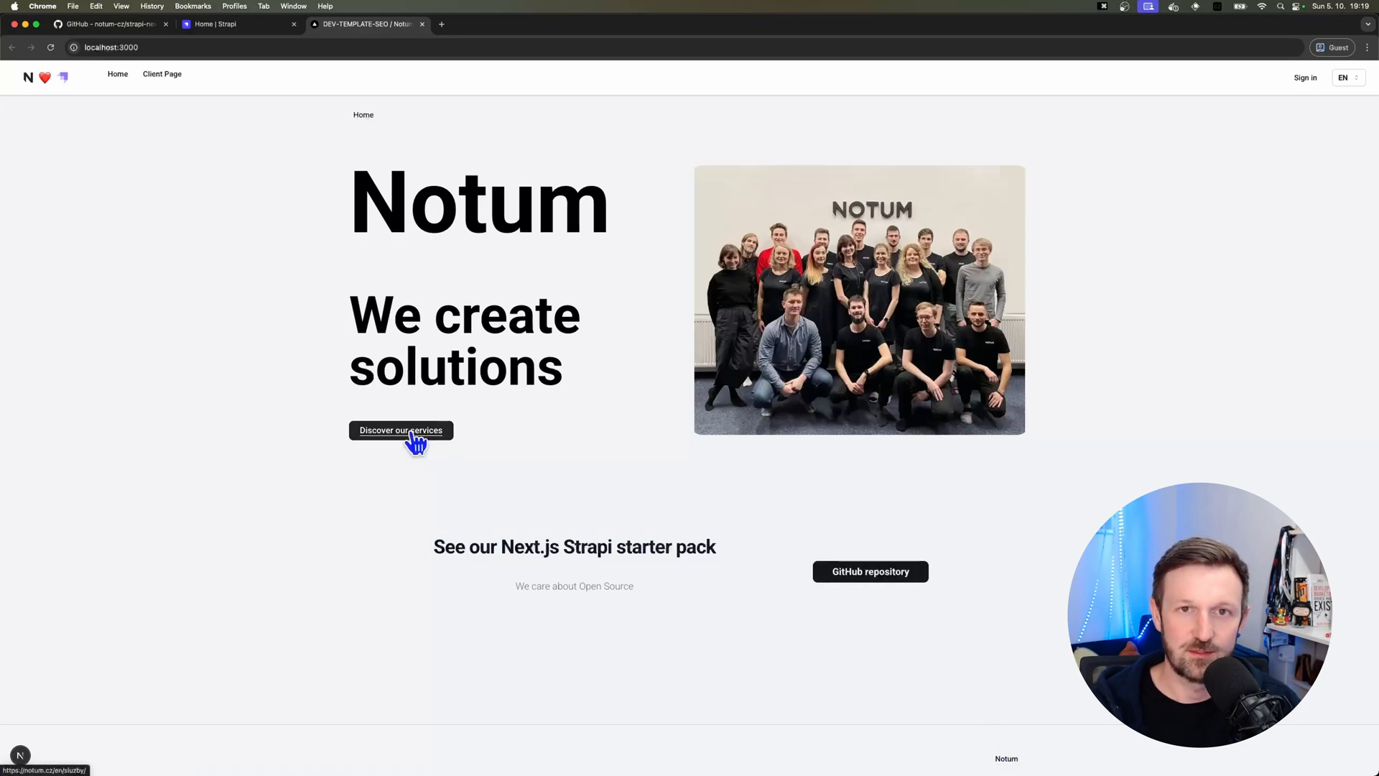
# Open and close the Discover our services page, then open the GitHub repository link
pyautogui.click(401, 430)
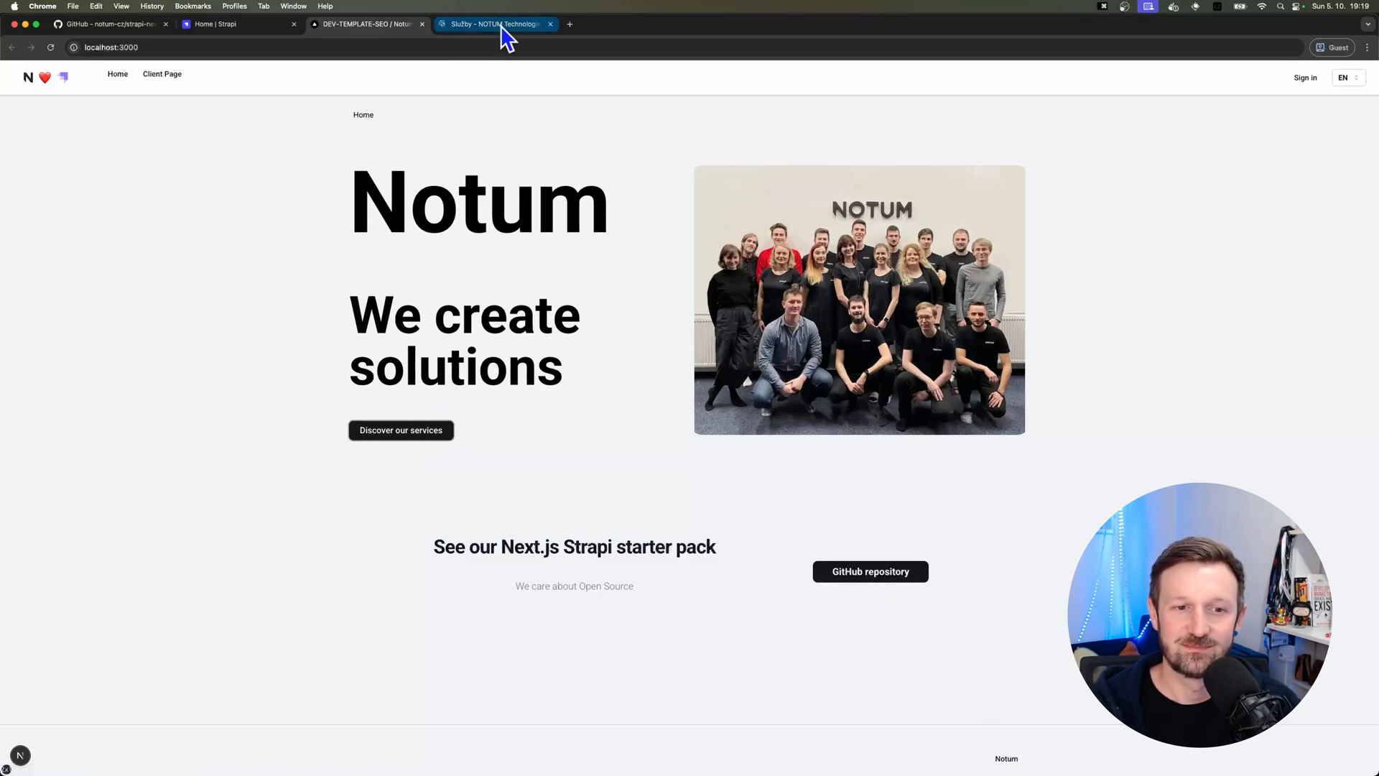
pyautogui.press('cmd+w')
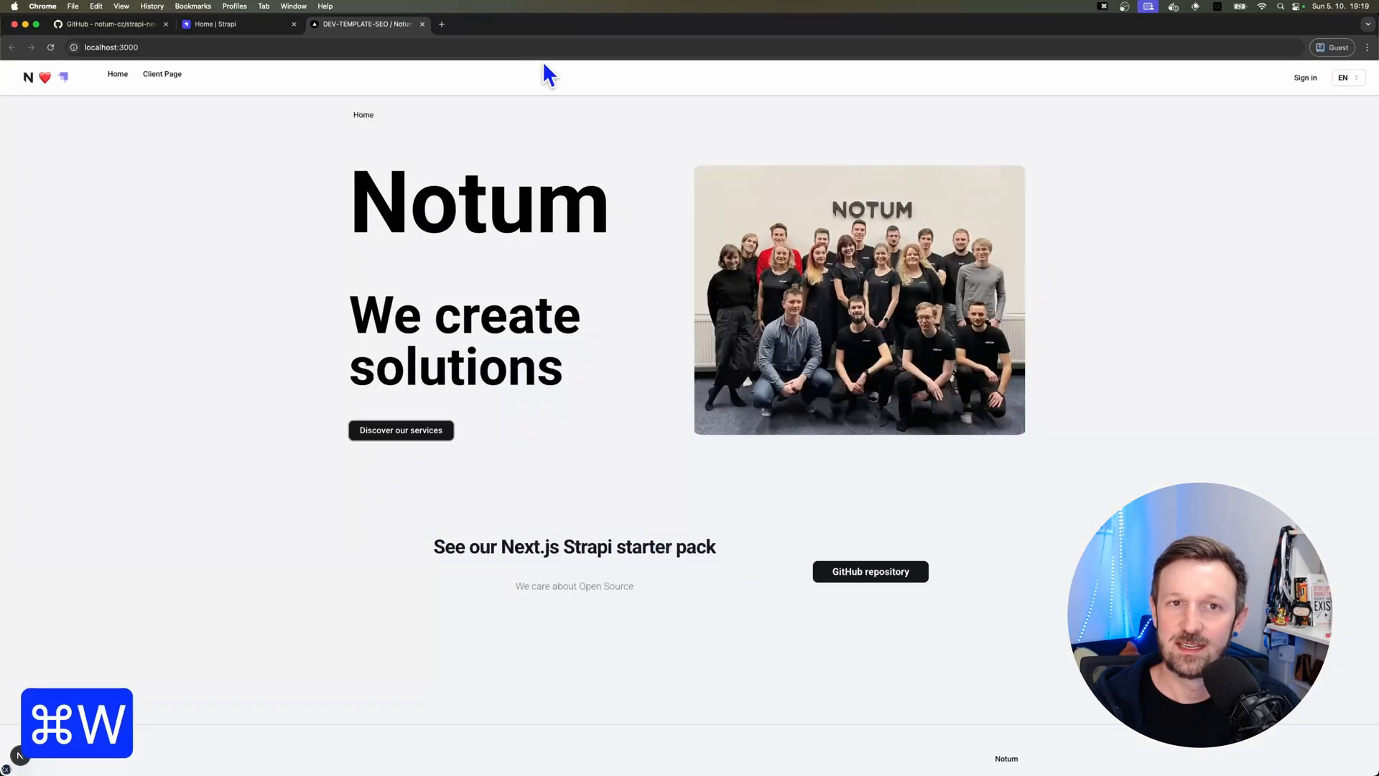
pyautogui.click(871, 571)
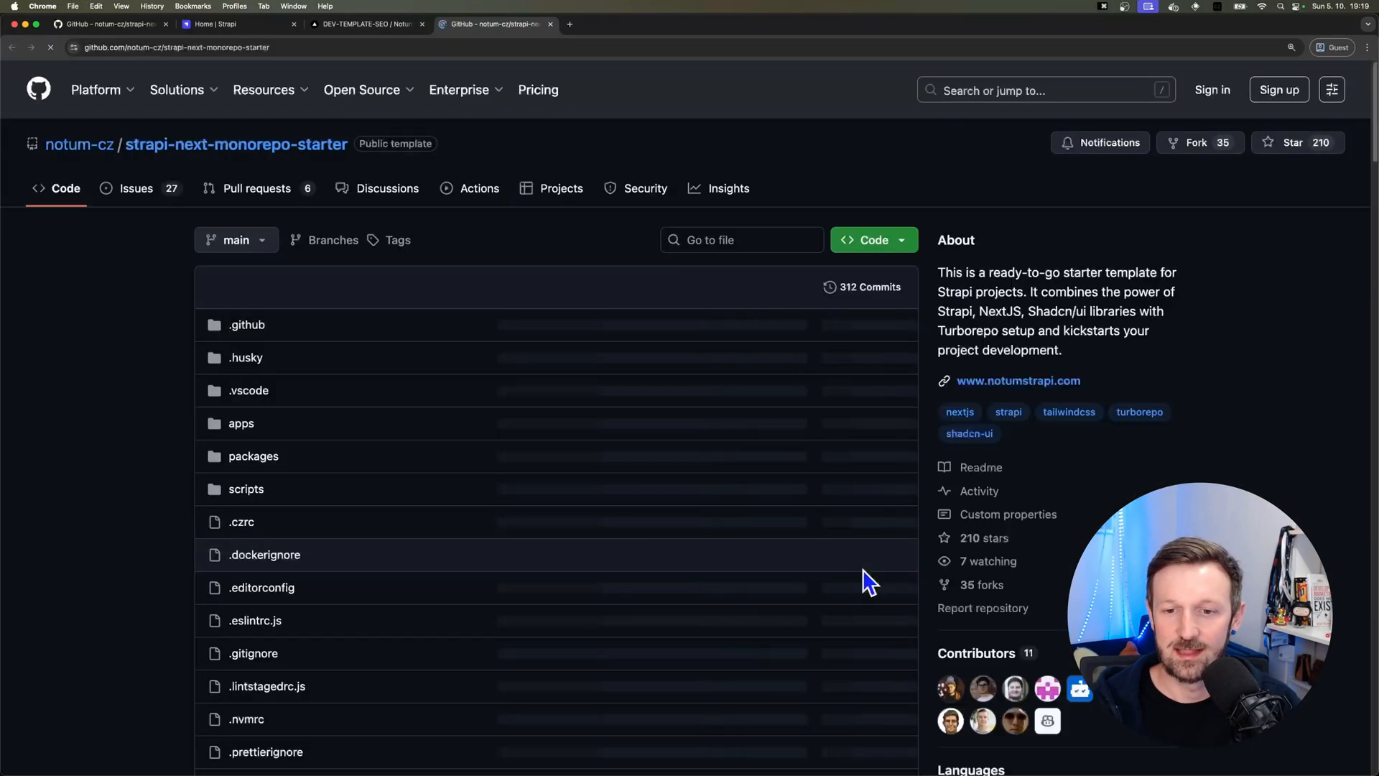